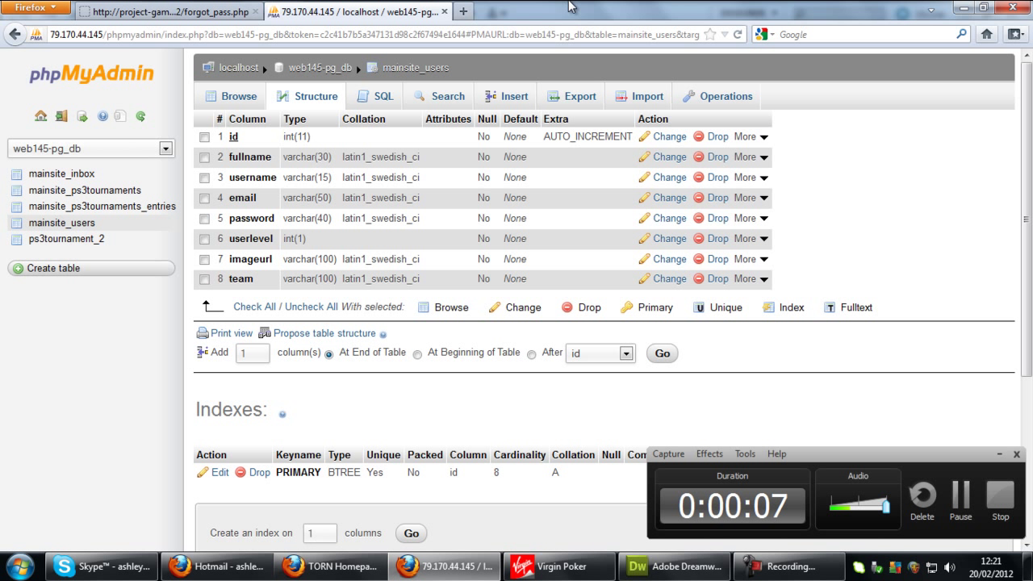
mouse_move(163, 332)
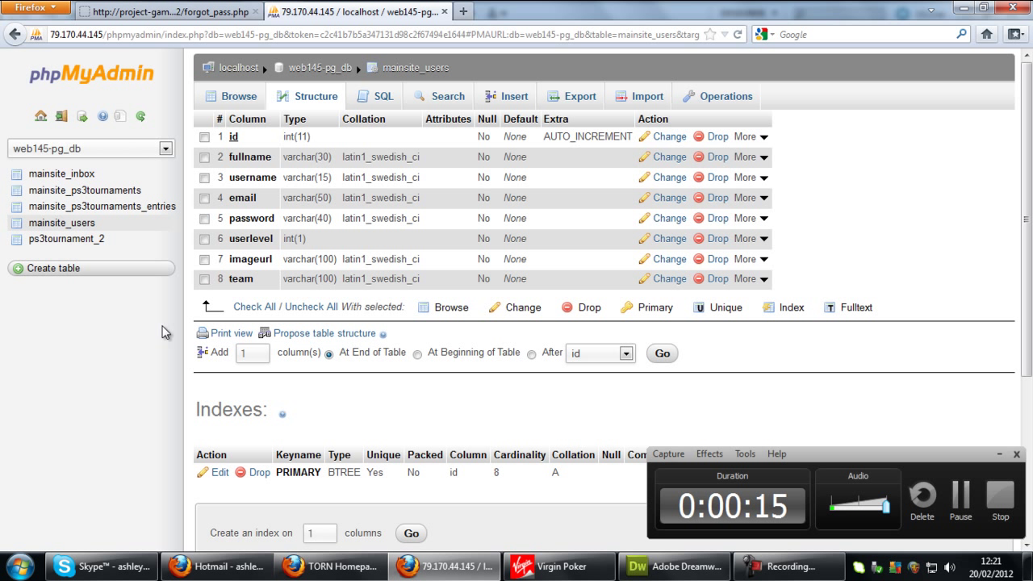
mouse_move(396, 430)
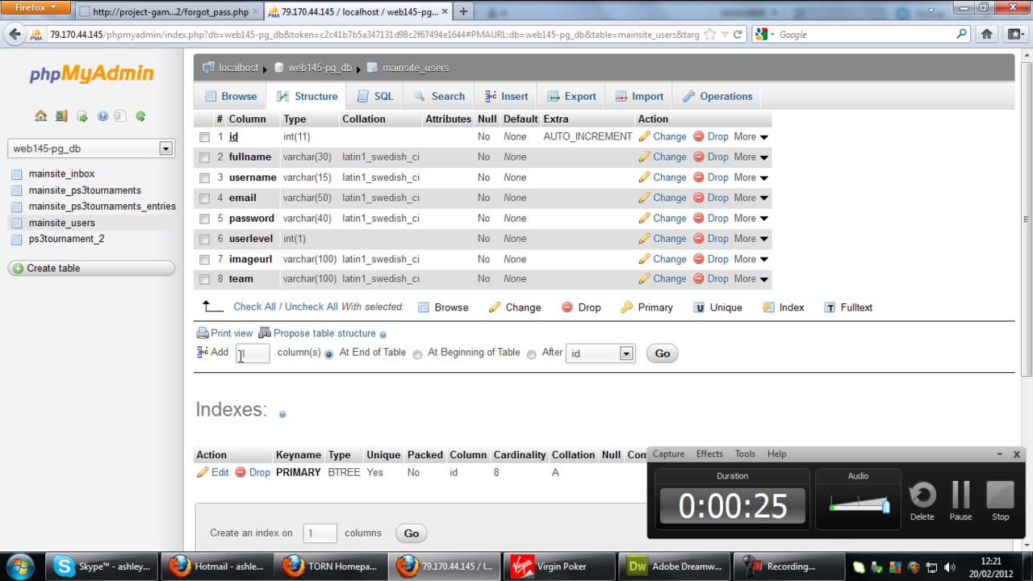
mouse_move(411, 372)
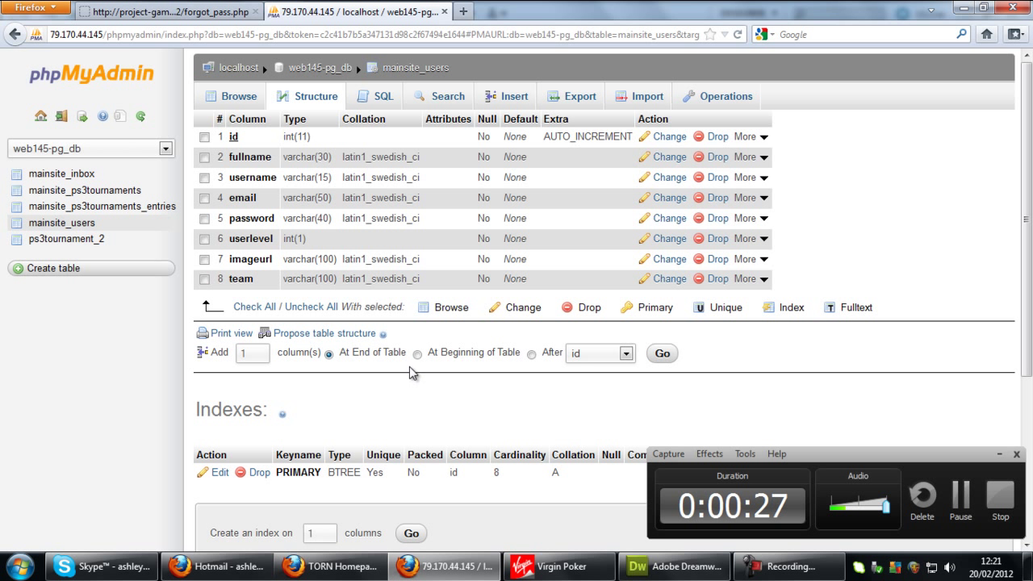
Request one new column at the end of the mainsite_users table.
left_click(662, 352)
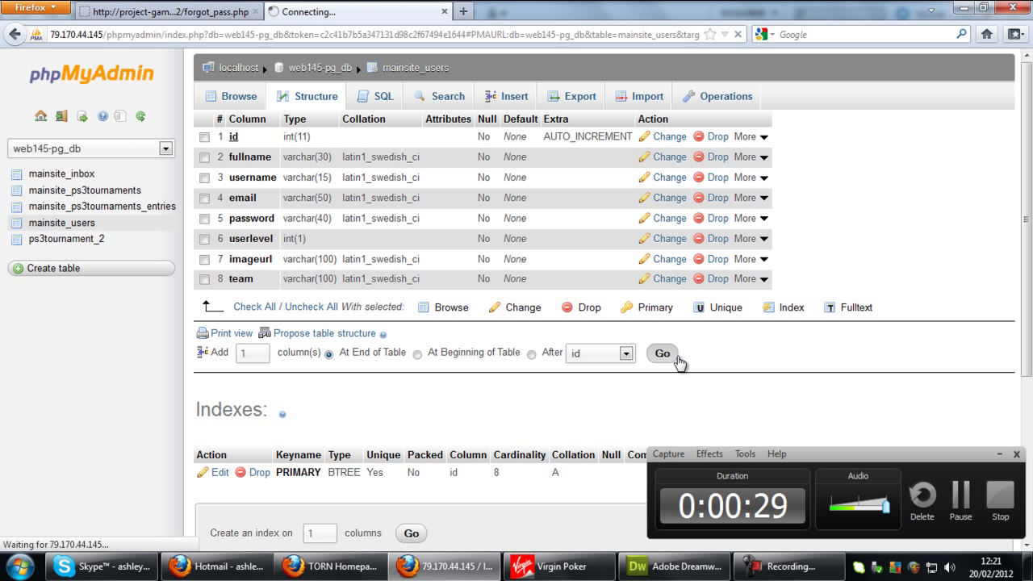
Save a new INT column named passreset with length 0.
left_click(662, 353)
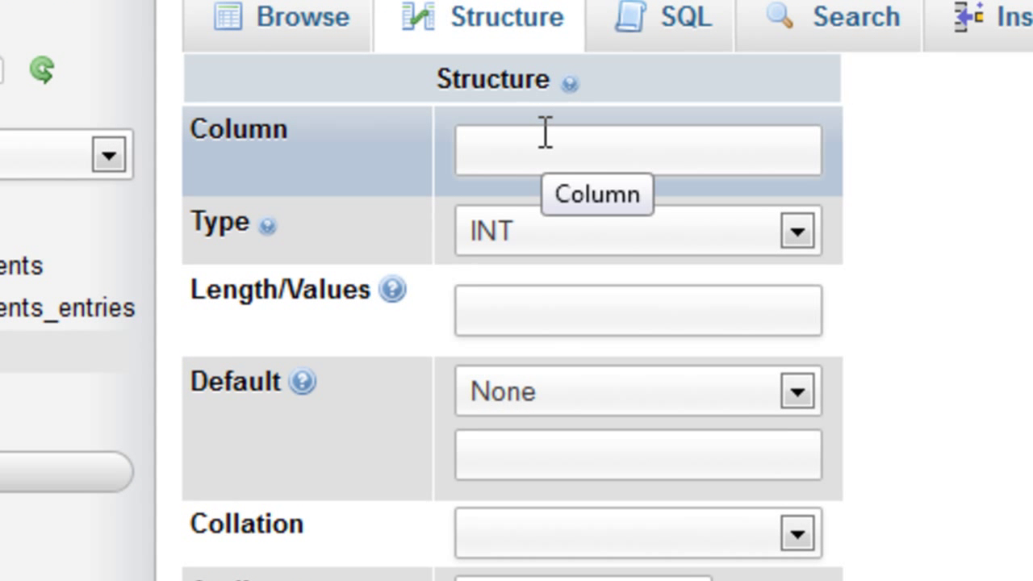
left_click(637, 150)
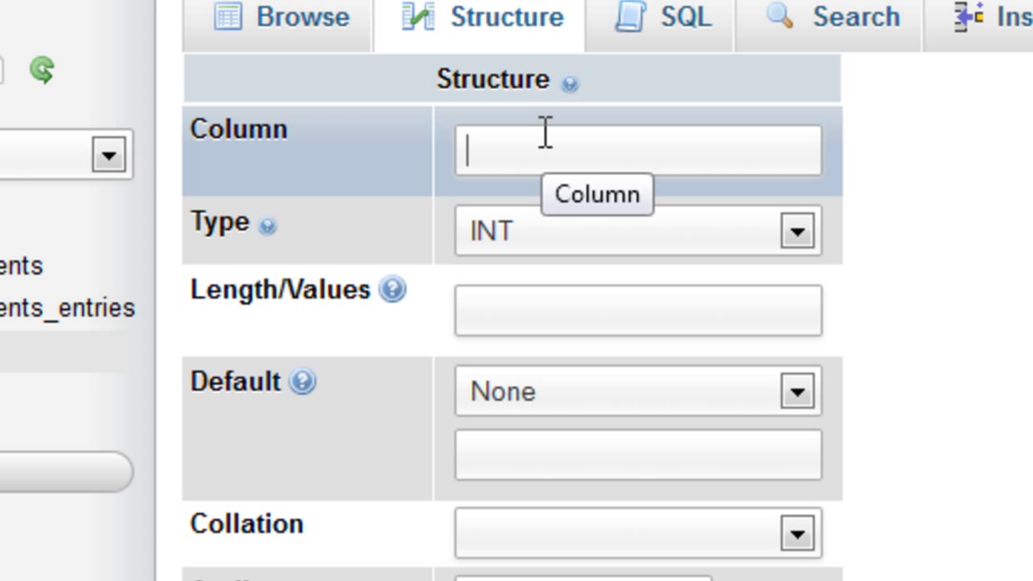
type("pas")
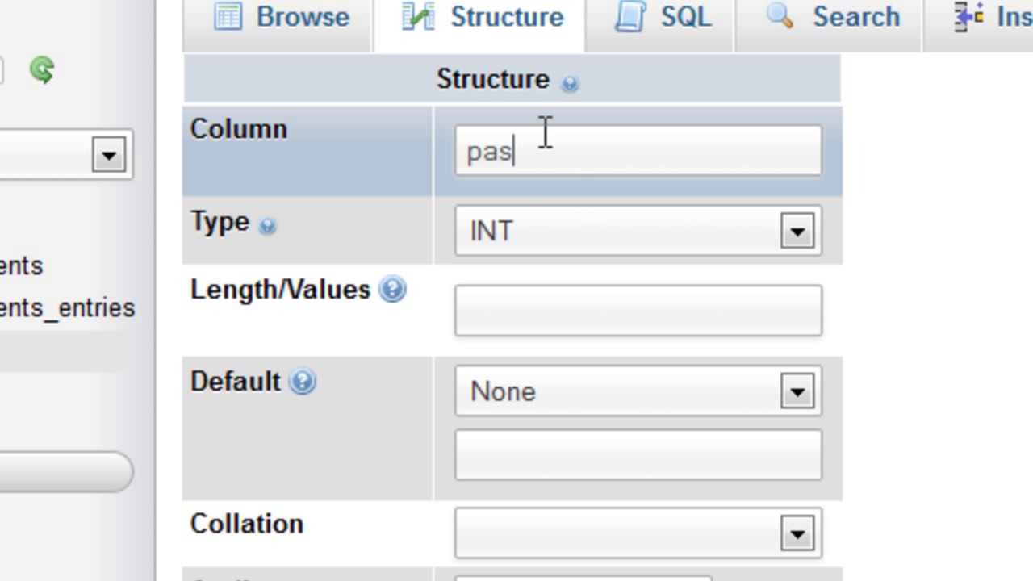
type("sreset")
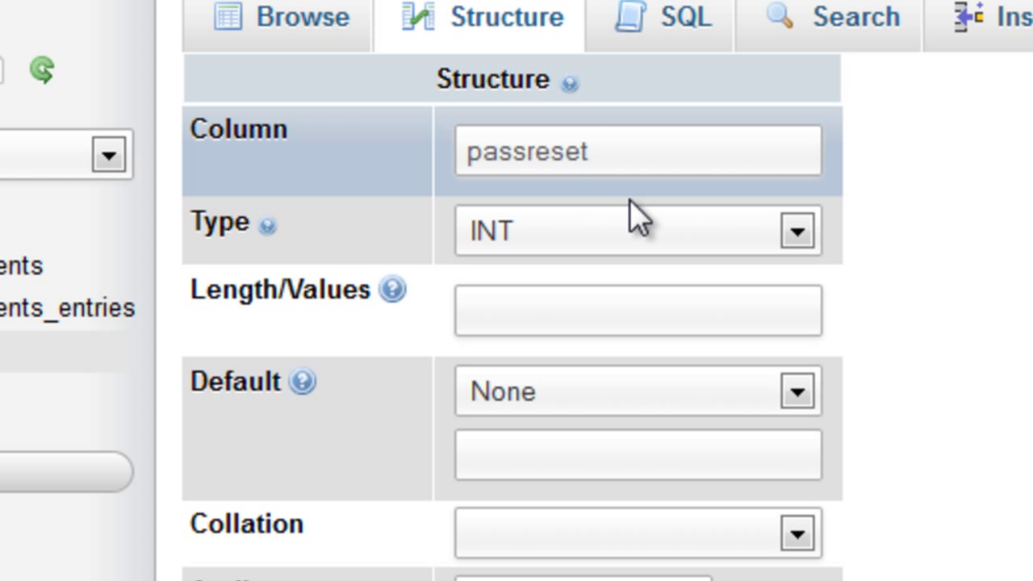
mouse_move(630, 234)
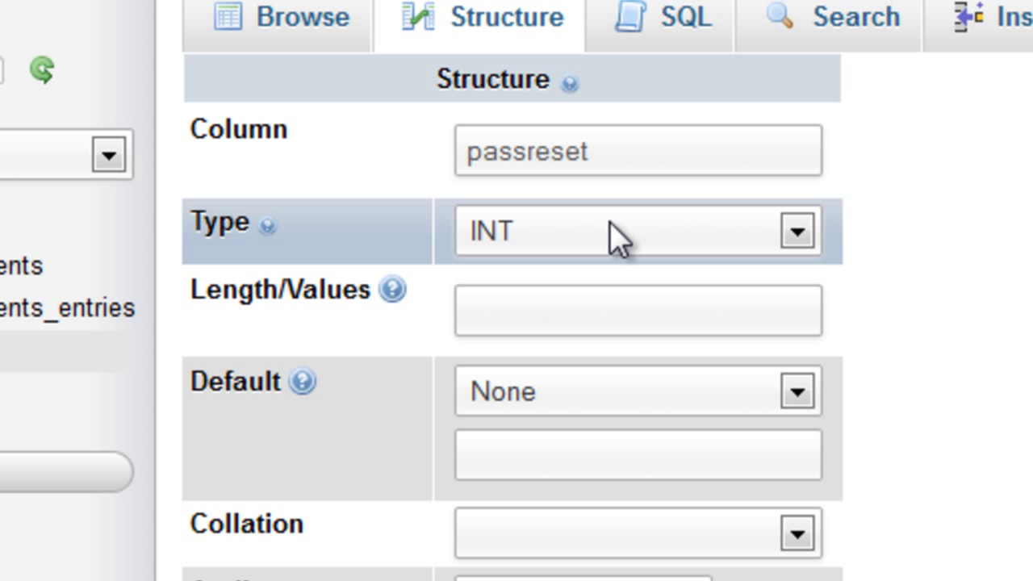
left_click(637, 310)
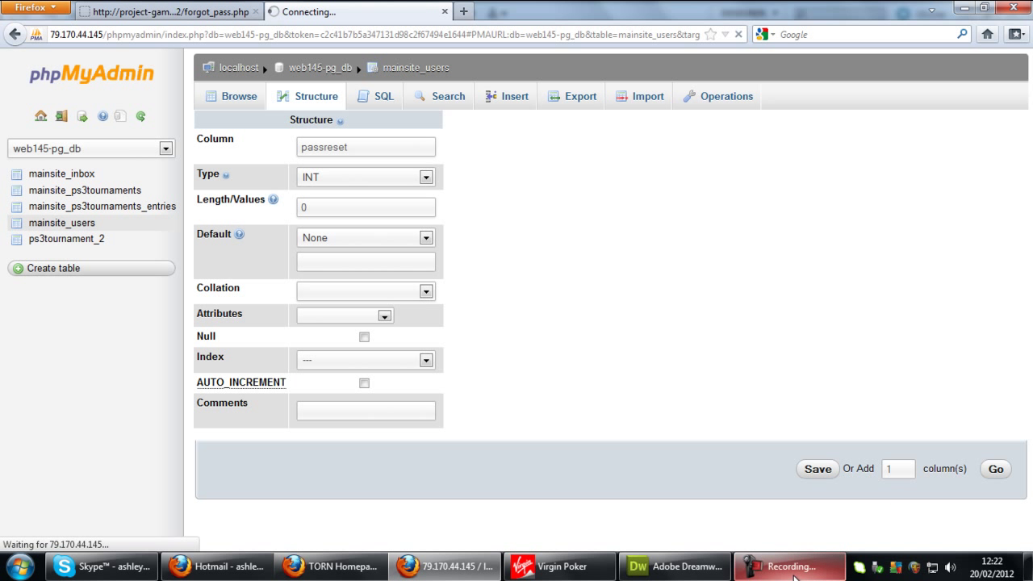
left_click(816, 469)
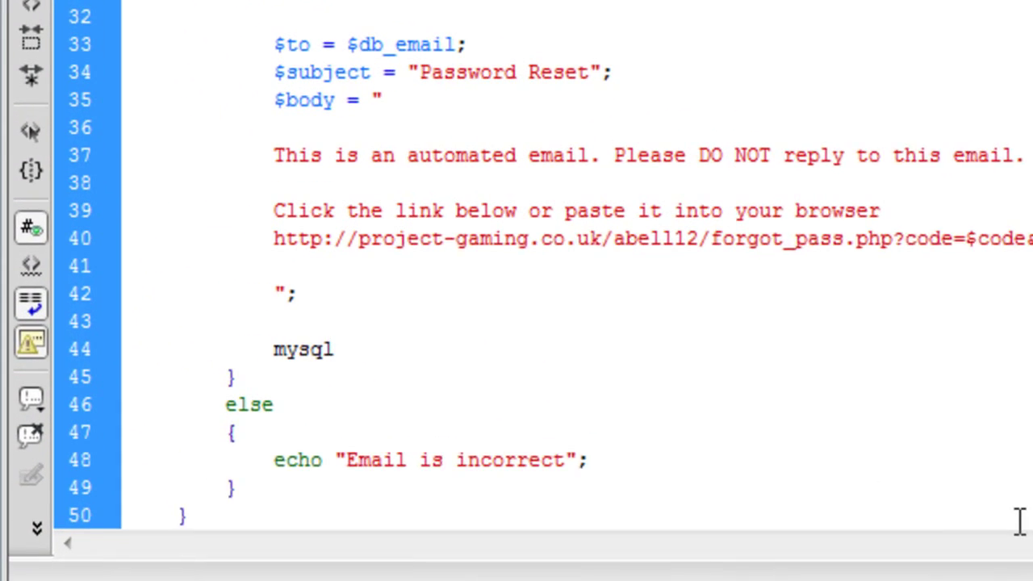
Type mysql_query("UPDATE mainsite_users SET passreset='$code' WHERE username=...") on line 44.
type("_query(\"\");")
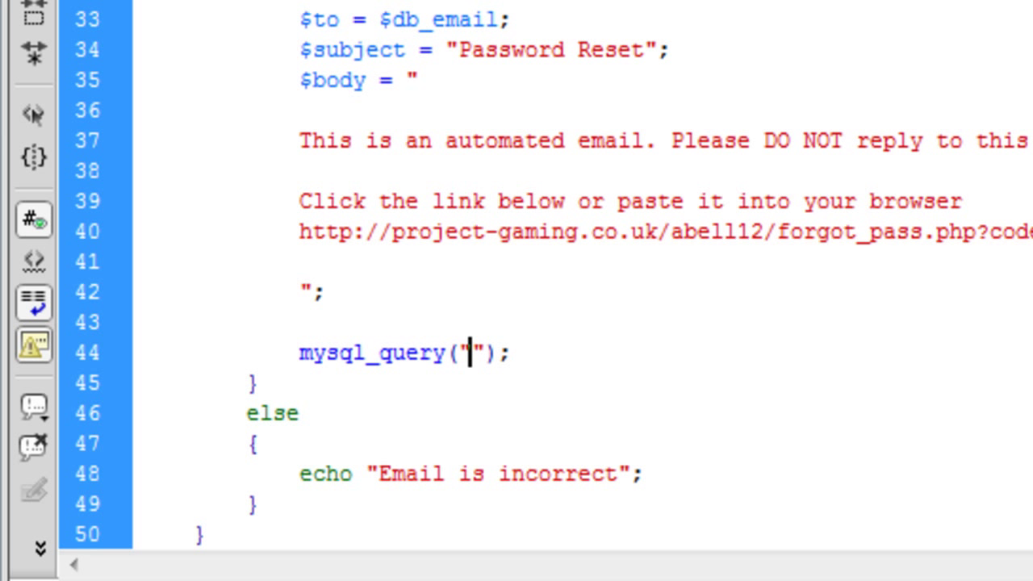
type("UPDATE")
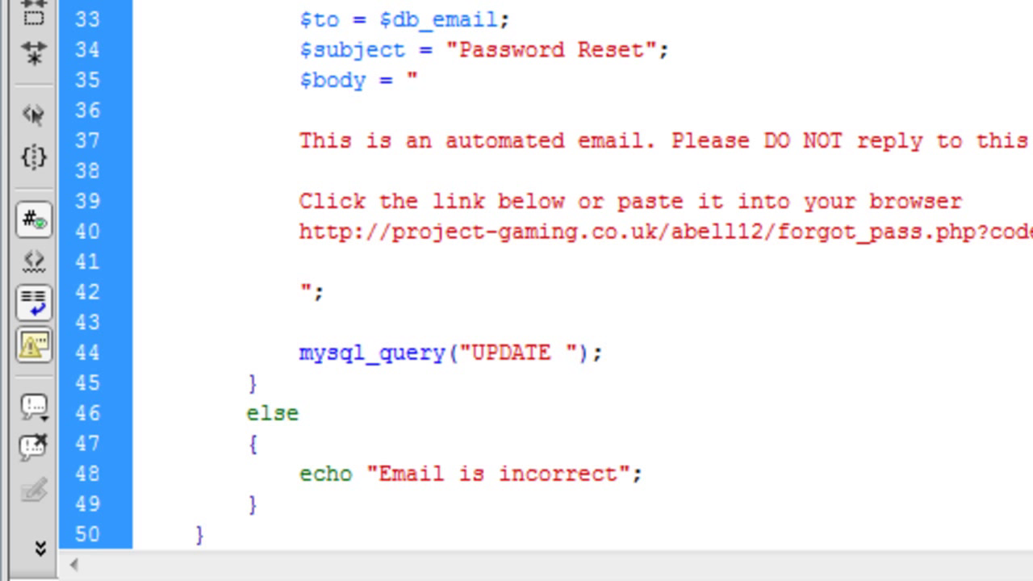
type("mainsite_users SET")
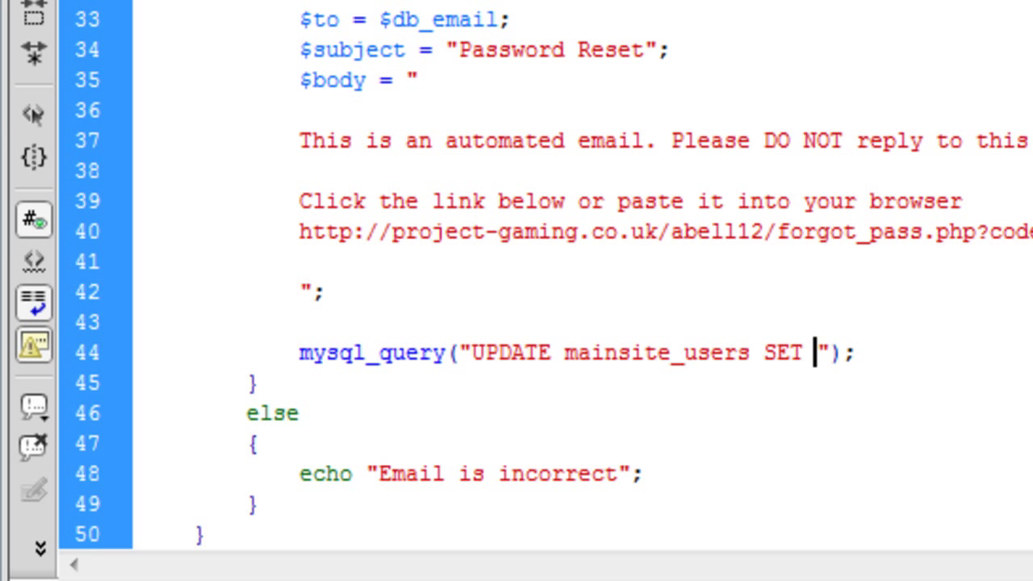
type("passreset=")
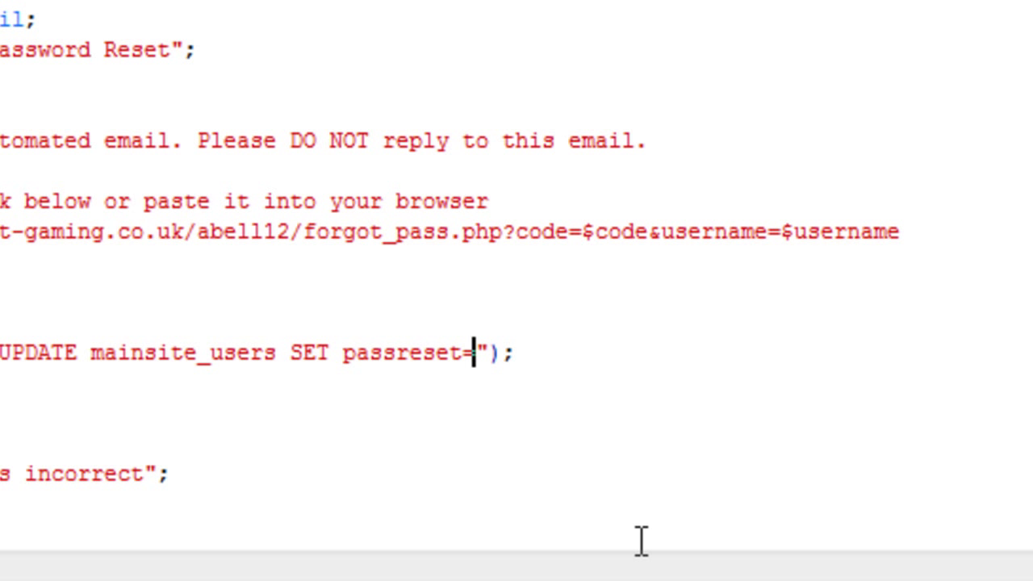
type("'$code")
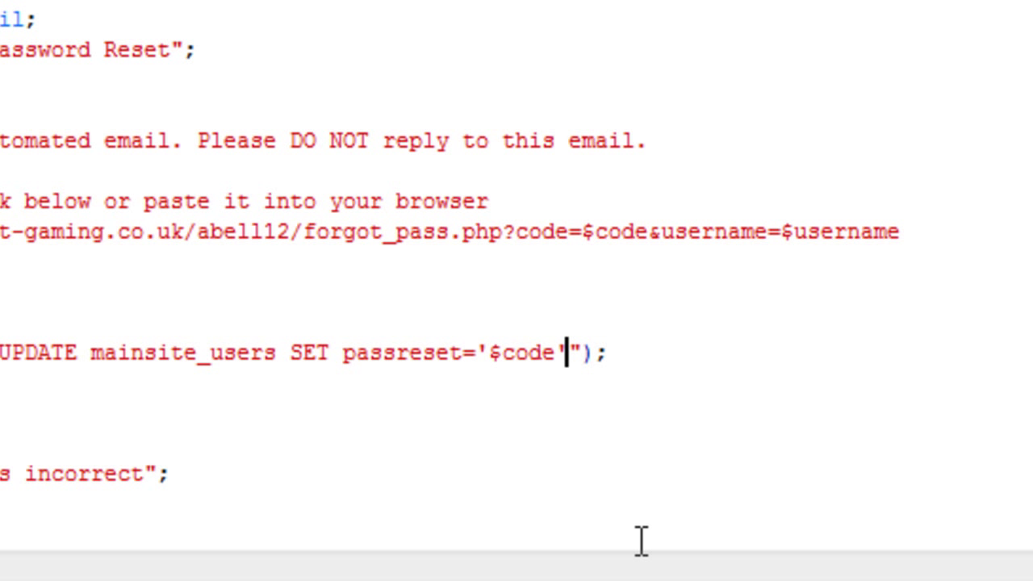
type("WHERE")
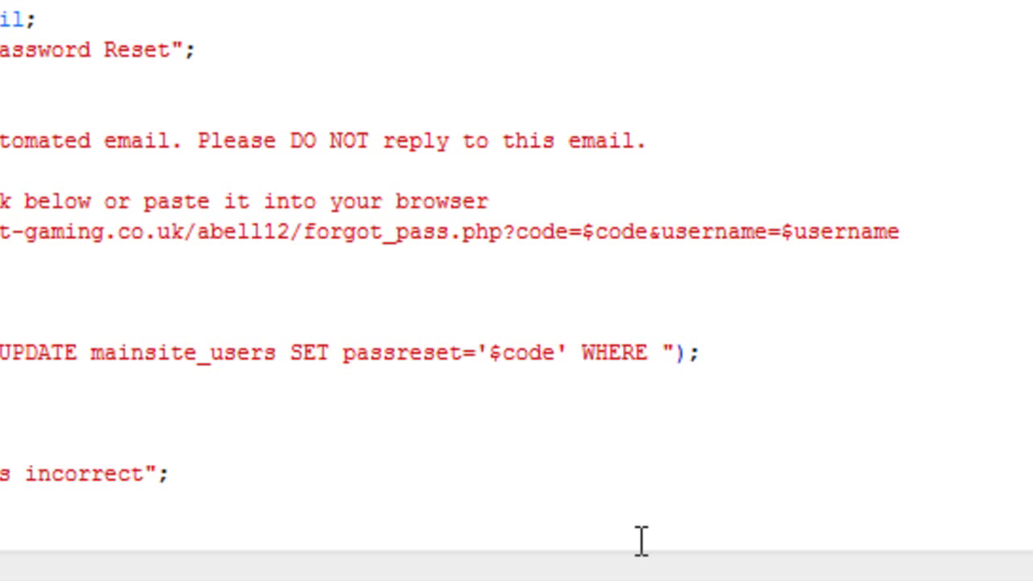
type("username=")
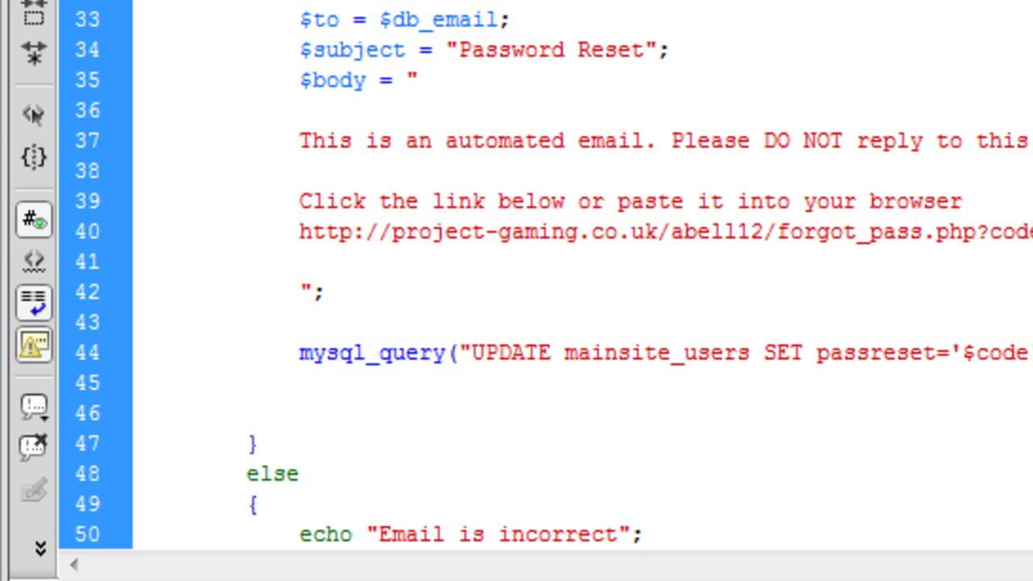
Add a mail($to, $subject, $body) statement below the update query.
left_click(299, 413)
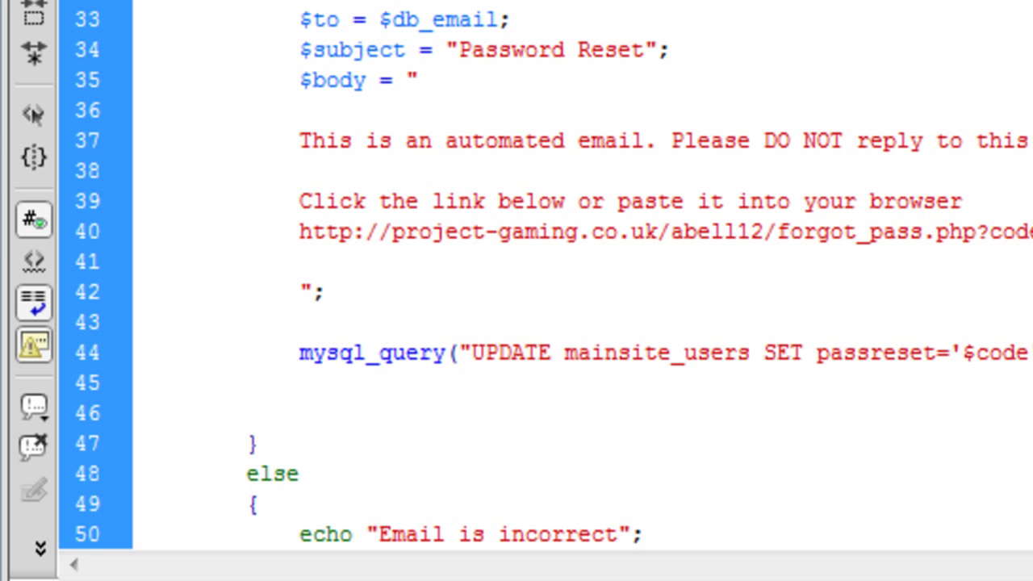
left_click(297, 413)
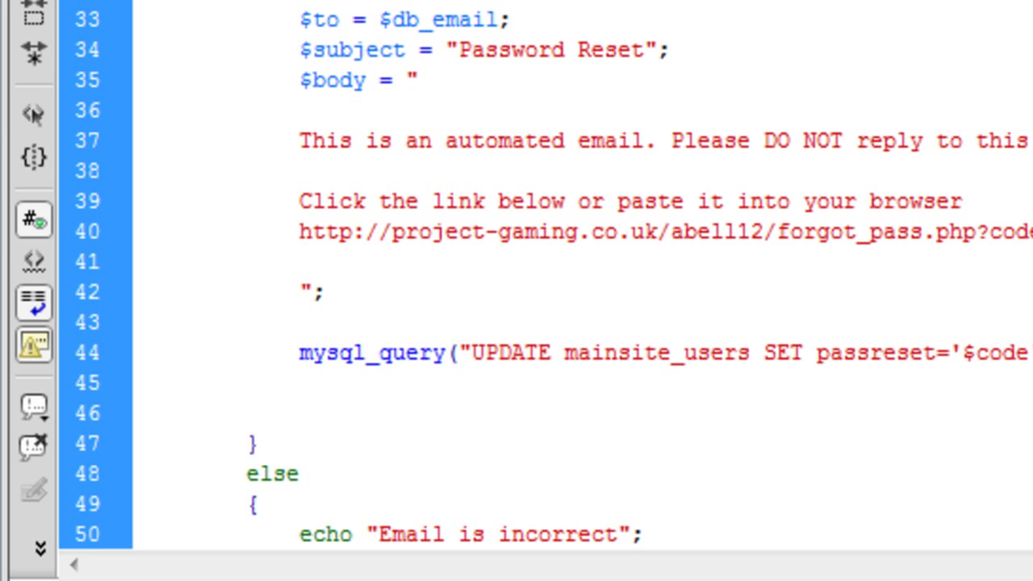
left_click(299, 413)
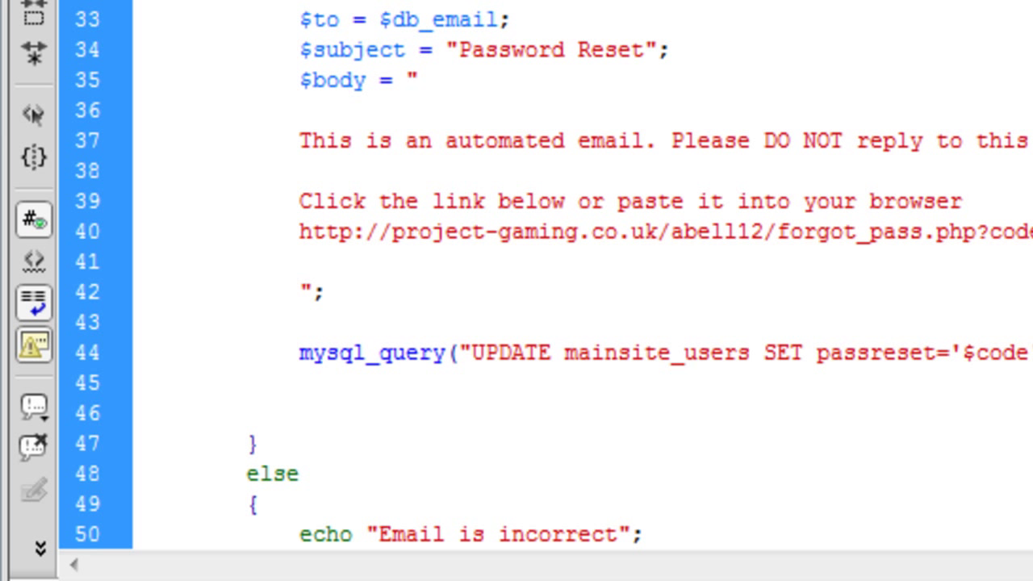
left_click(299, 413)
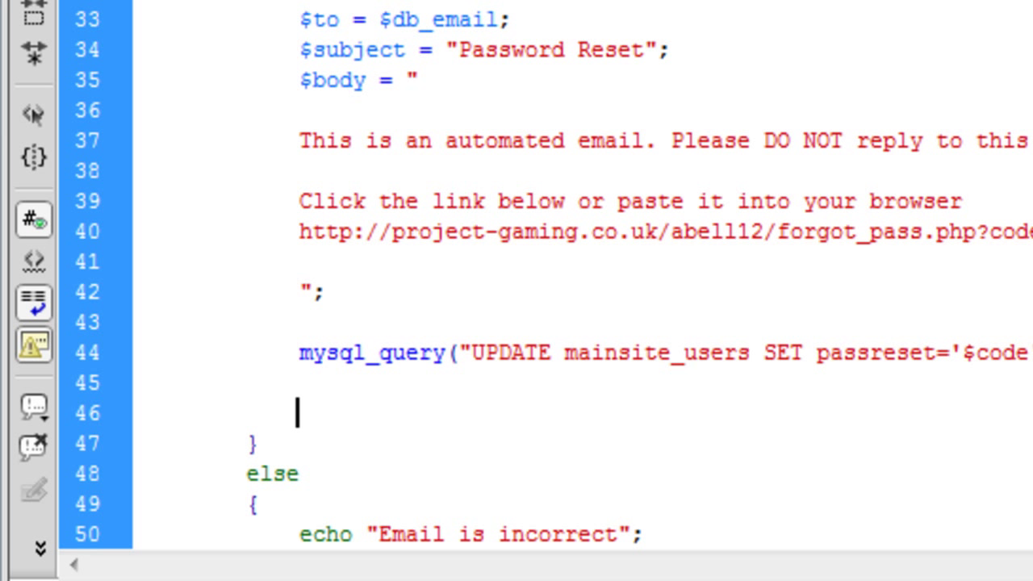
type("mai")
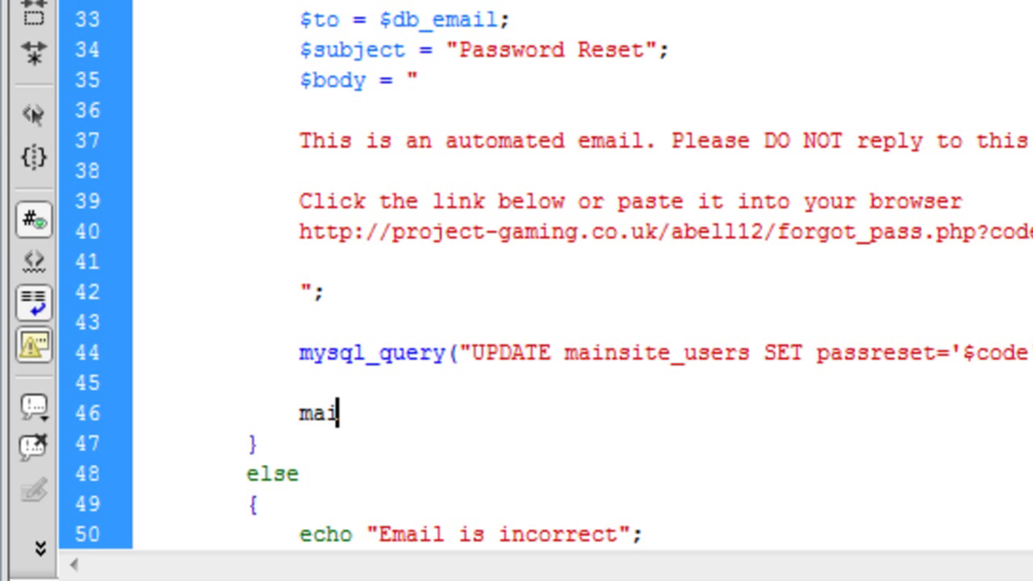
type("l()1;")
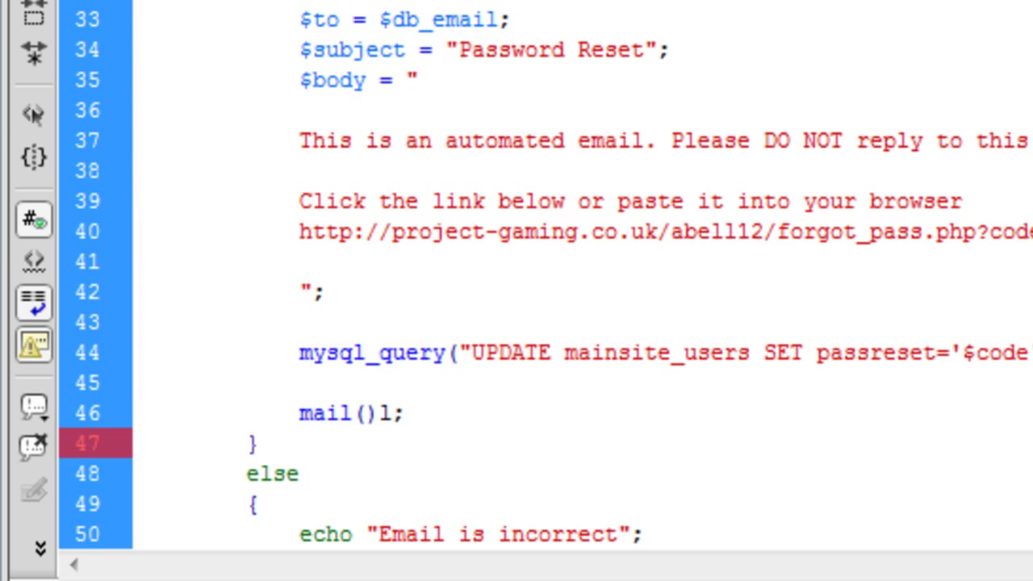
type("$to,")
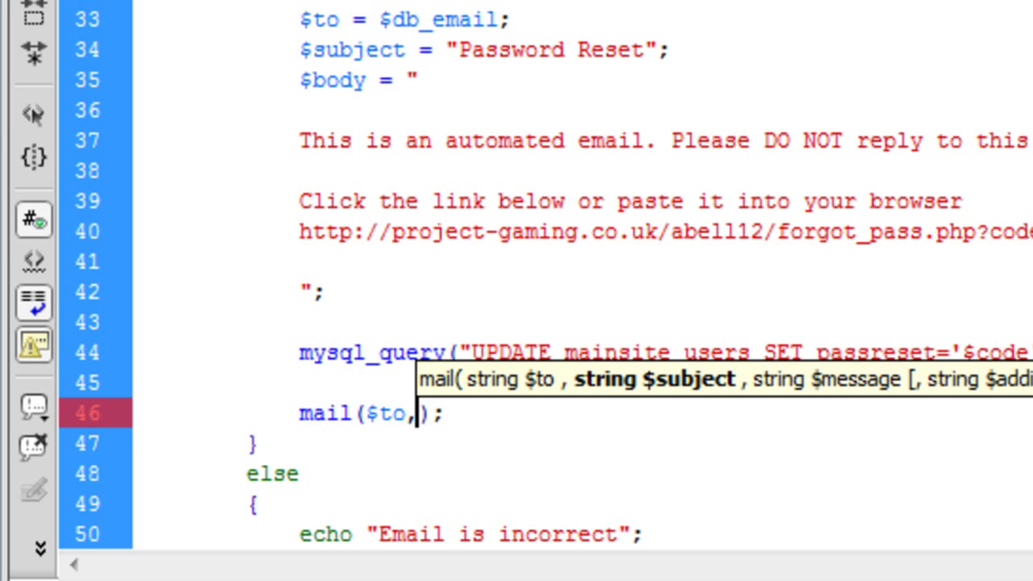
type("$s")
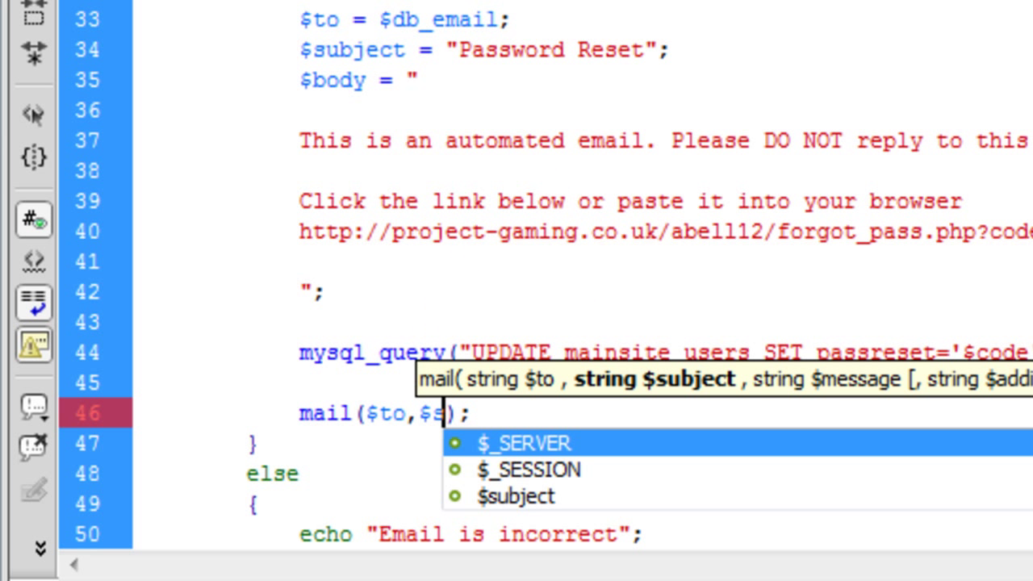
type("subject,")
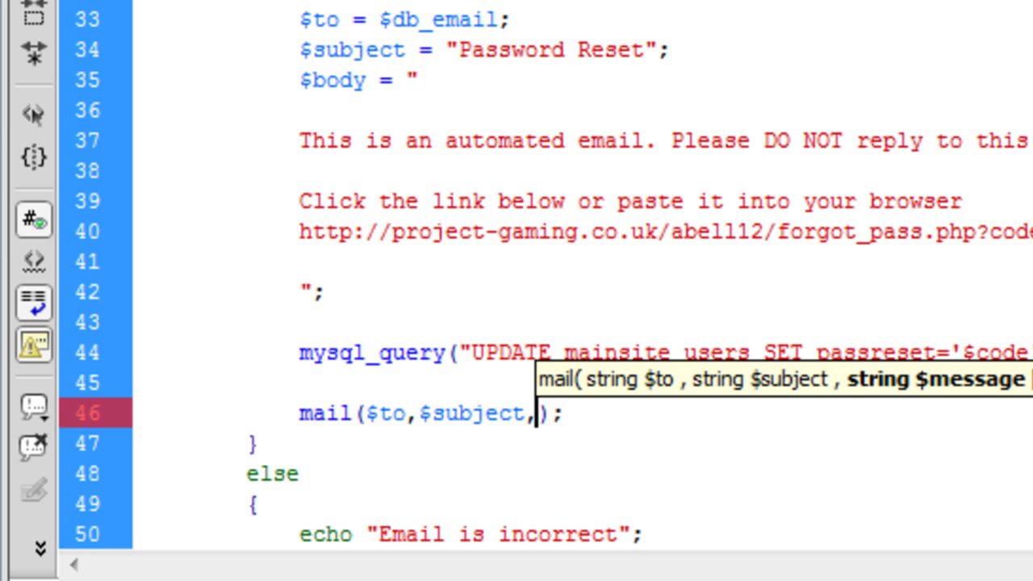
type("$body")
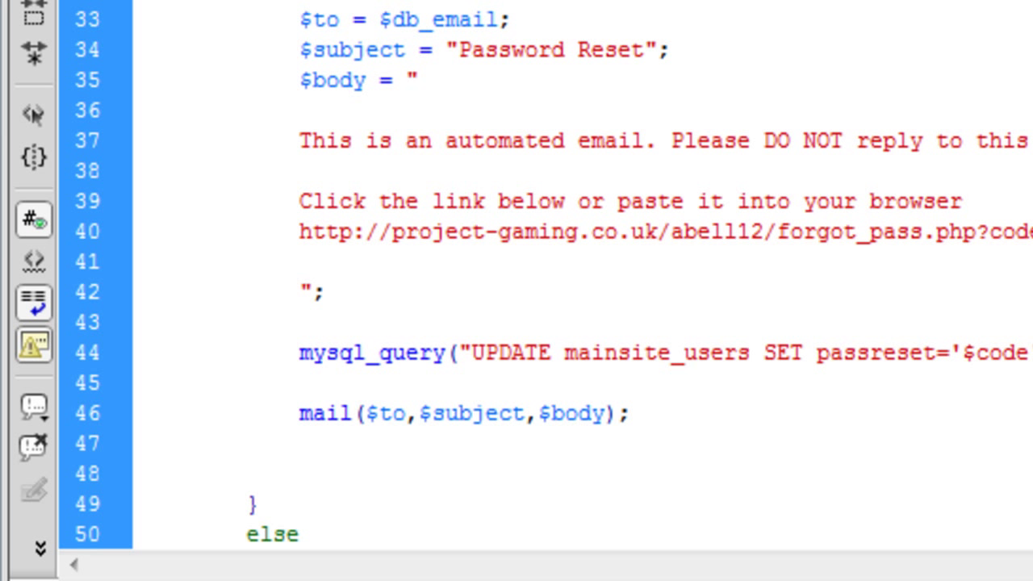
Echo "Check Your Email" and upload forgot_pass.php without dependent files.
type("echo \"Check \";")
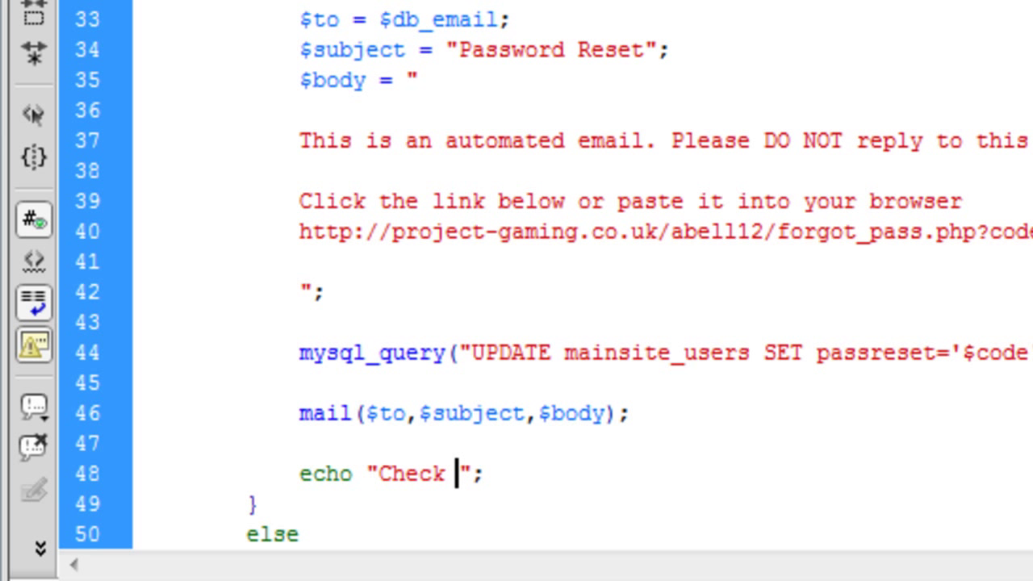
type("Your Email")
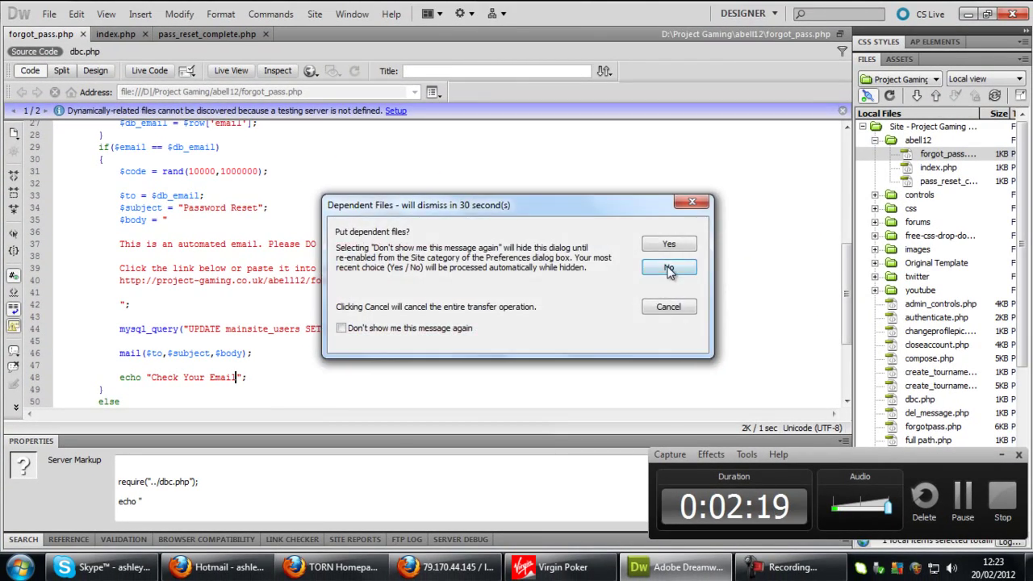
left_click(668, 267)
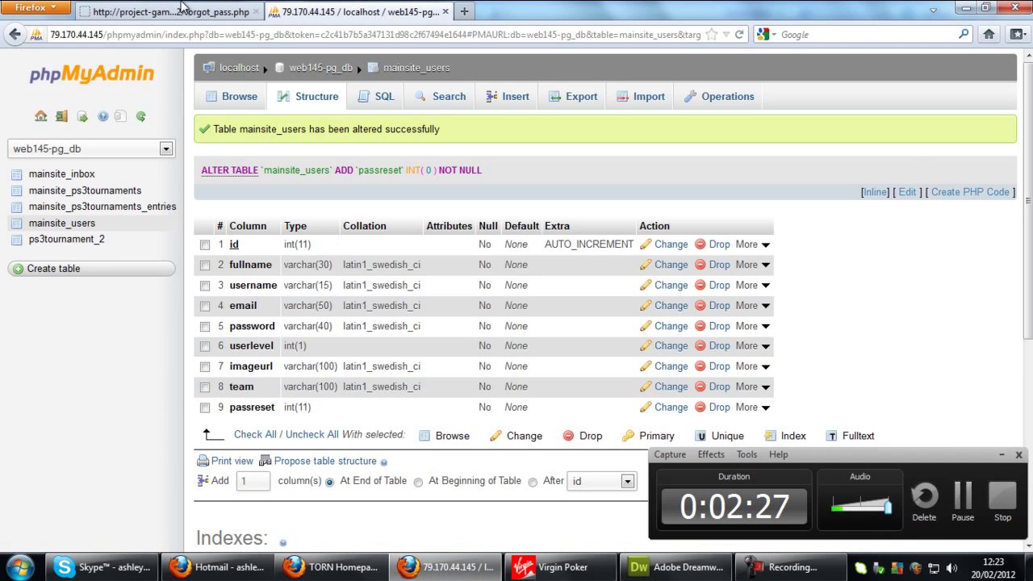
Submit an unknown username on forgot_pass.php, then submit admin with a random email.
left_click(167, 12)
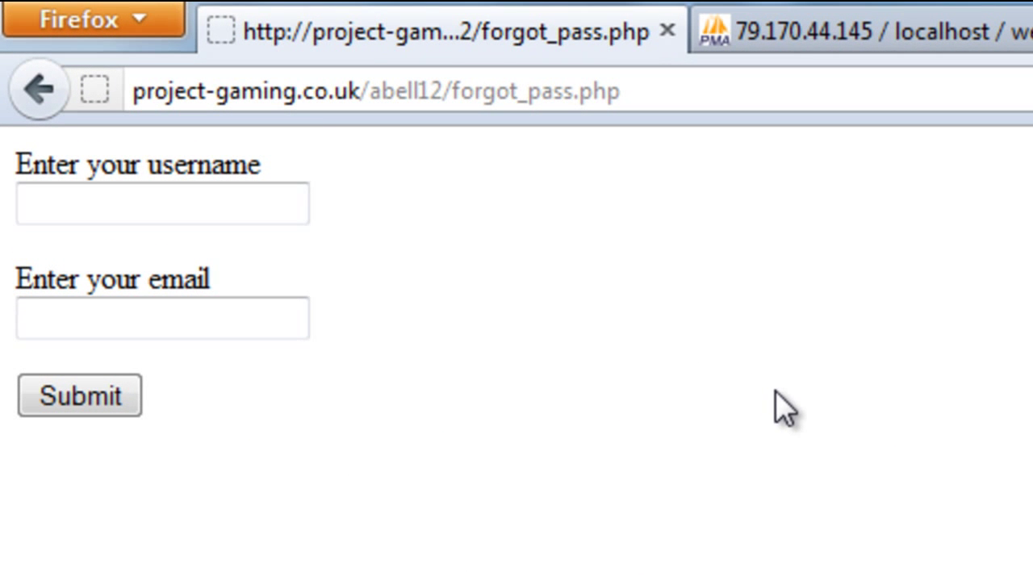
mouse_move(385, 282)
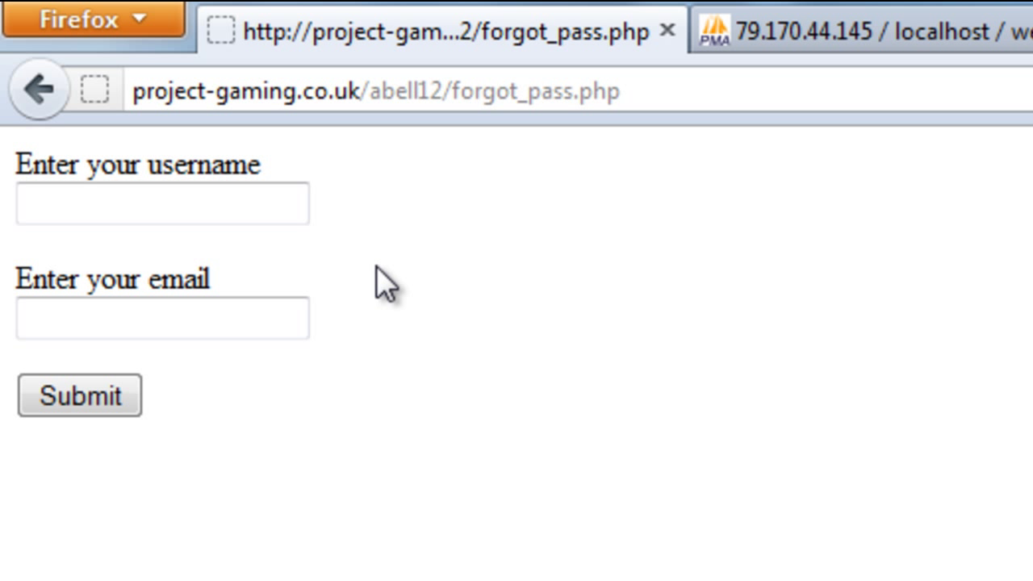
left_click(79, 396)
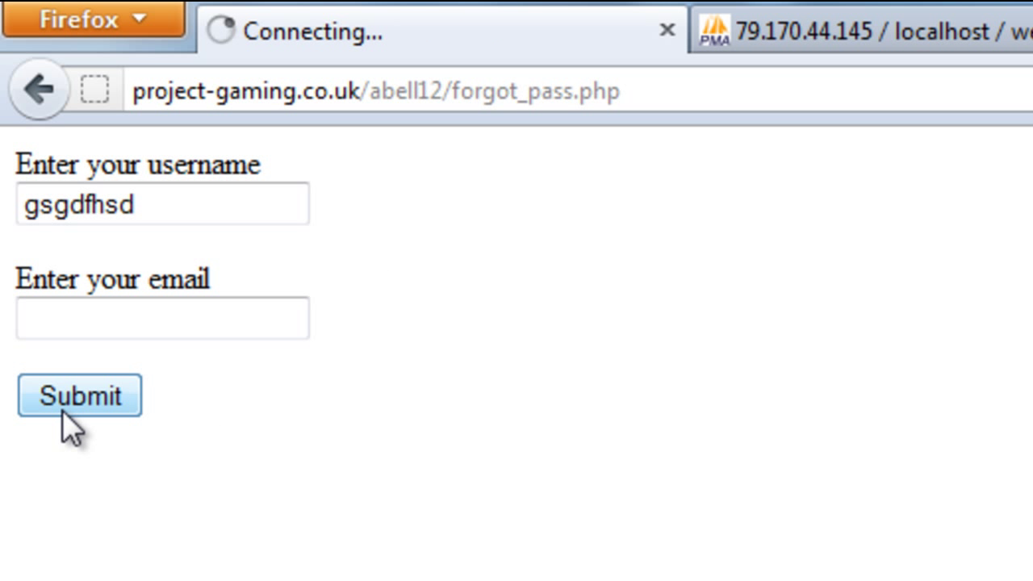
left_click(80, 395)
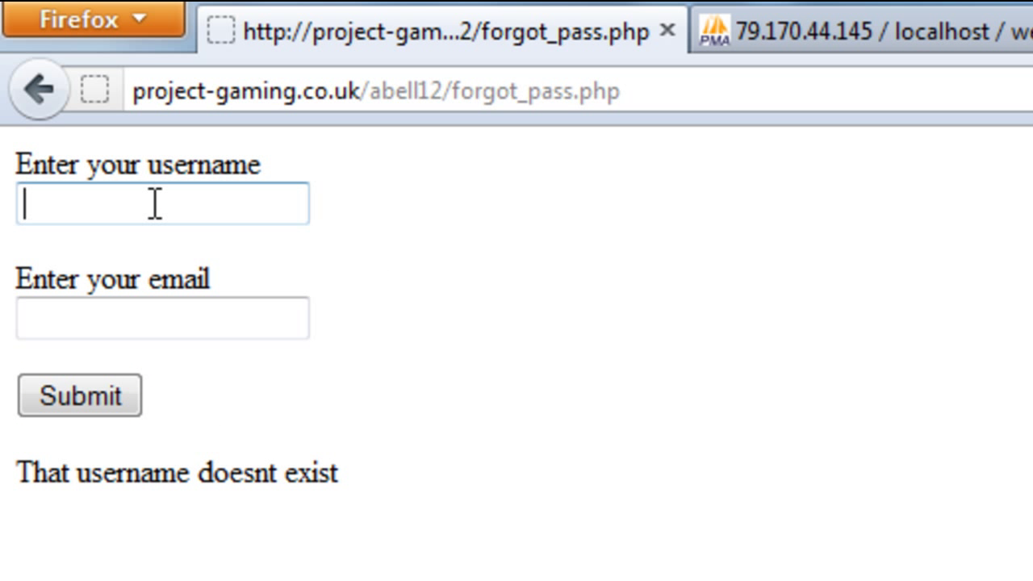
type("admin")
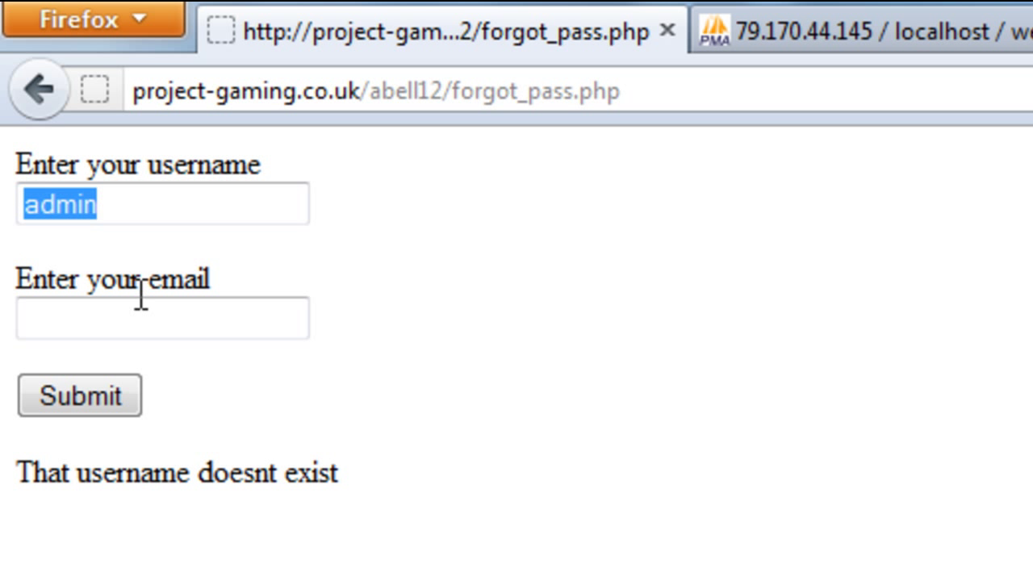
type("adsgfdhgfj")
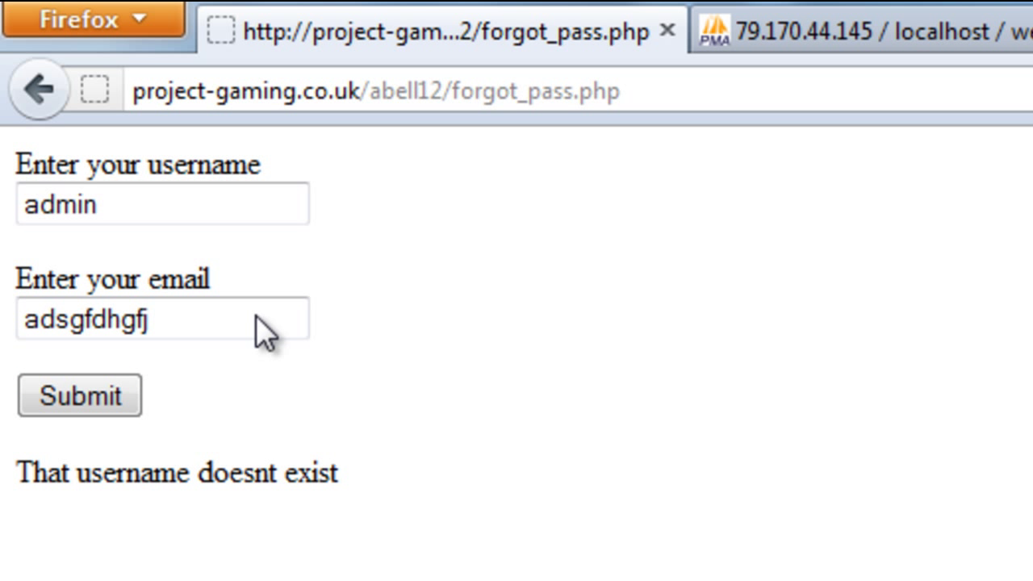
left_click(78, 396)
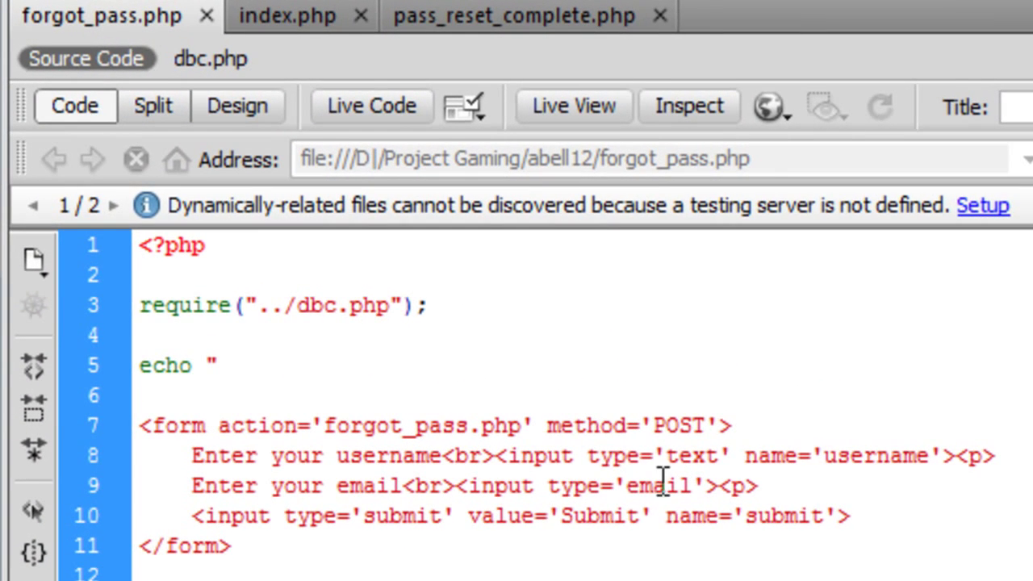
Change the email input's type to text and add name='email'.
double_click(660, 485)
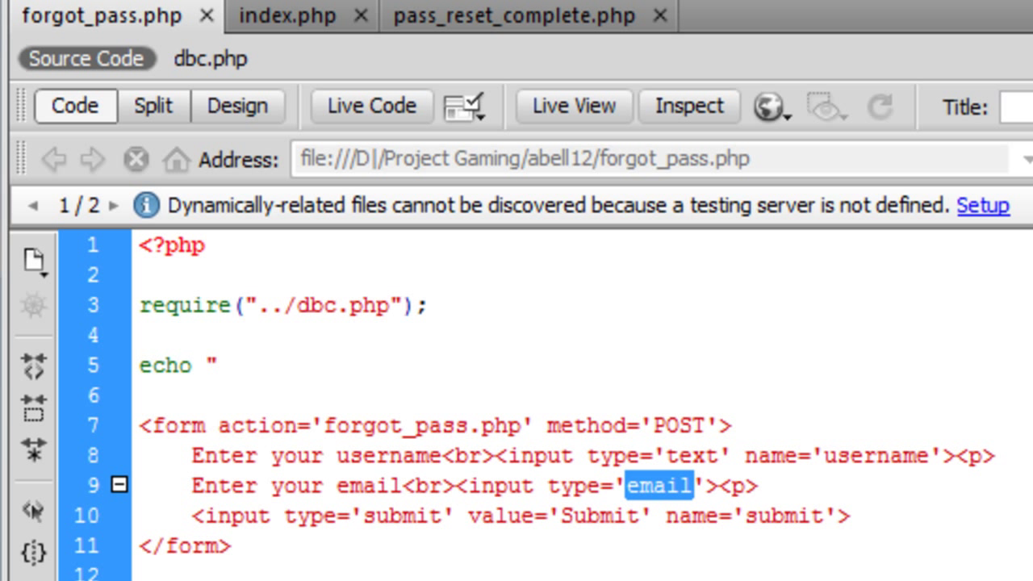
type("text' name=")
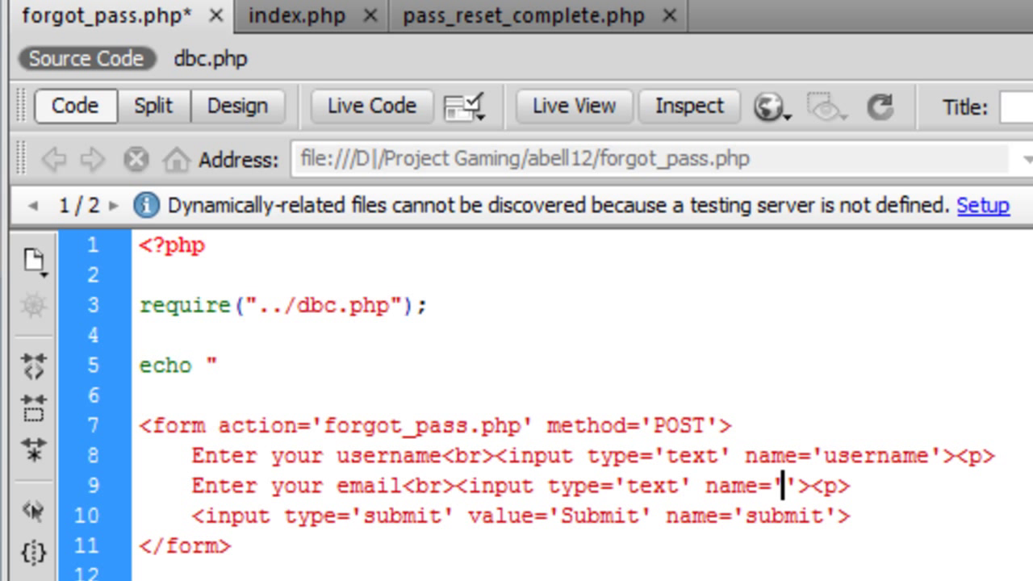
type("email")
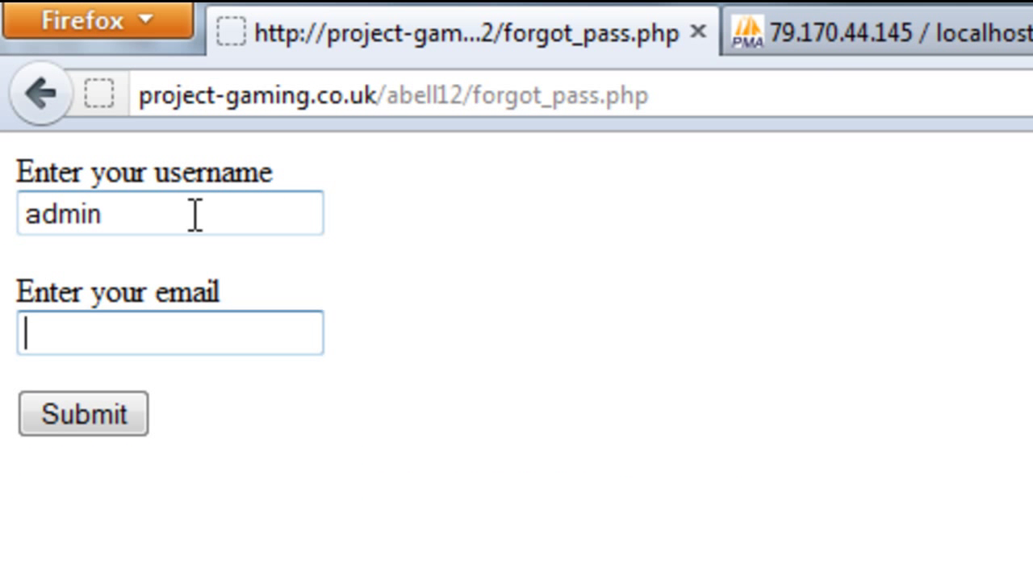
type("sukfahflk")
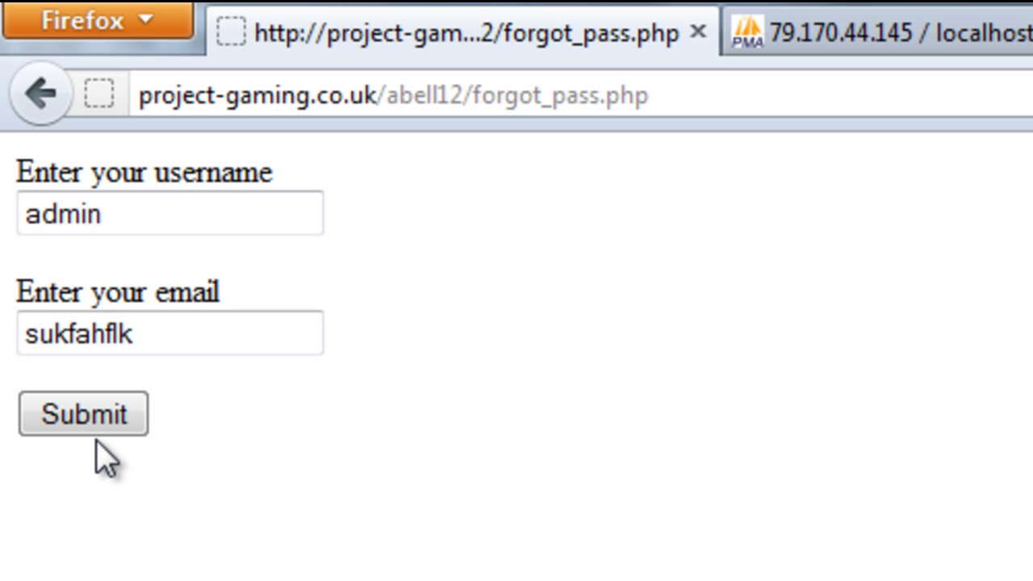
left_click(82, 414)
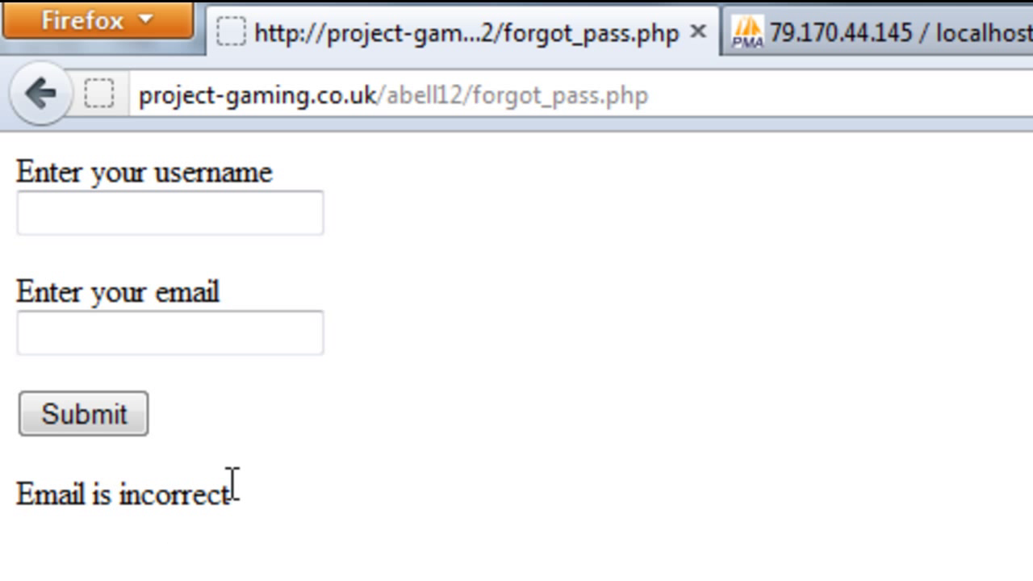
left_click(169, 213)
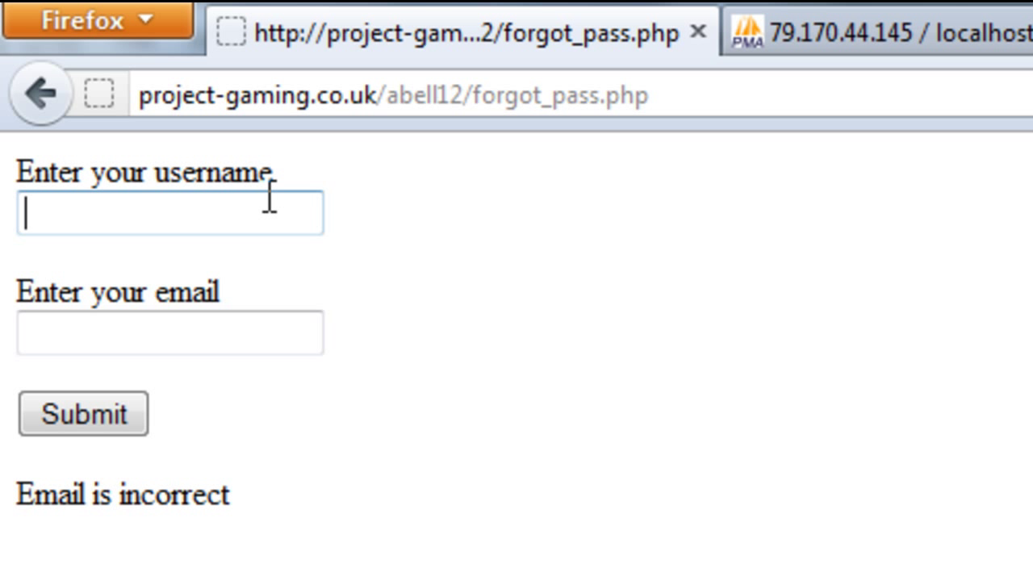
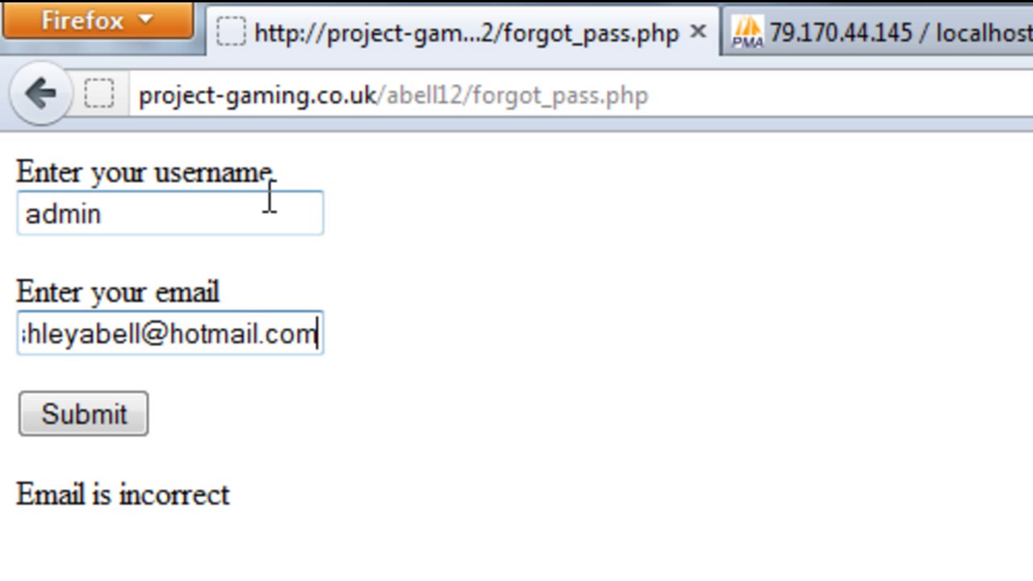
left_click(82, 414)
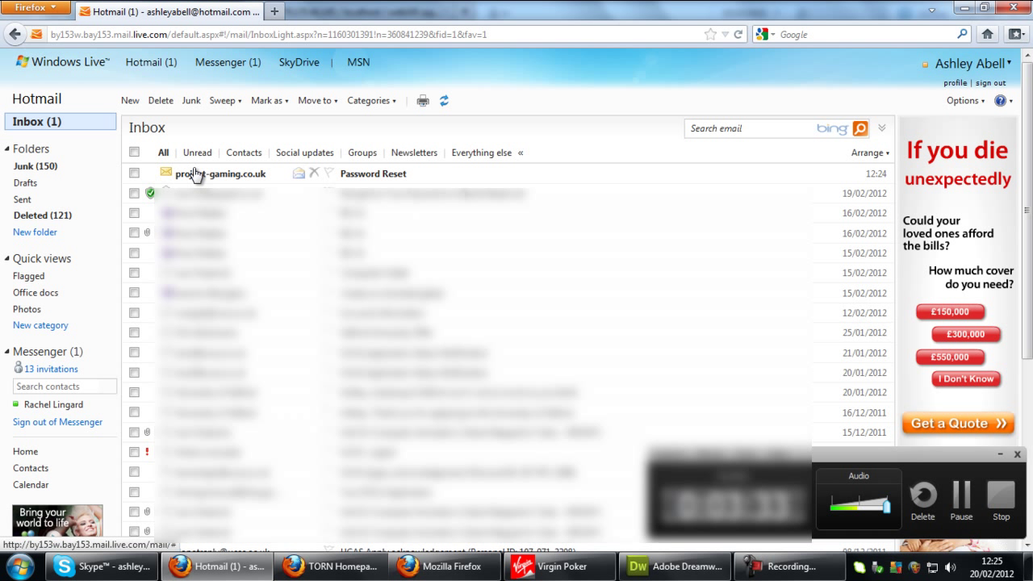
mouse_move(371, 181)
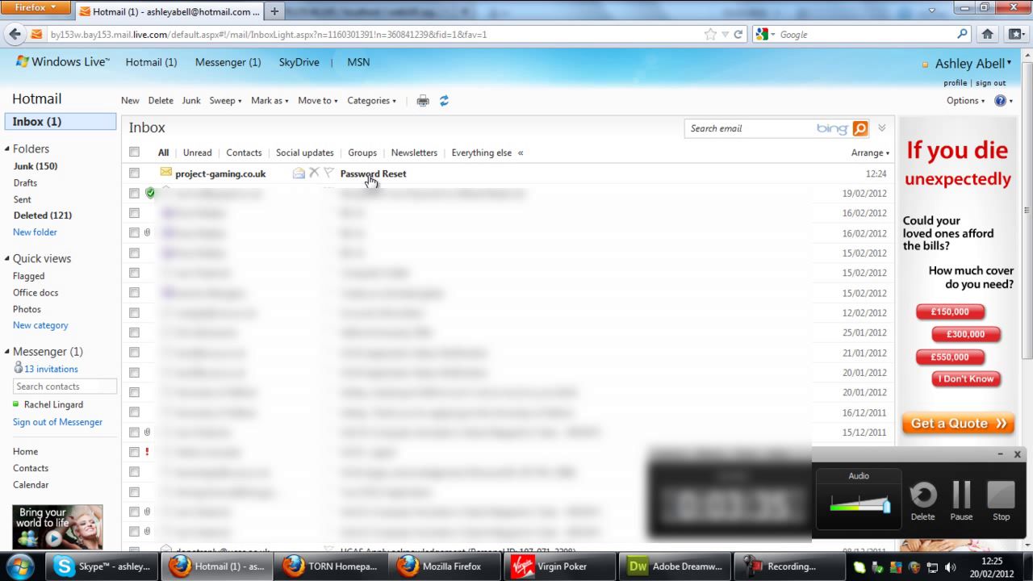
Open the Password Reset message in the Hotmail inbox.
left_click(372, 173)
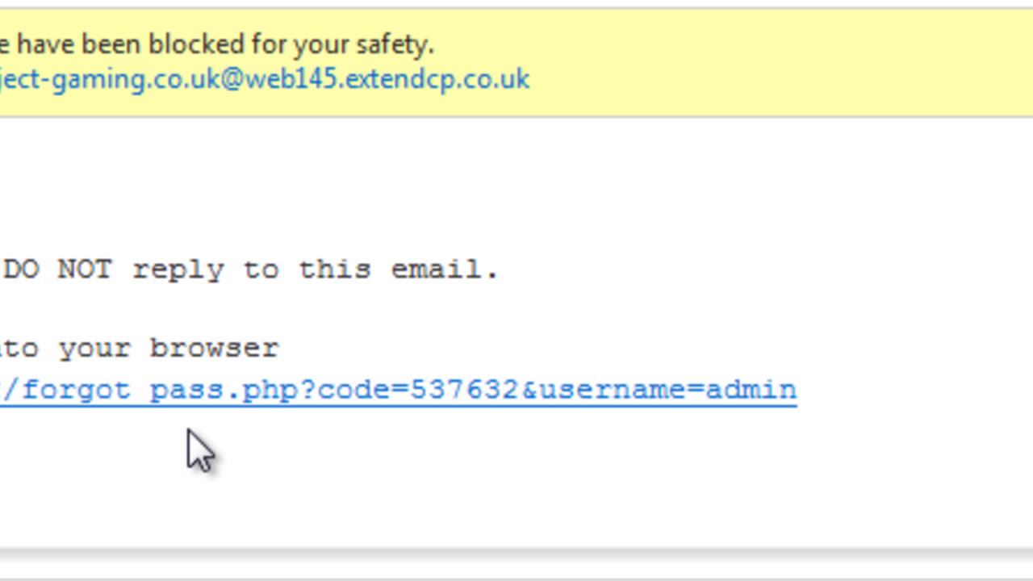
mouse_move(335, 407)
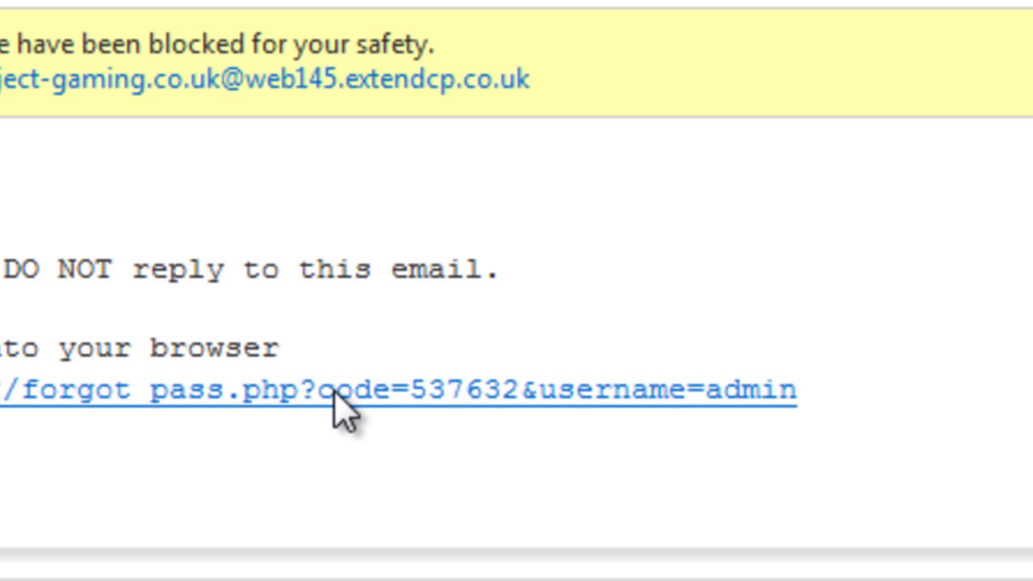
mouse_move(791, 428)
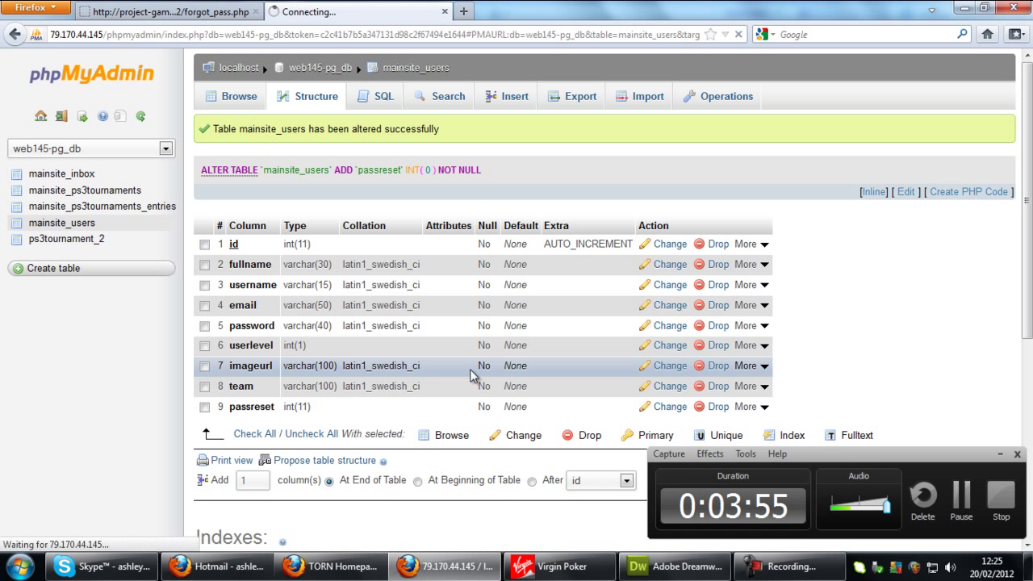
left_click(237, 96)
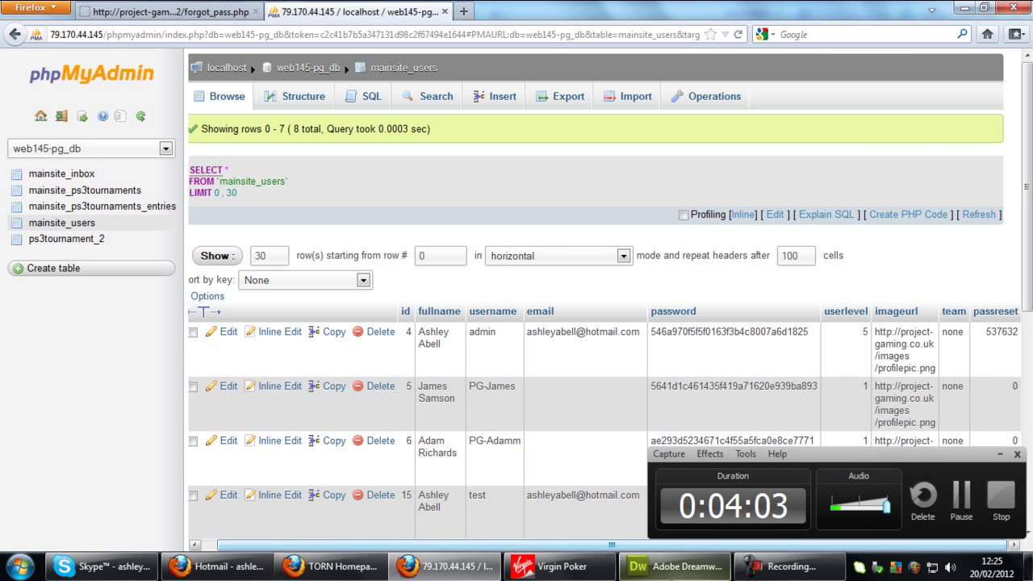
left_click(675, 566)
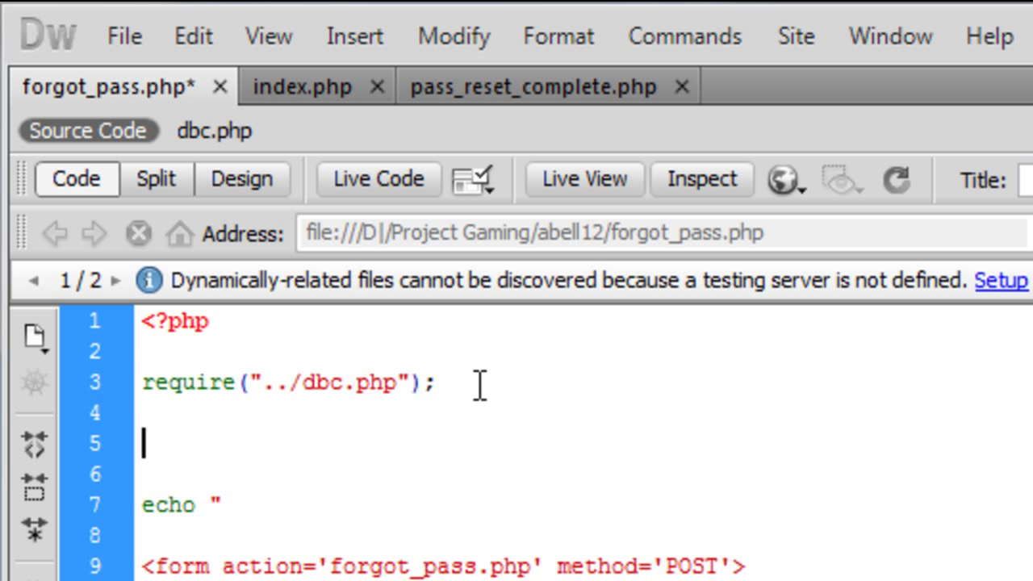
Add an if($_GET['code']) block assigning $get_username = $_GET['username'].
type("if(")
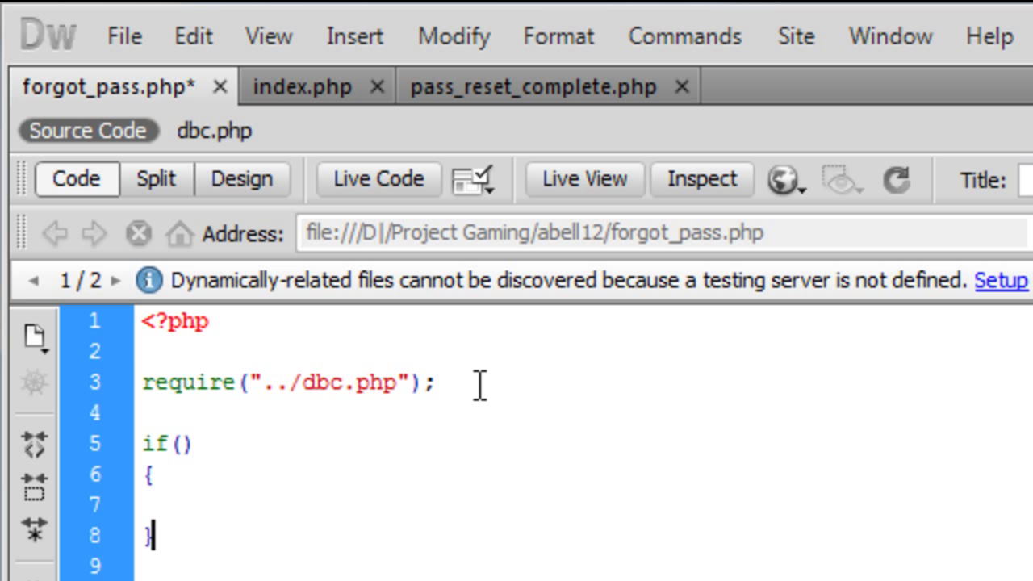
type("$_GET[")
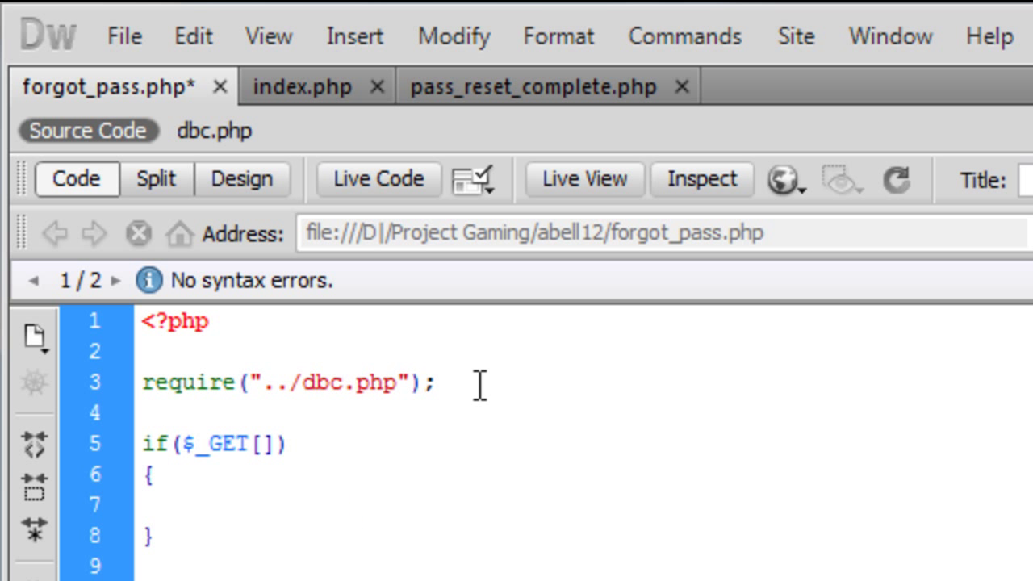
type("'cod'")
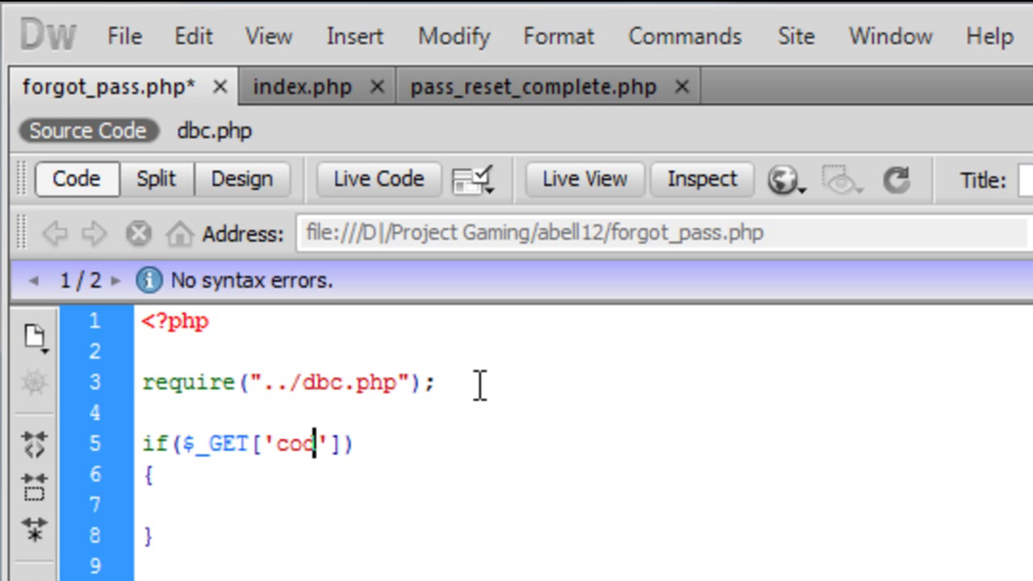
type("e")
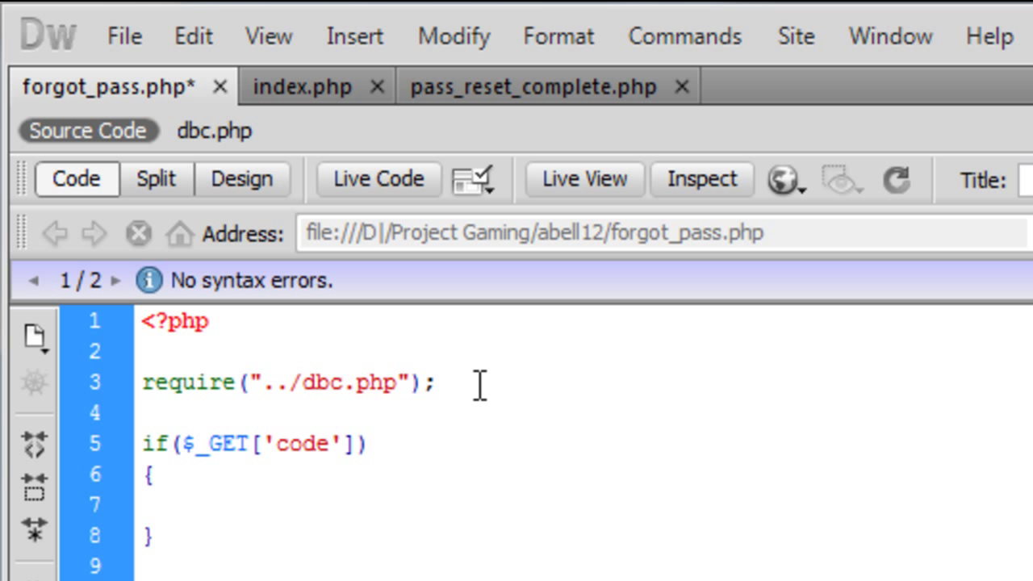
type("$get_")
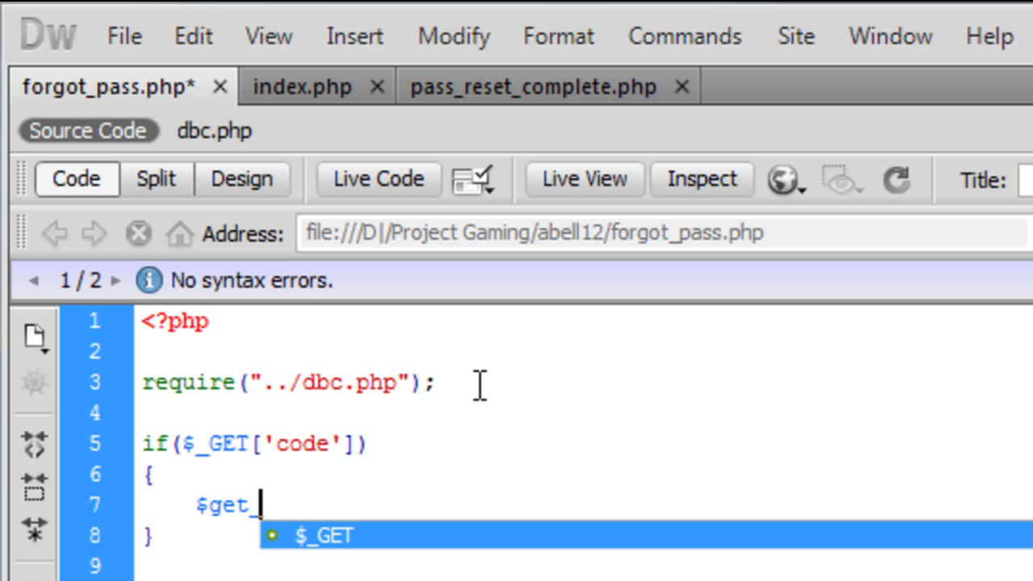
type("username")
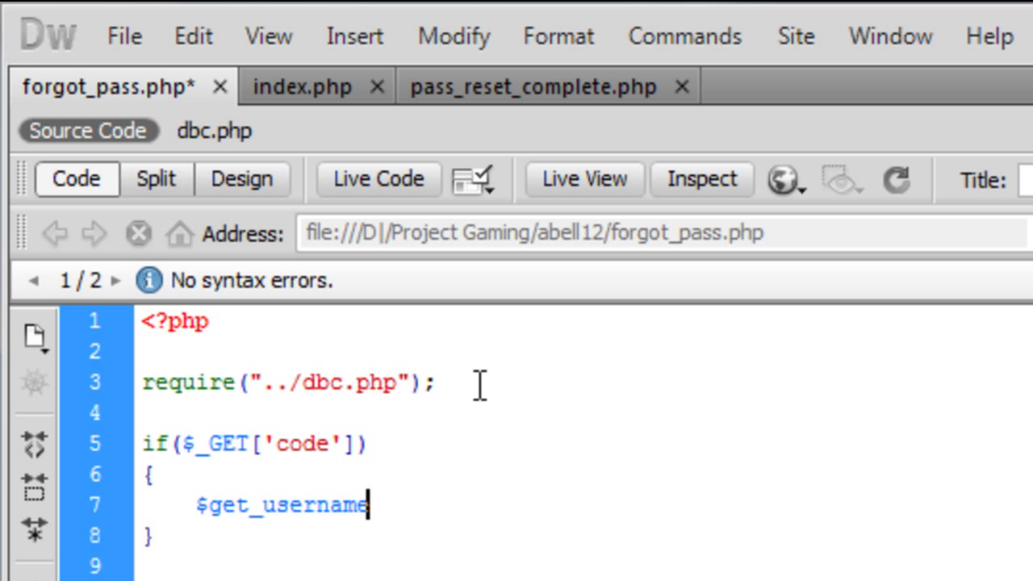
type("= $_")
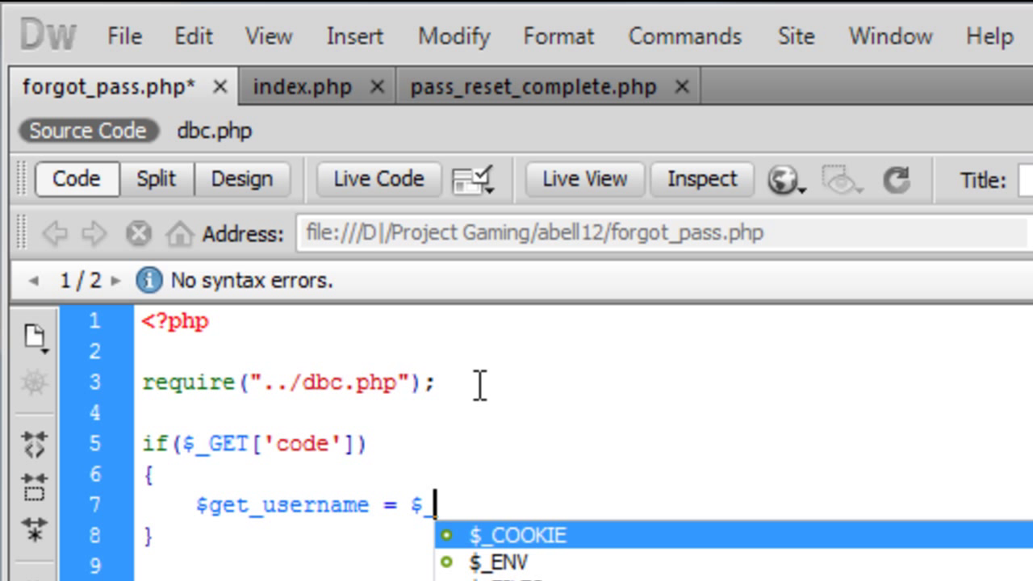
type("GET[];")
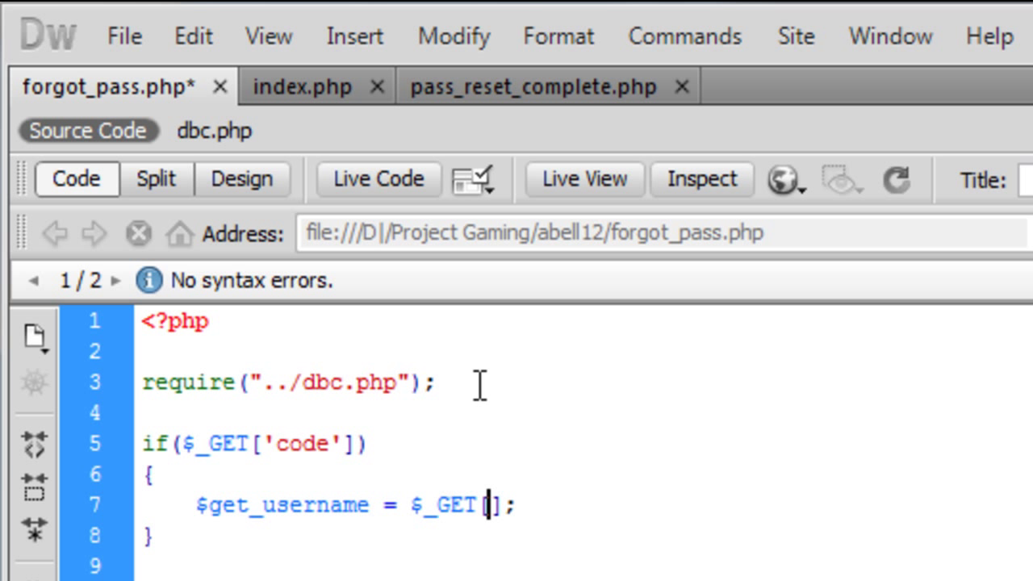
type("'u'")
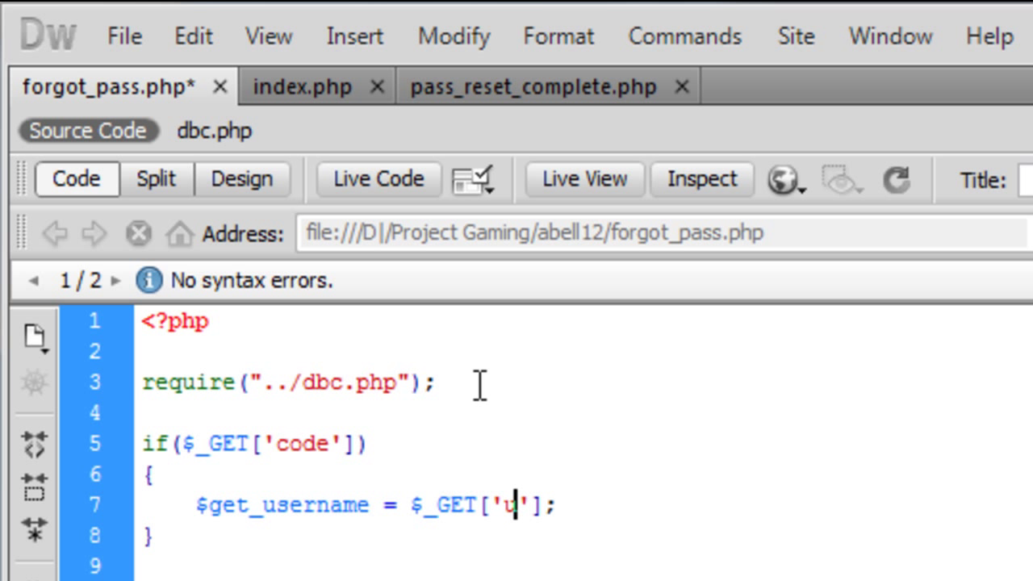
type("sername")
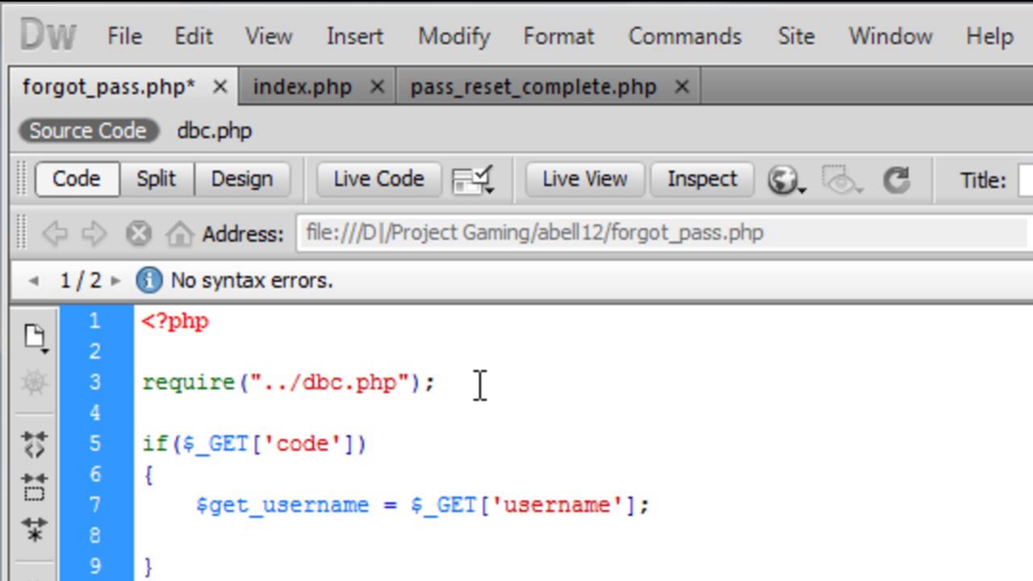
Duplicate the assignment line and change it to $get_code = $_GET['code'].
left_click(192, 535)
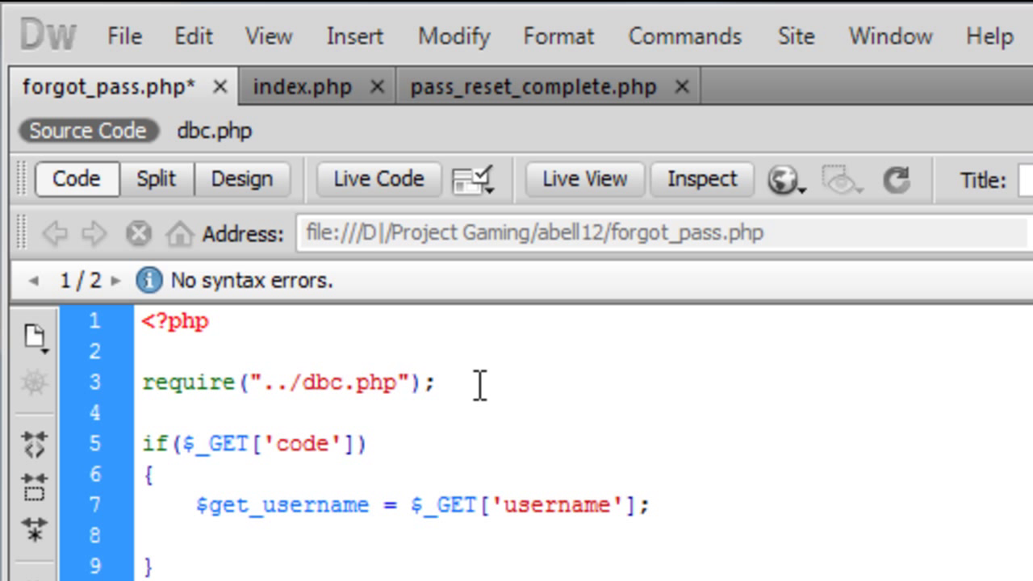
triple_click(403, 505)
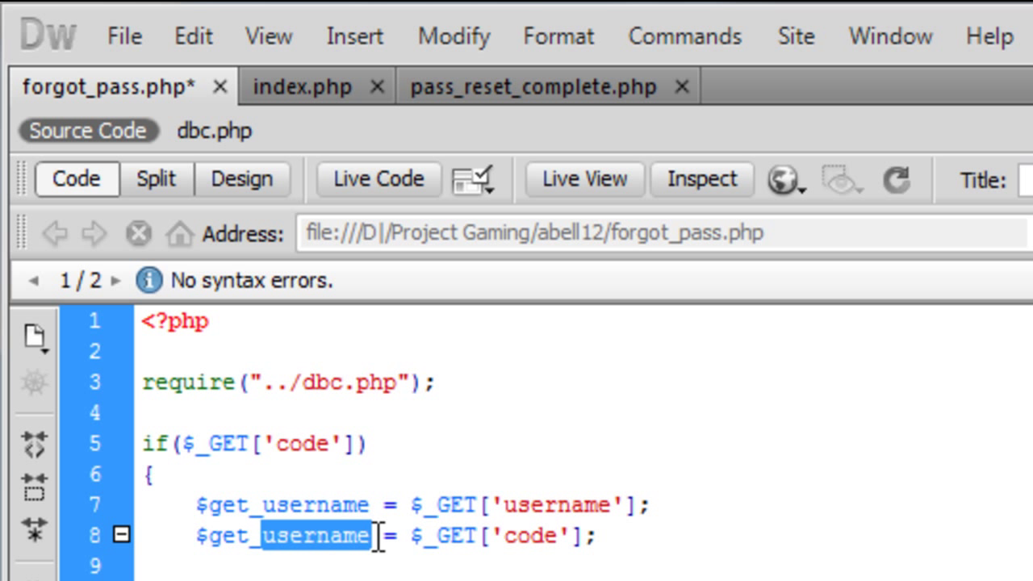
type("code")
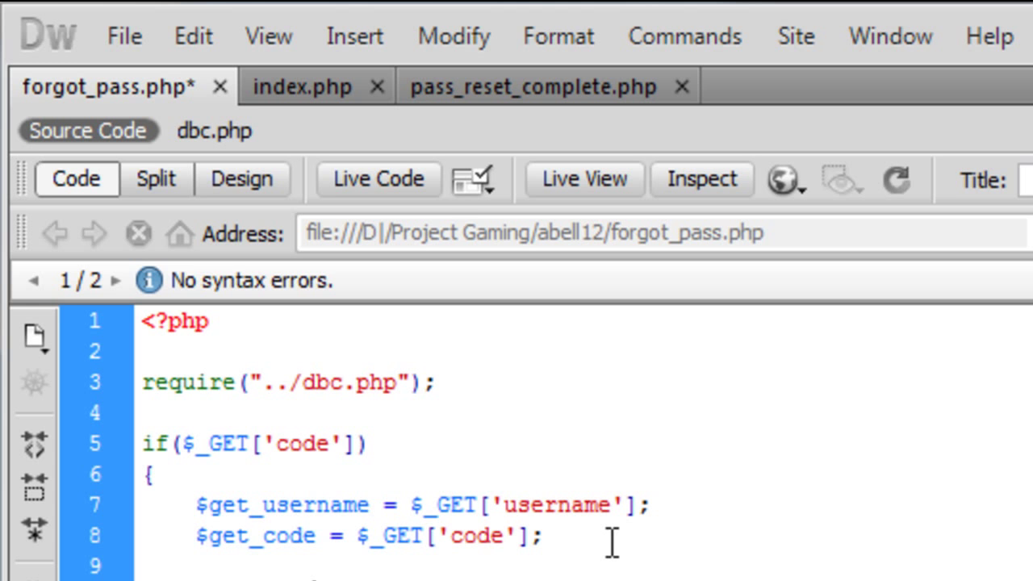
Write $query = mysql_query("SELECT * FROM mainsite_users WHERE username='$get_username'").
type("$query = mysql_")
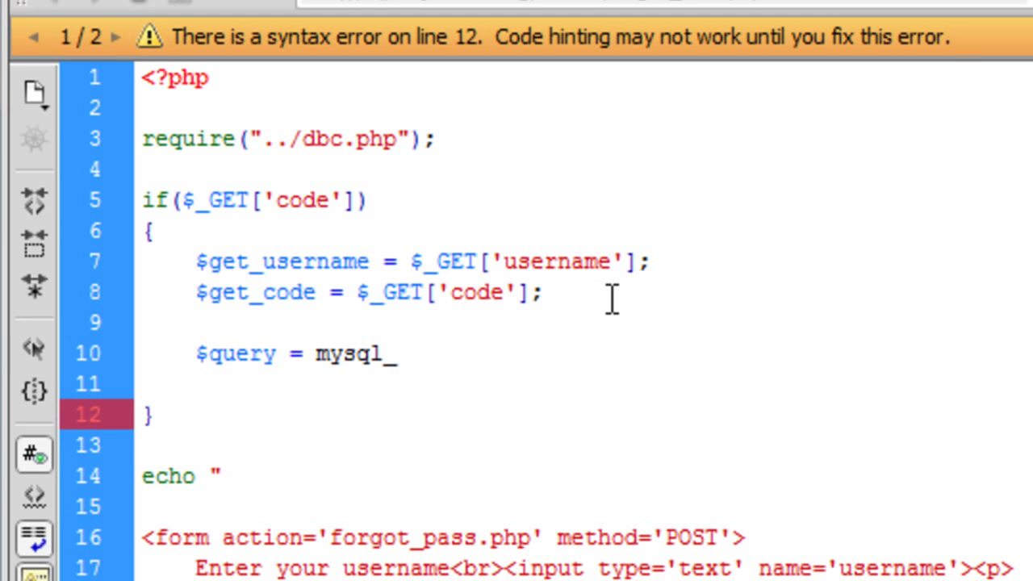
type("query();")
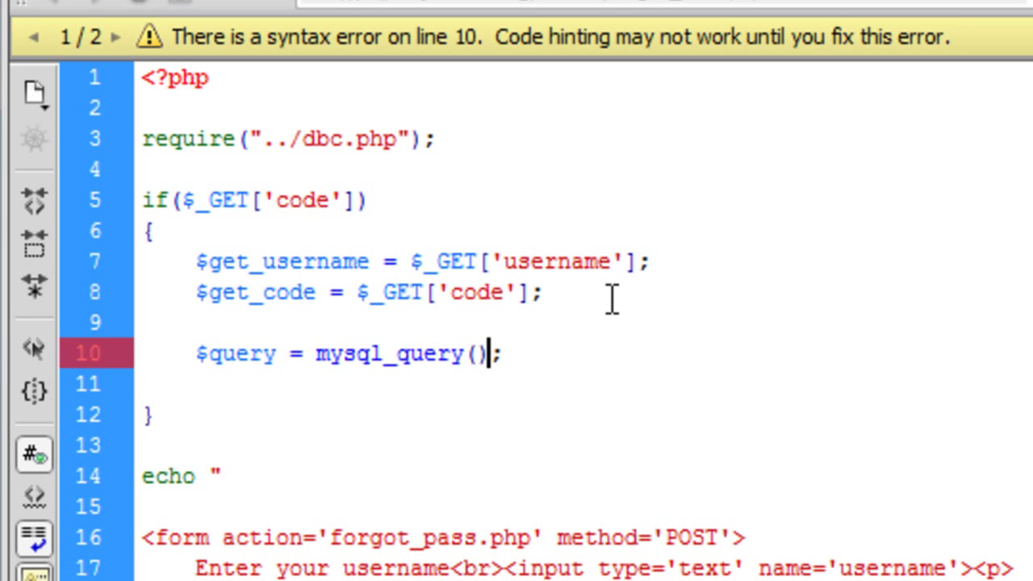
type("\"\"")
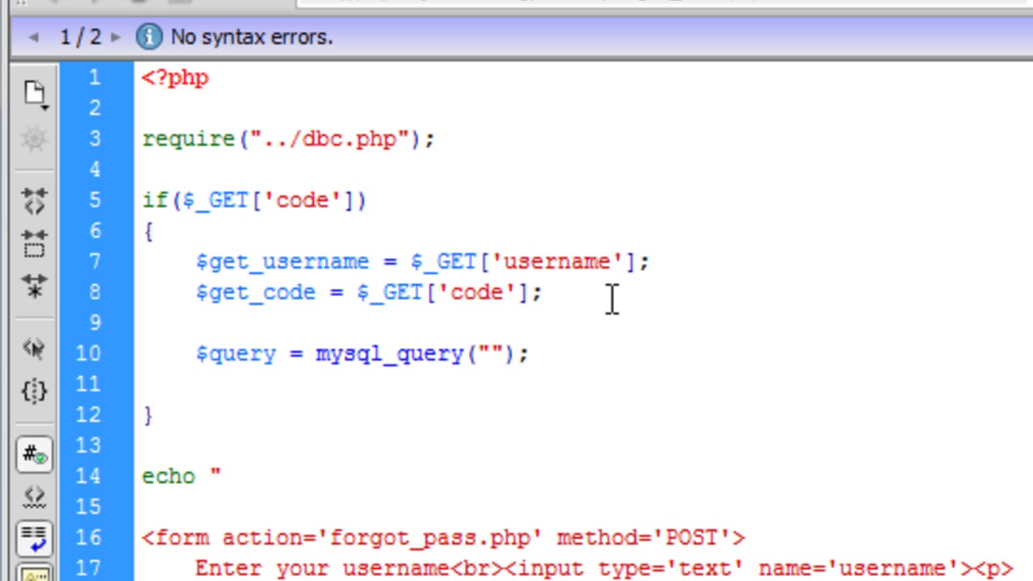
type("SELECT")
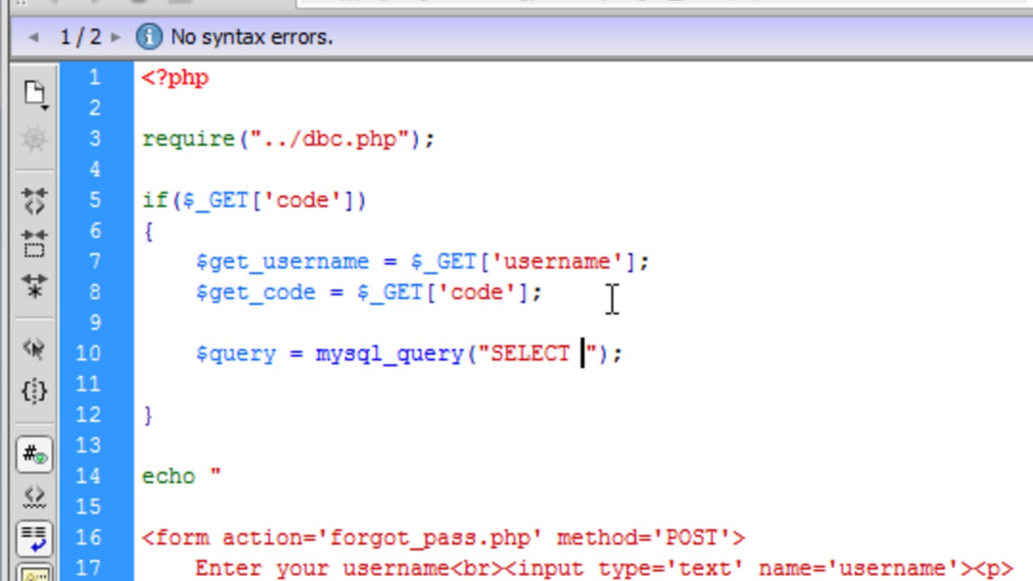
type("* FROM")
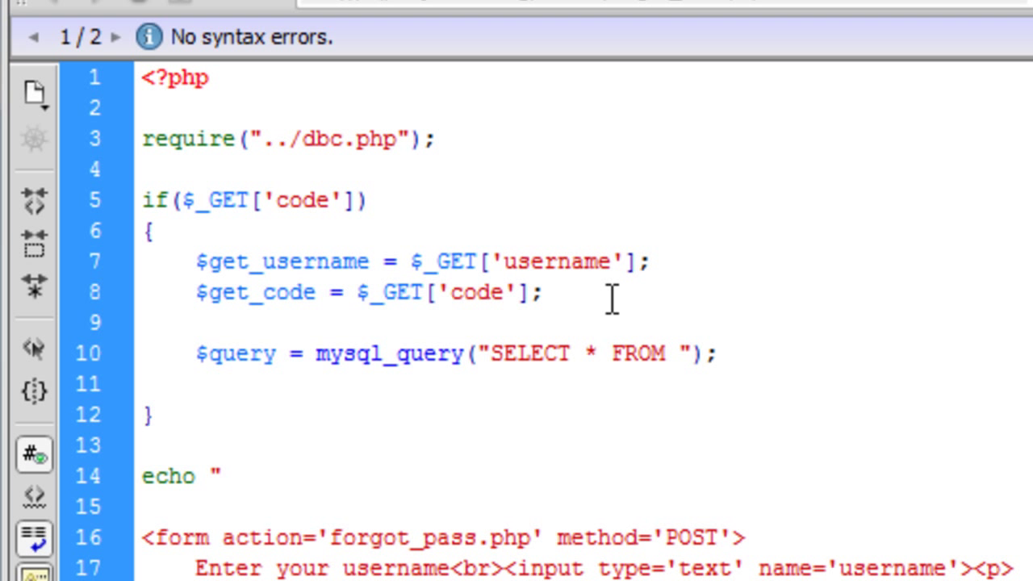
type("mainsite_")
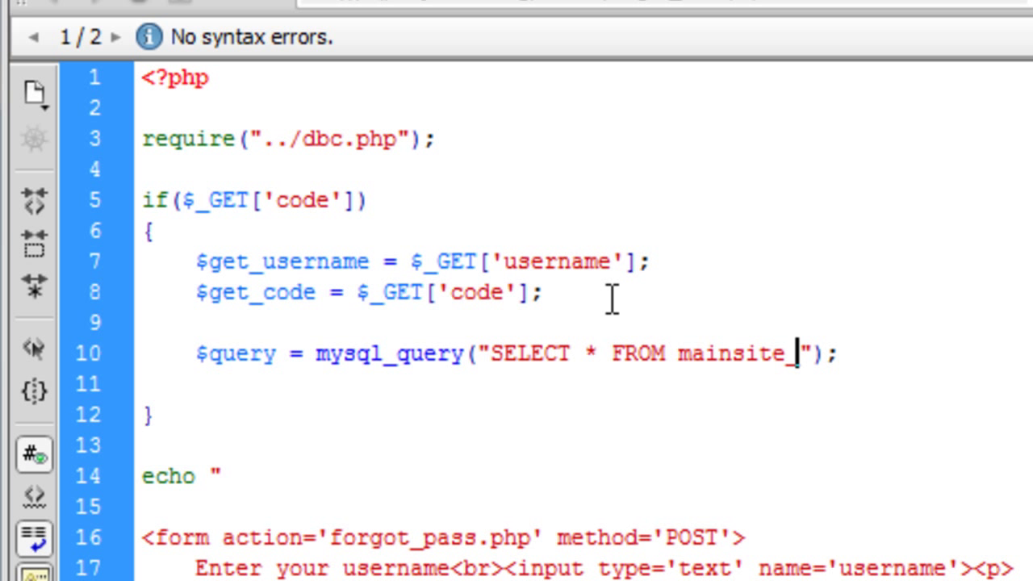
type("users")
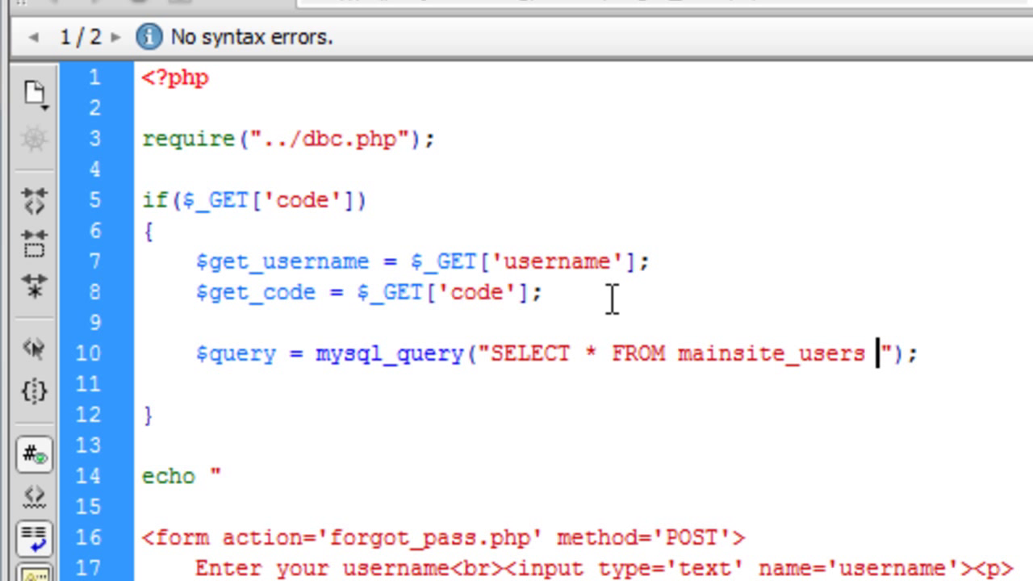
type("WHERE")
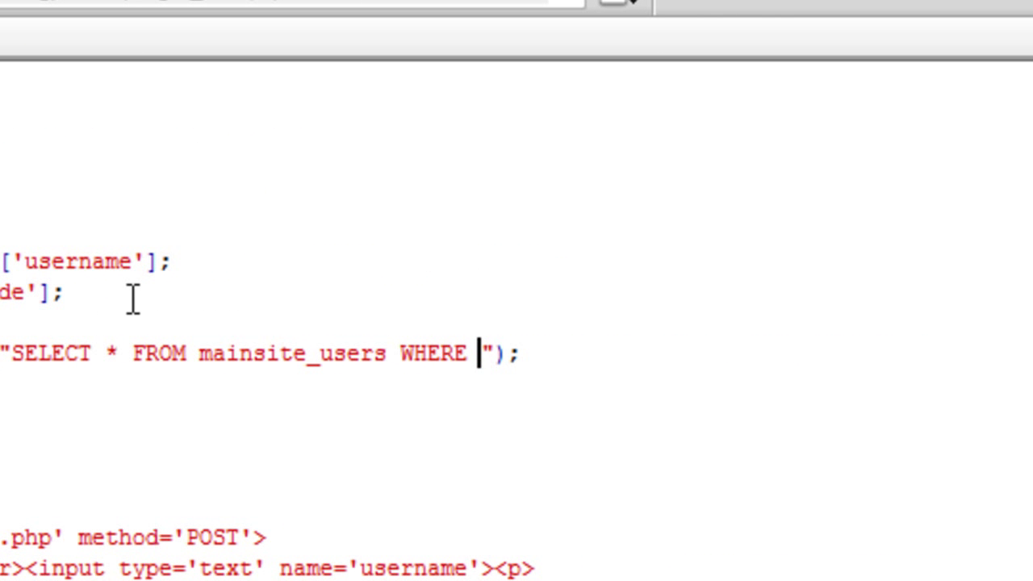
type("username=")
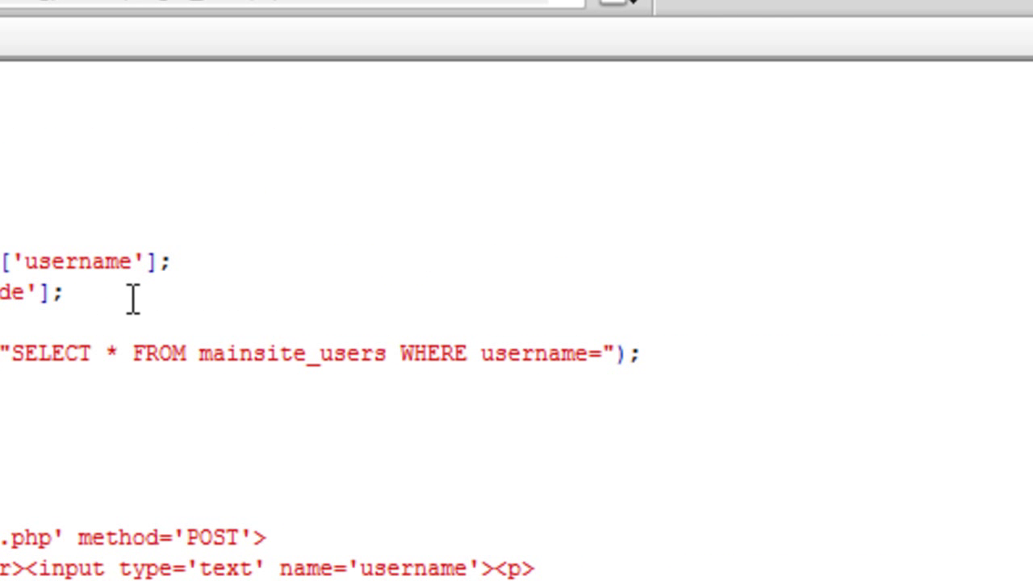
type("$get_username'")
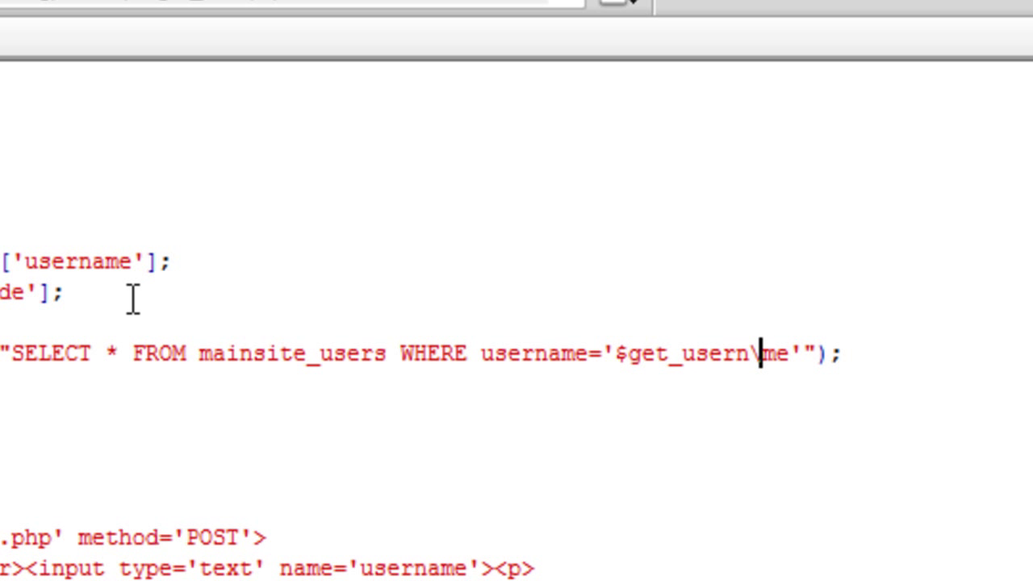
key("Backspace")
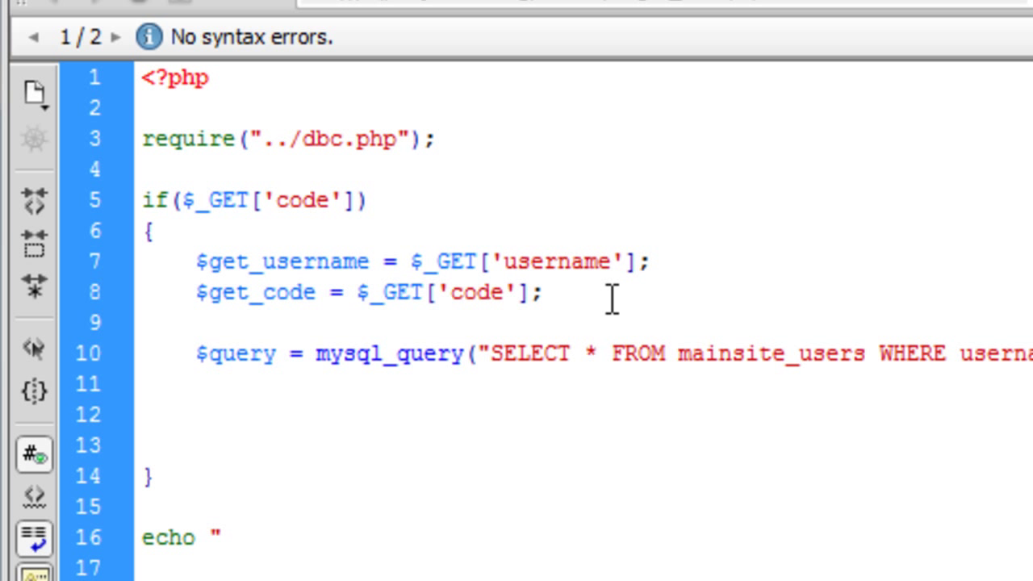
Add a while loop fetching $row from $query, setting $db_code = $row['passreset'].
left_click(192, 415)
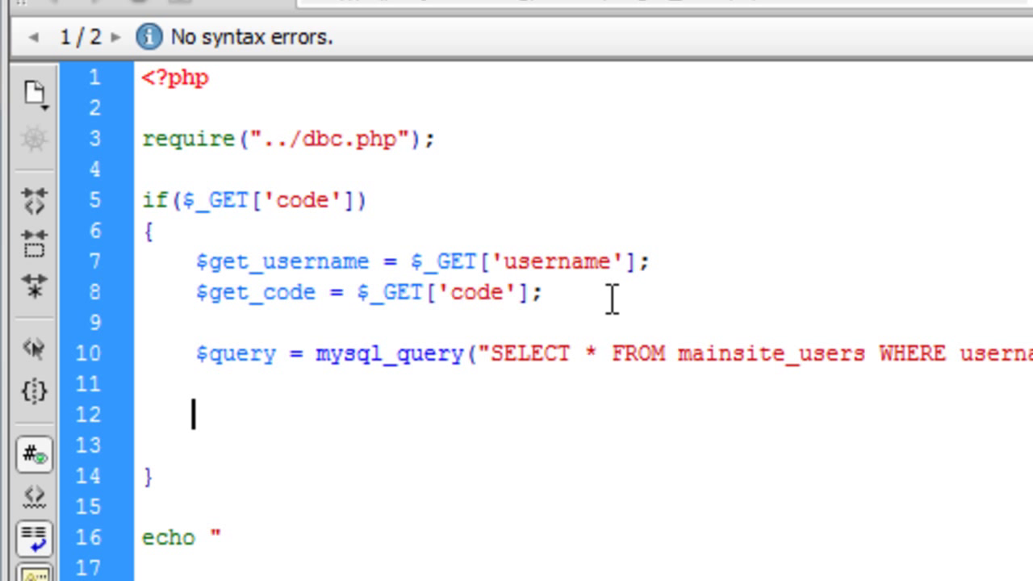
type("while(")
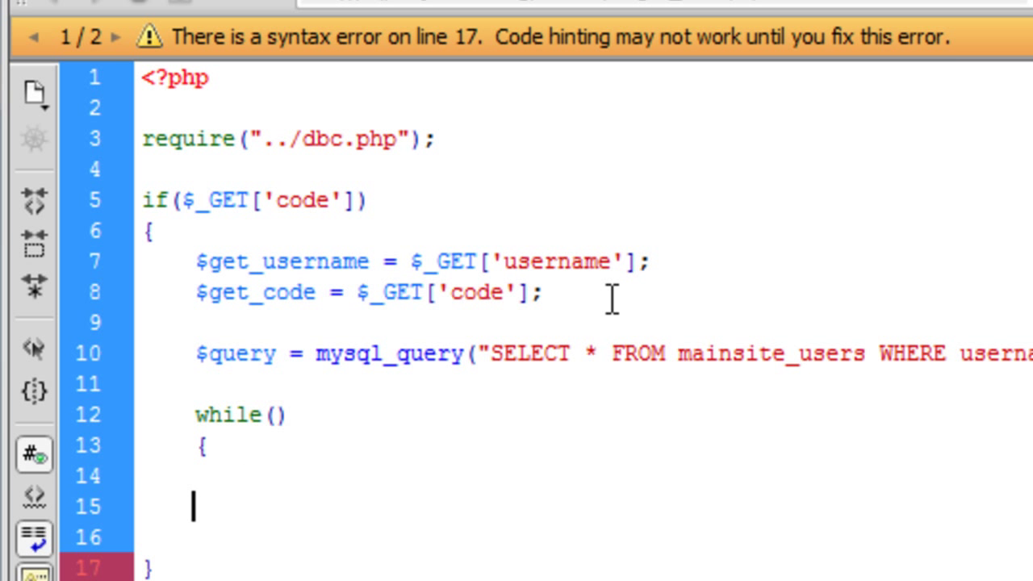
type("}")
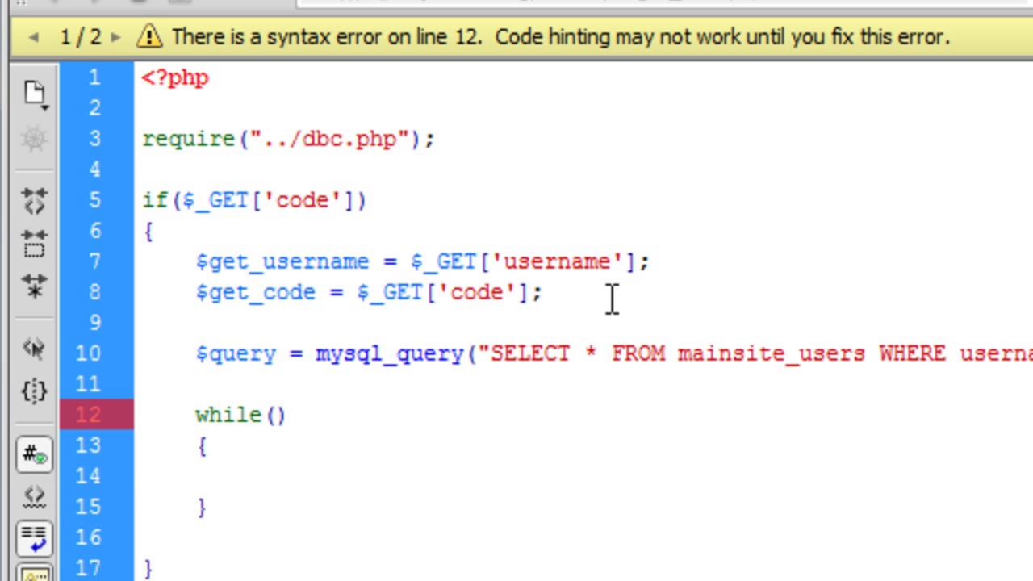
type("$row =")
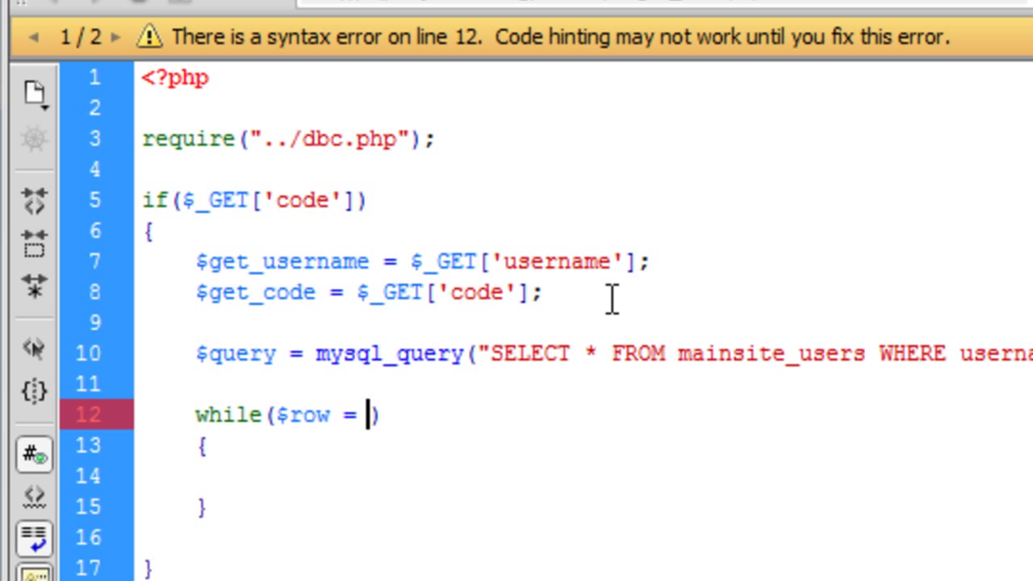
type("mysql_fewtch_assoc(")
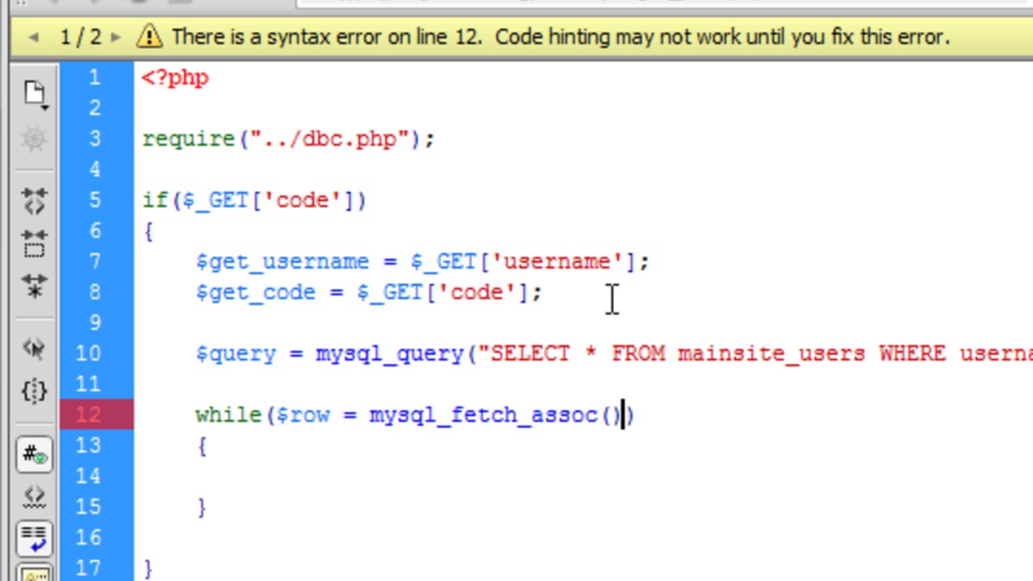
type("$query")
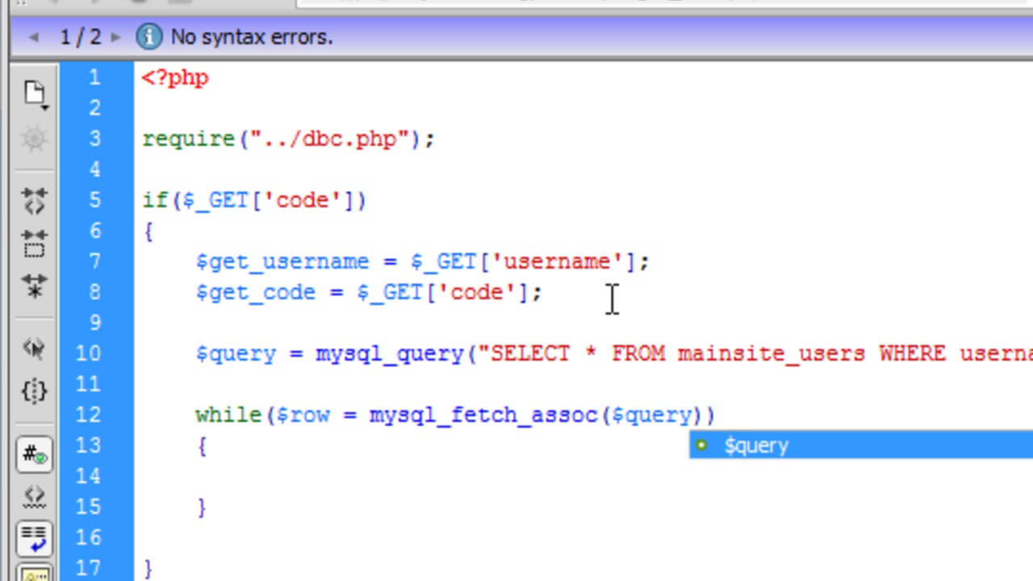
type("$db_code =")
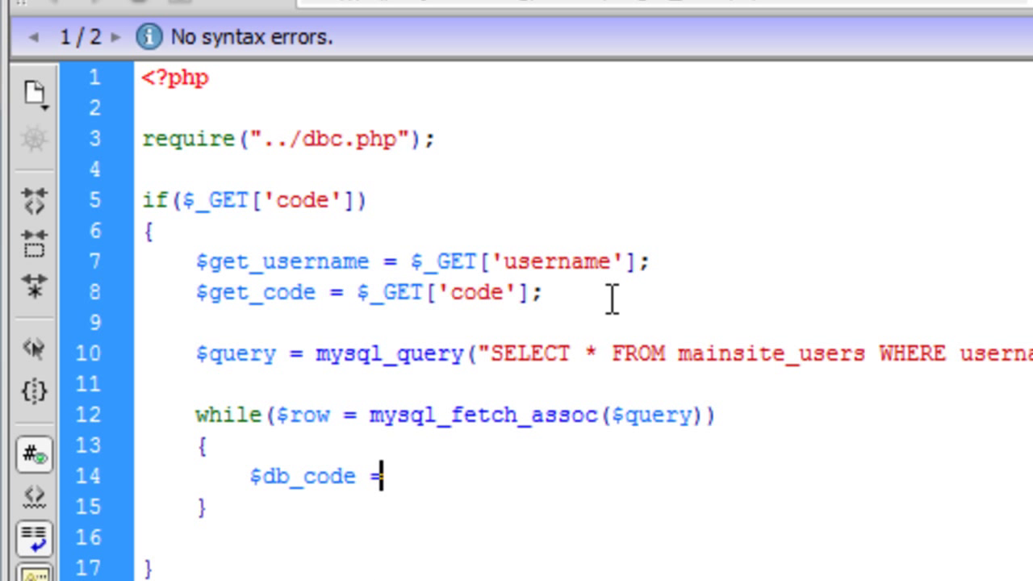
type("$row[]")
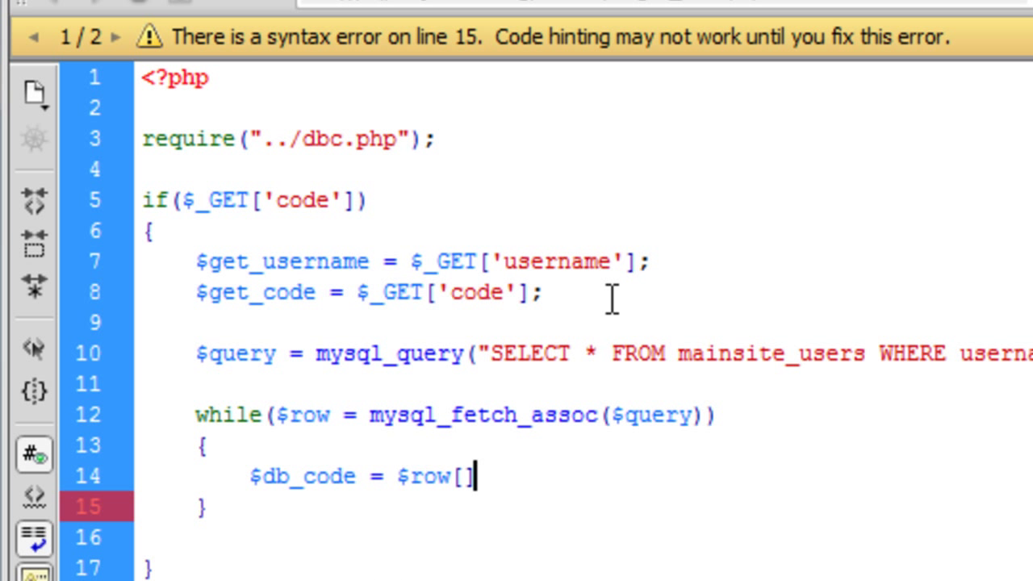
type("'")
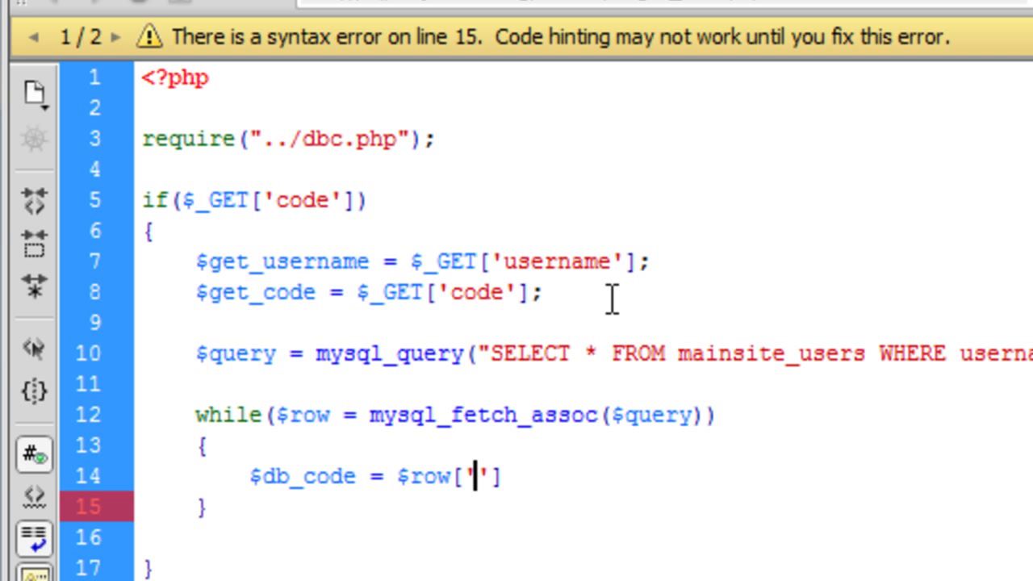
type("pass")
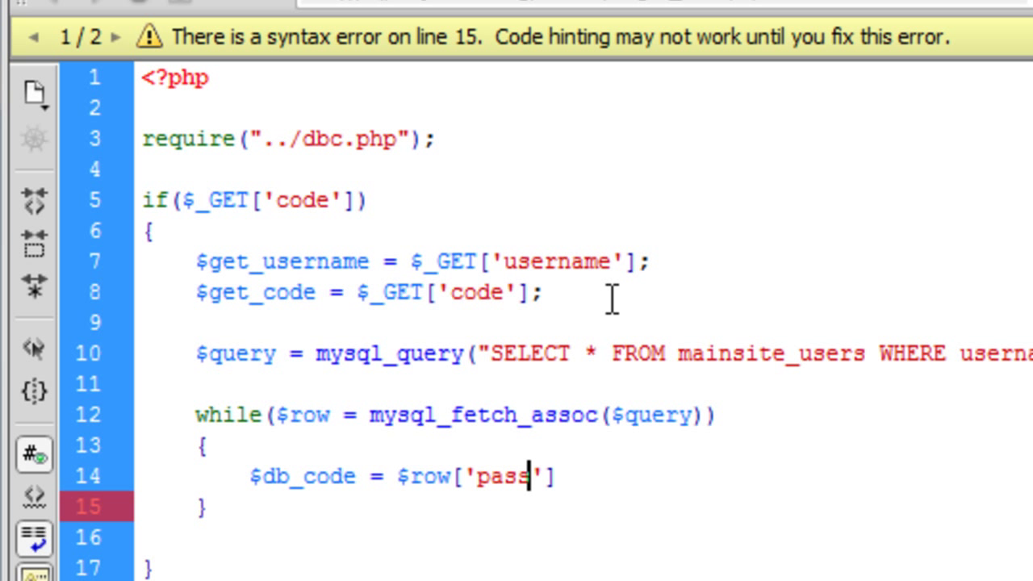
type("reset")
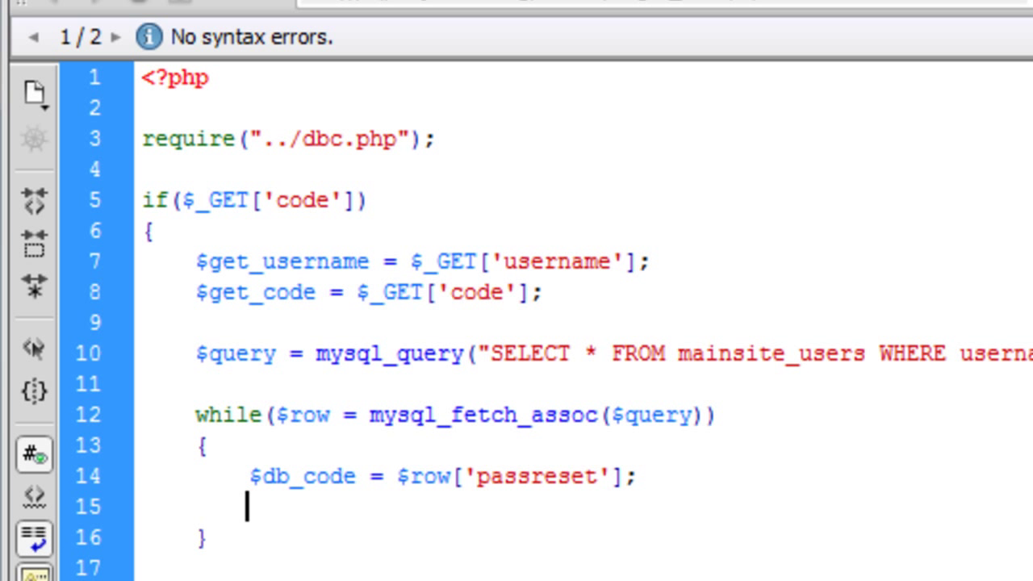
Add $db_username = $row['username'] inside the while loop.
type("$db_use")
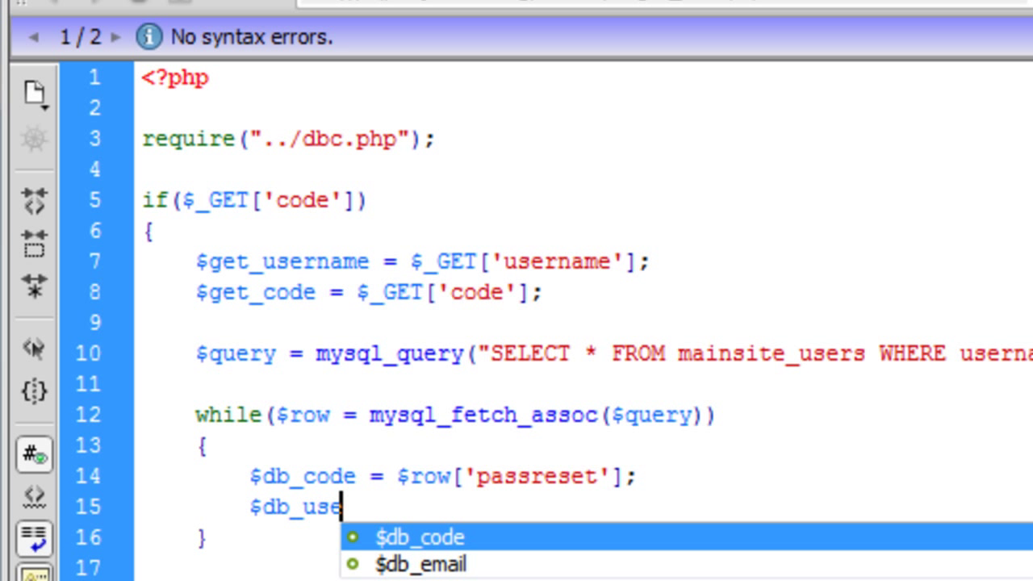
type("rname = $row['u'];")
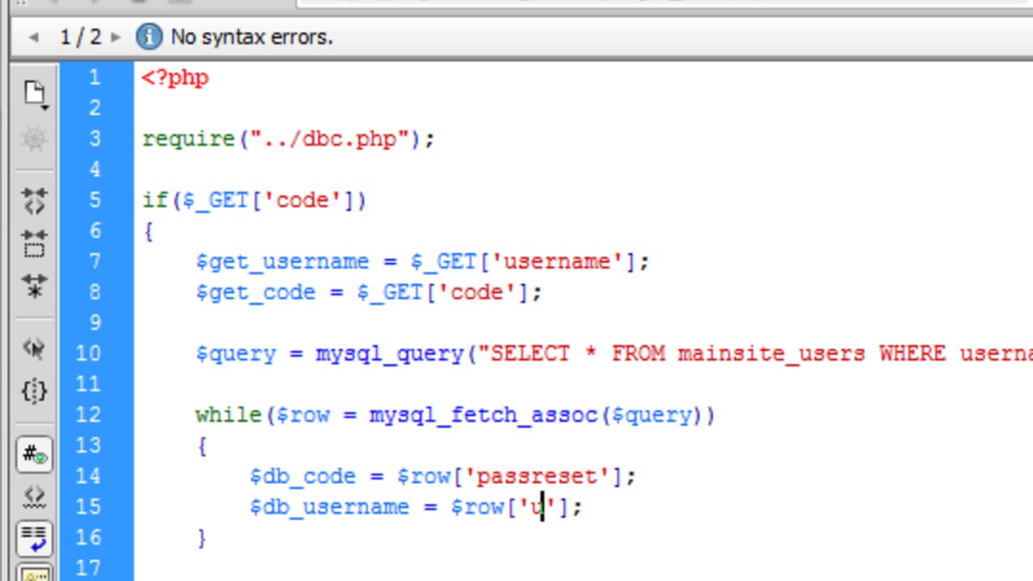
type("sername")
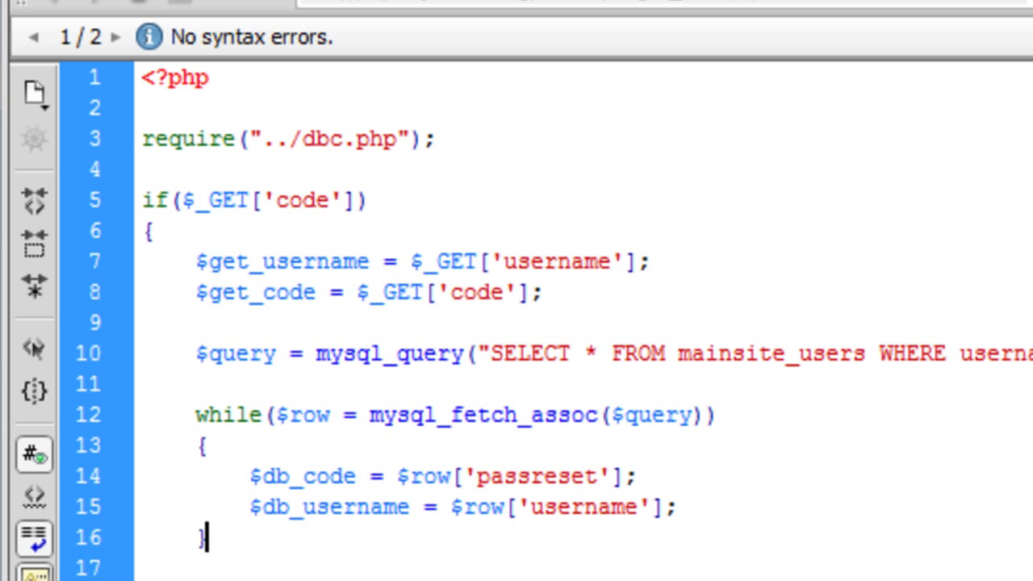
type("#")
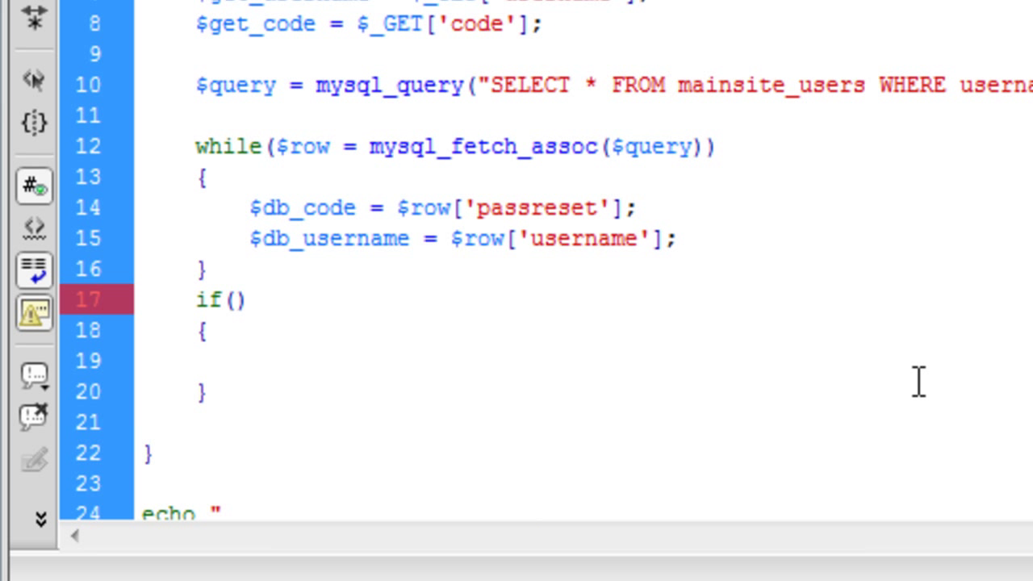
Make the if check $get_username == $db_username && $get_code == $db_code, then start an echo.
type("$get")
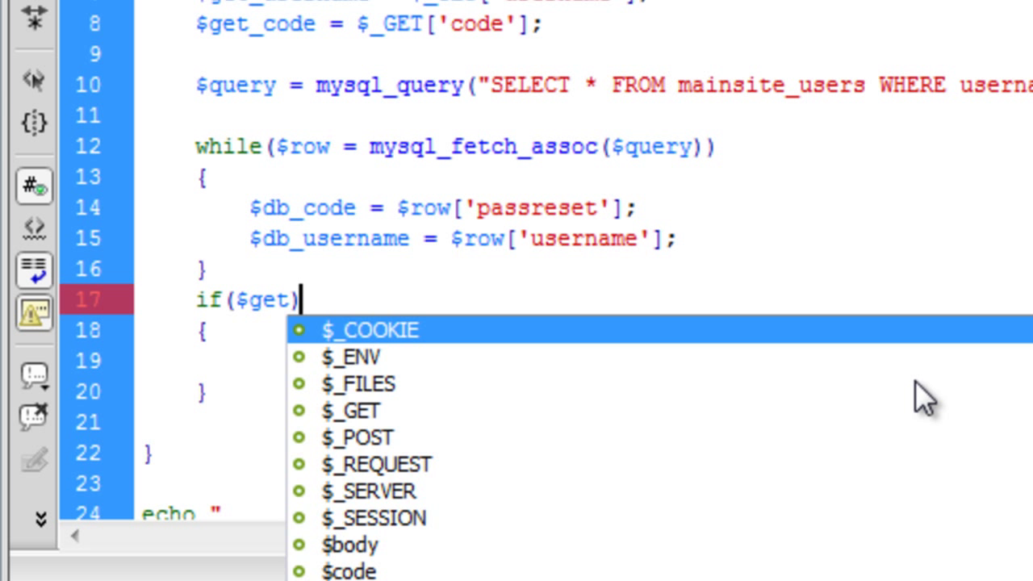
type("_username ==")
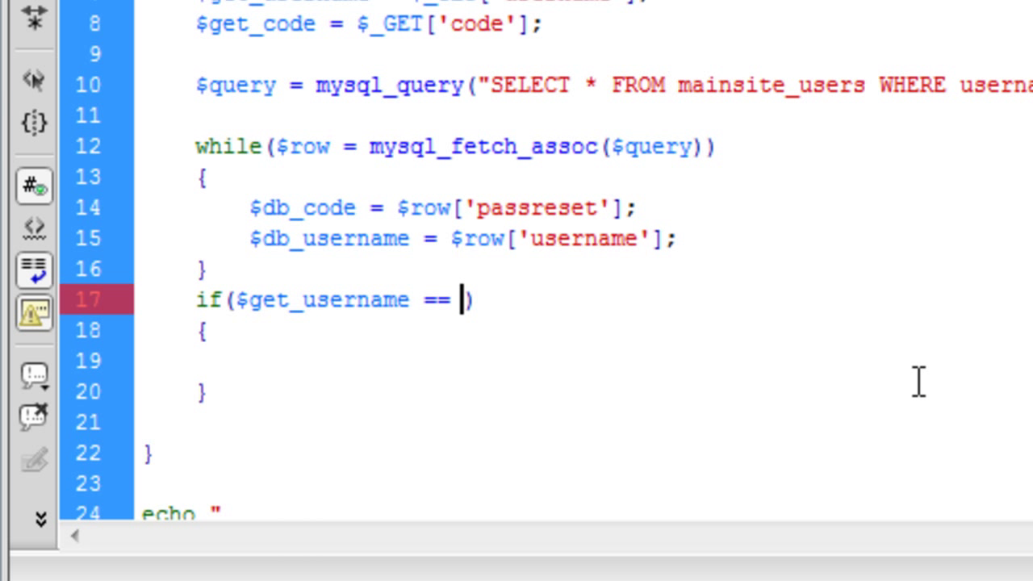
type("$f")
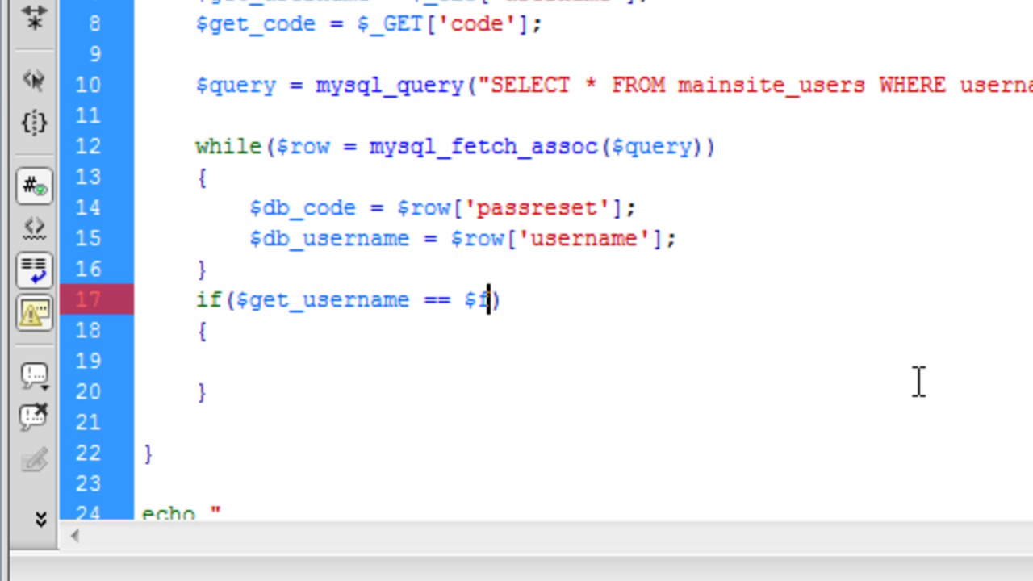
type("db_username && $get_code")
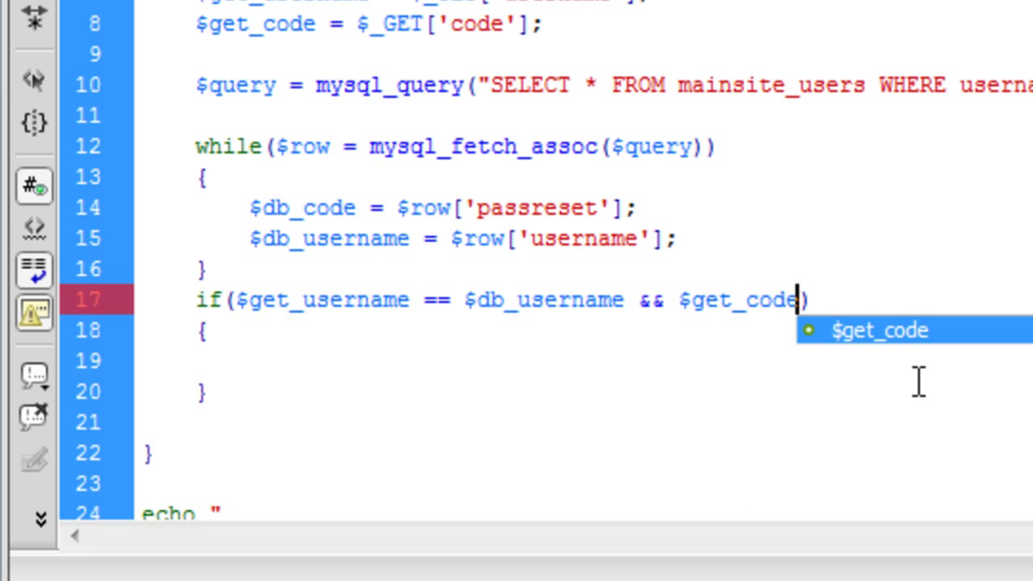
type("== $db+")
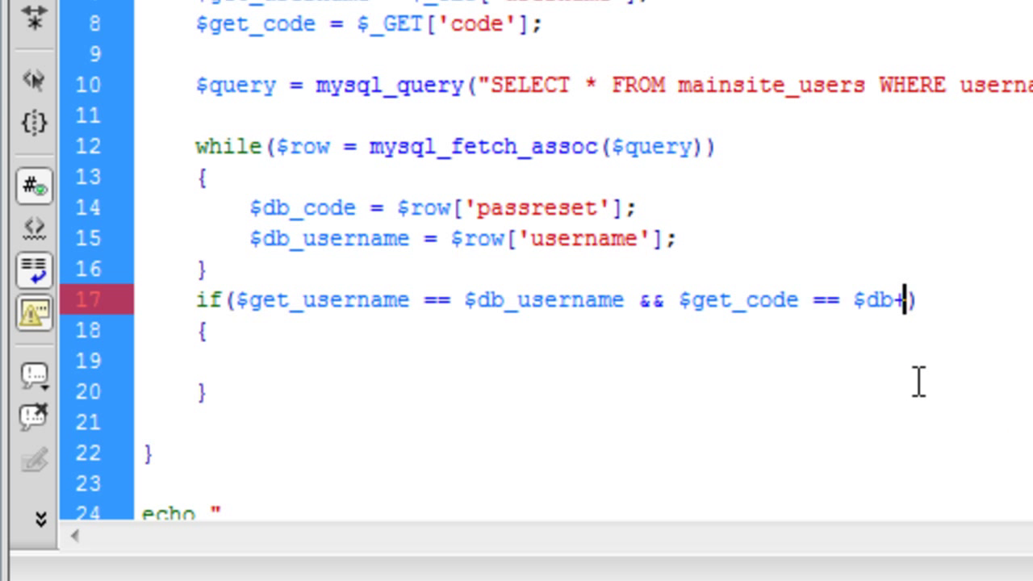
type("_code")
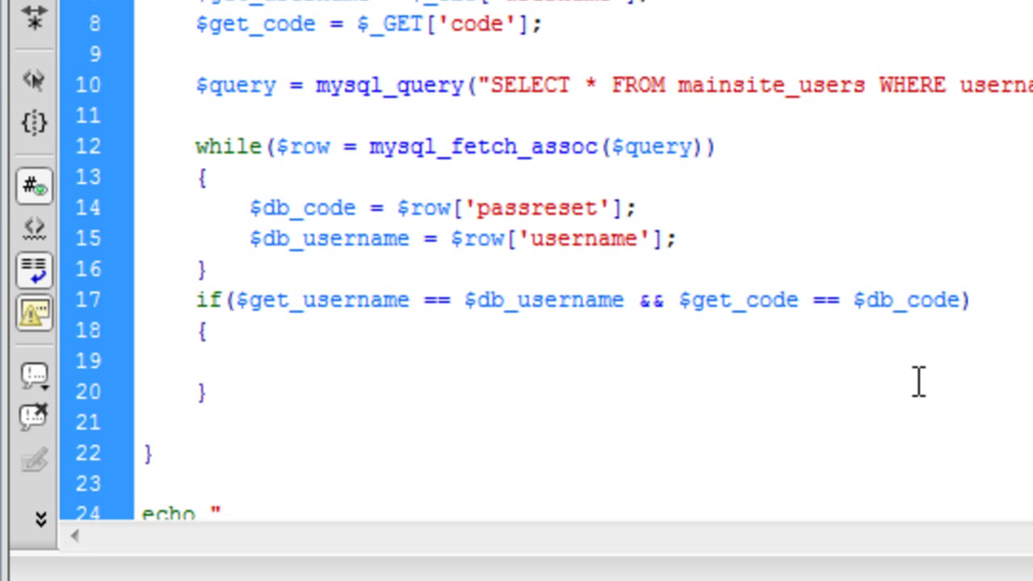
type("echo")
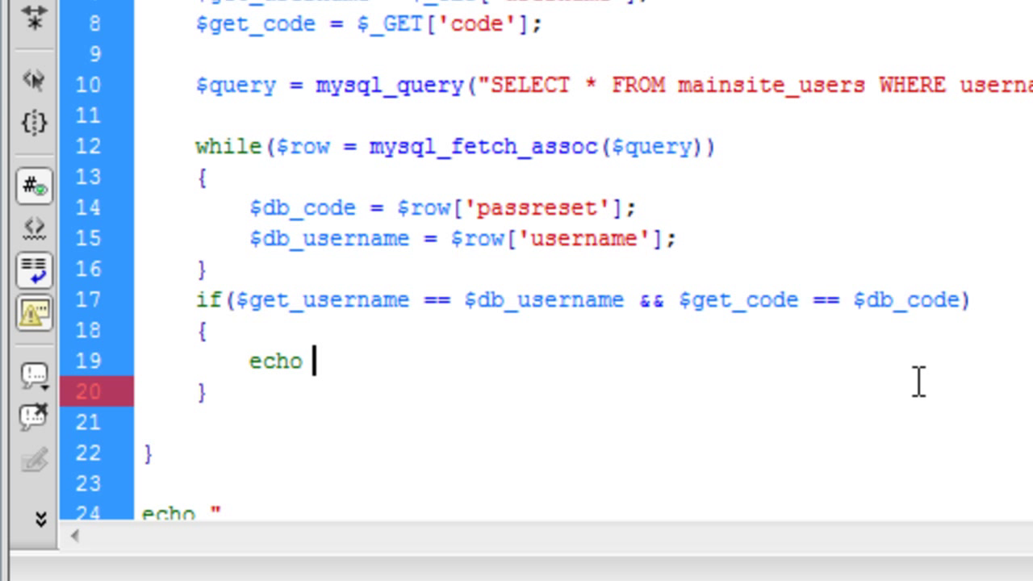
Echo a <form action='pass_reset_complete.php' method='POST'> tag.
type("\"")
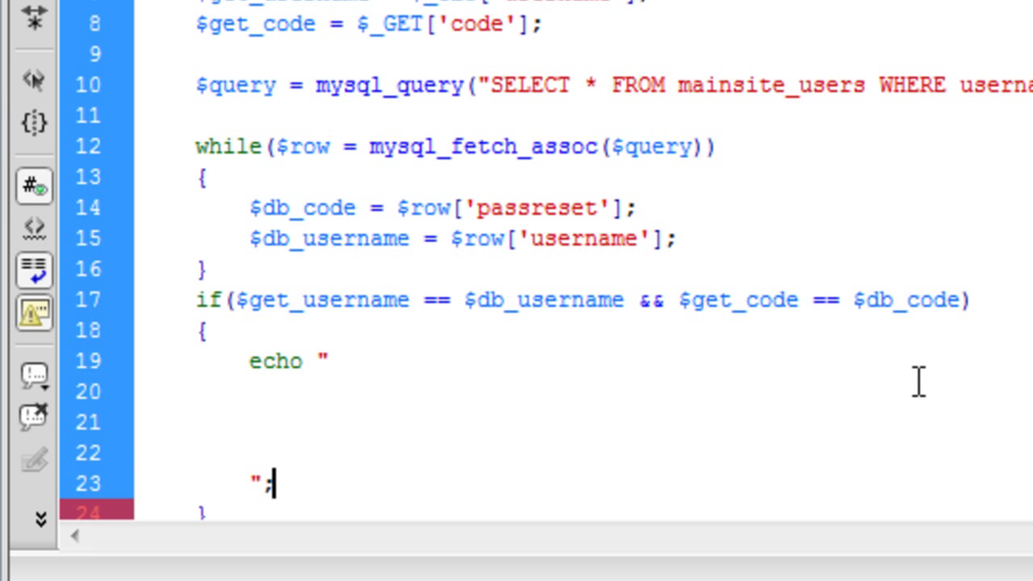
type("<>")
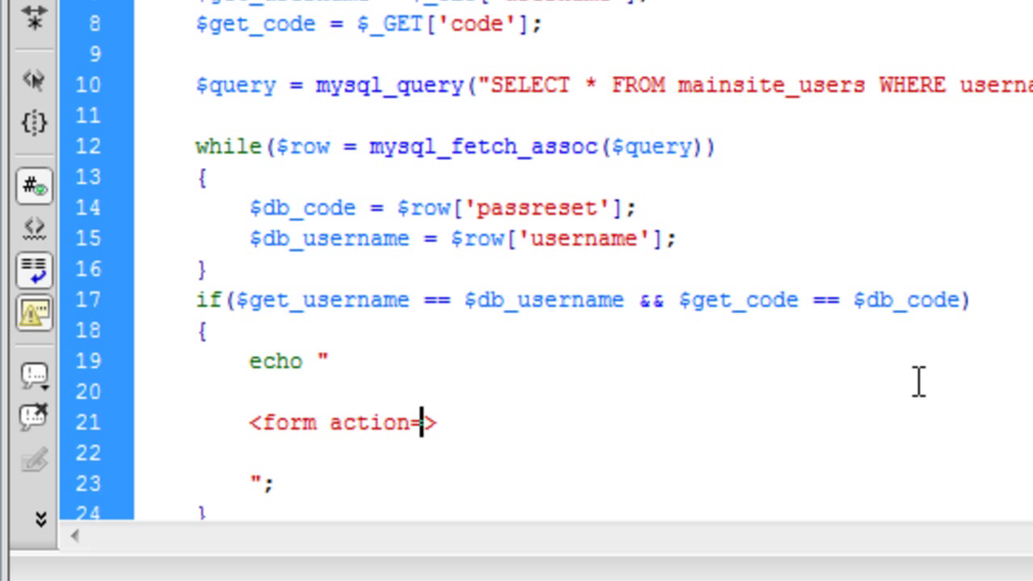
type("''")
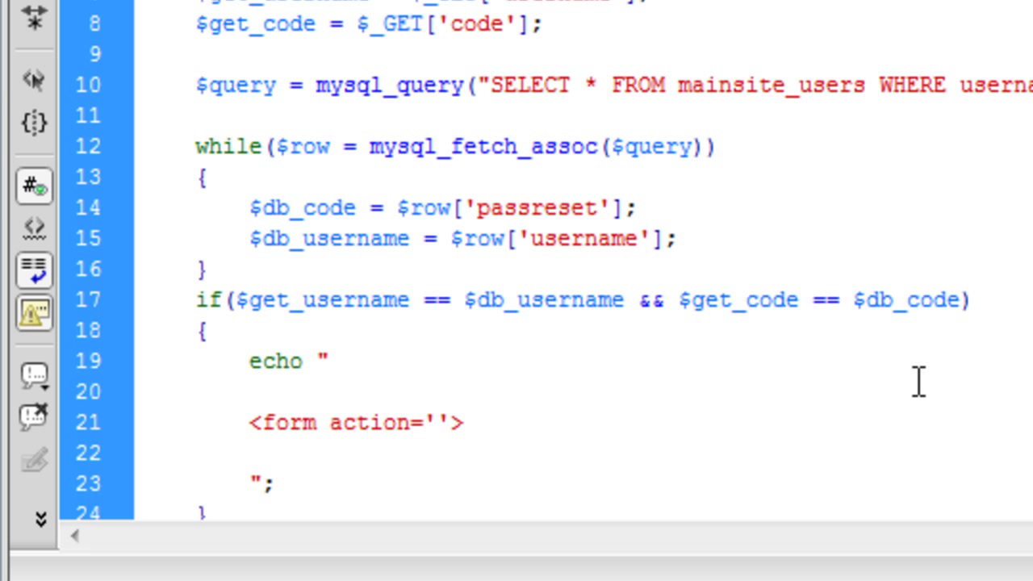
type("pass+")
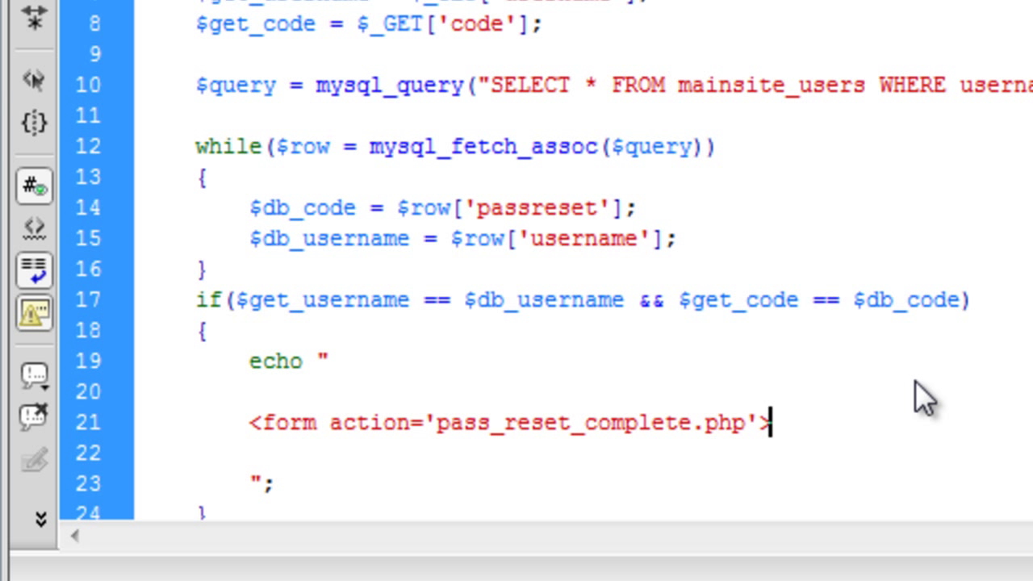
type("method='POST'")
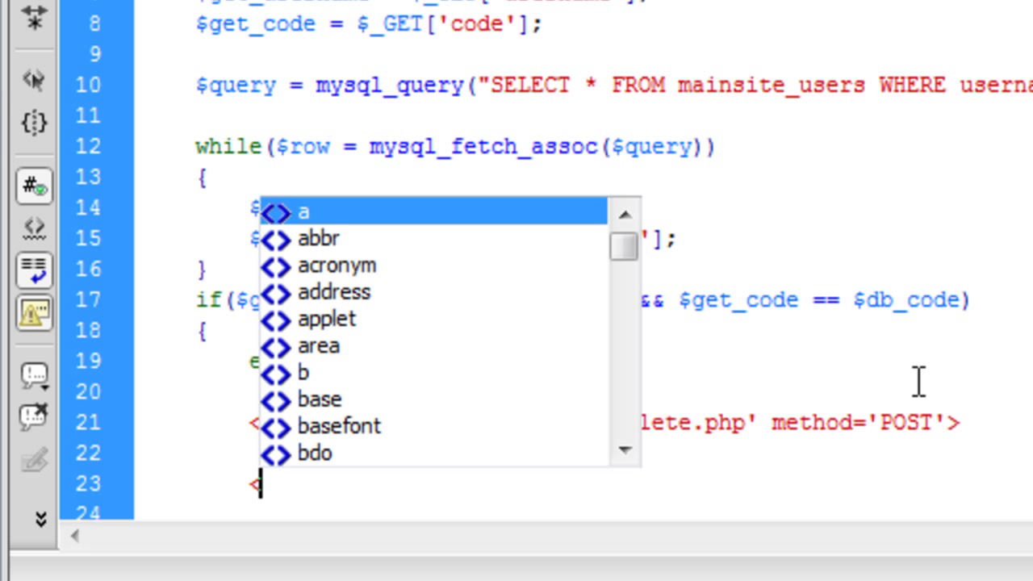
Add an 'Enter a new password' prompt with a password input named newpass.
key("Escape")
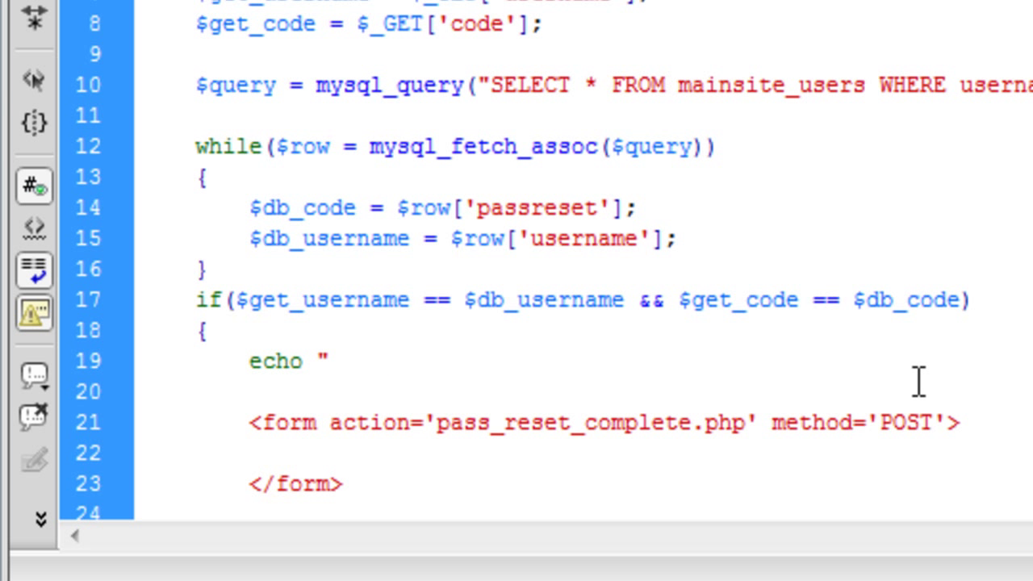
type("E")
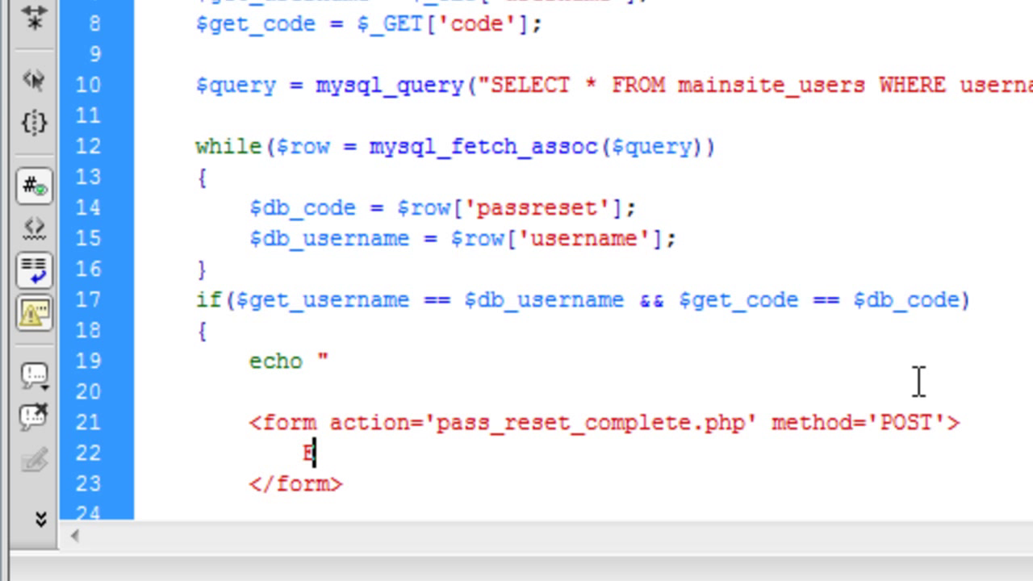
type("nter a new")
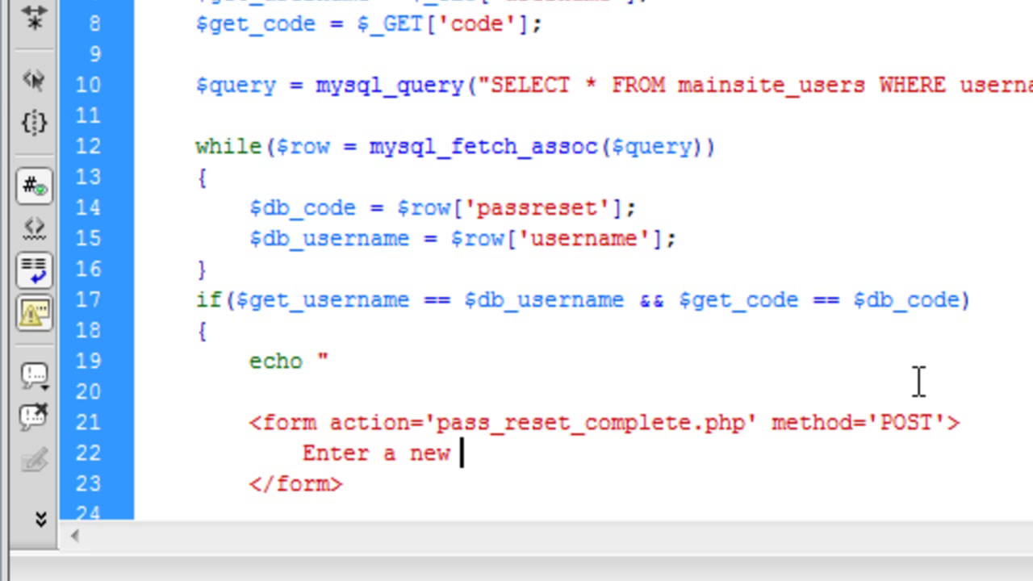
type("password<b>")
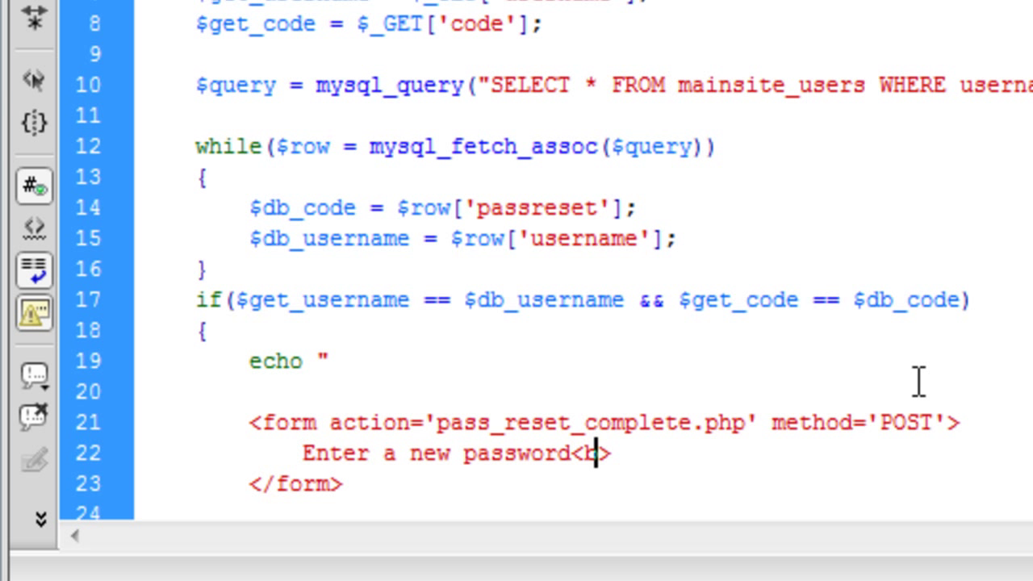
type("t")
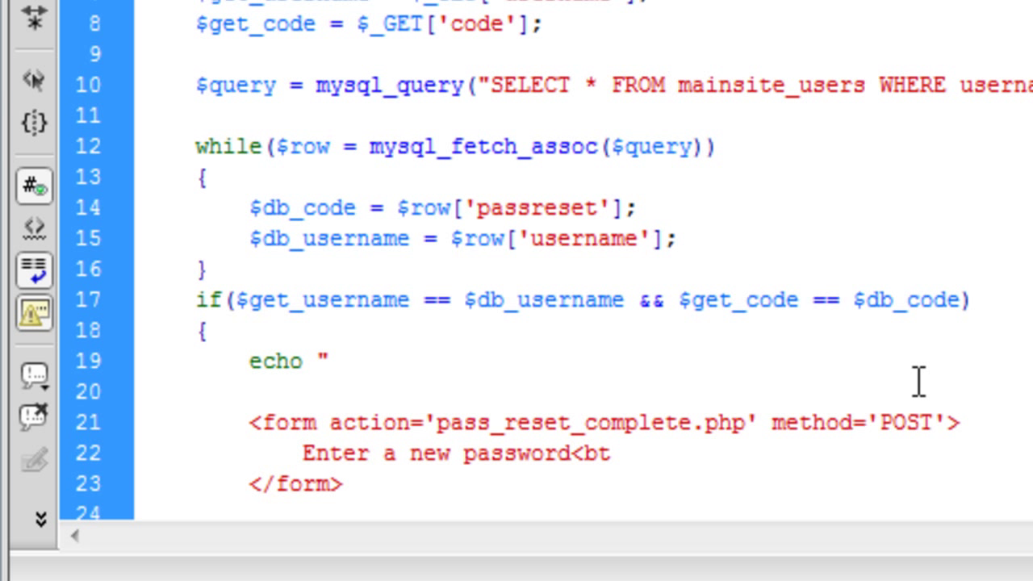
type("<br><input type>")
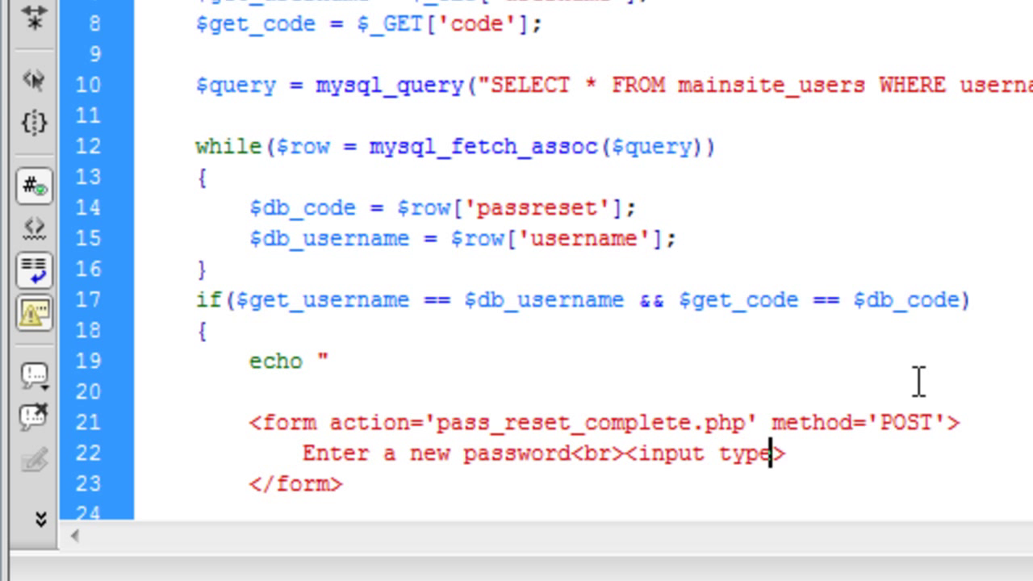
type("='password' name")
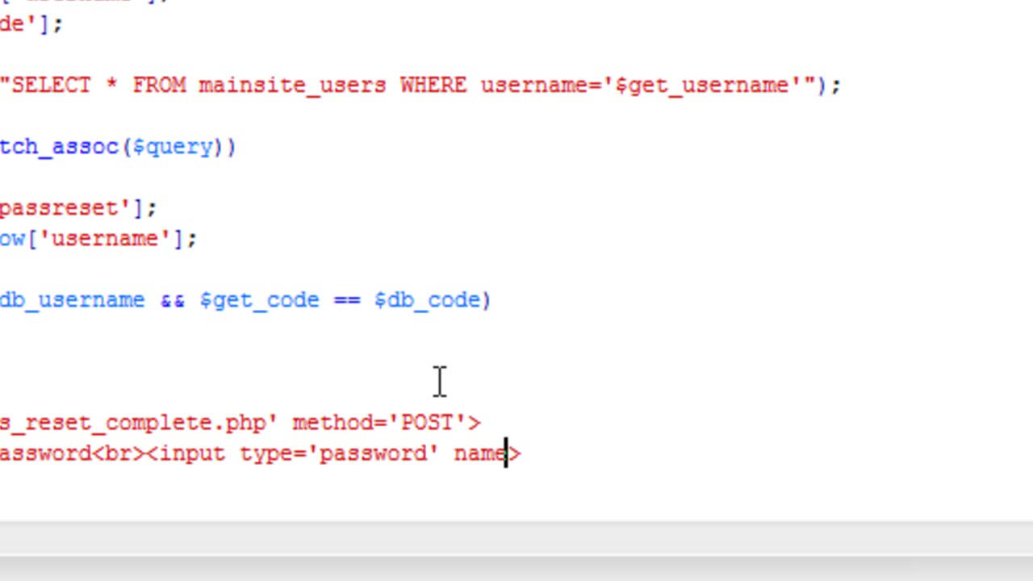
type("='pas")
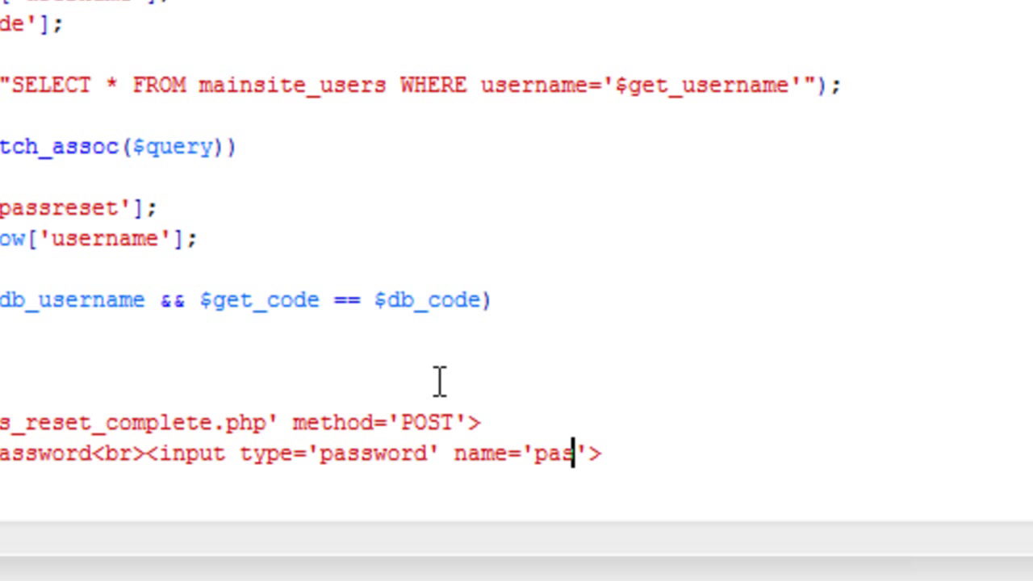
type("1")
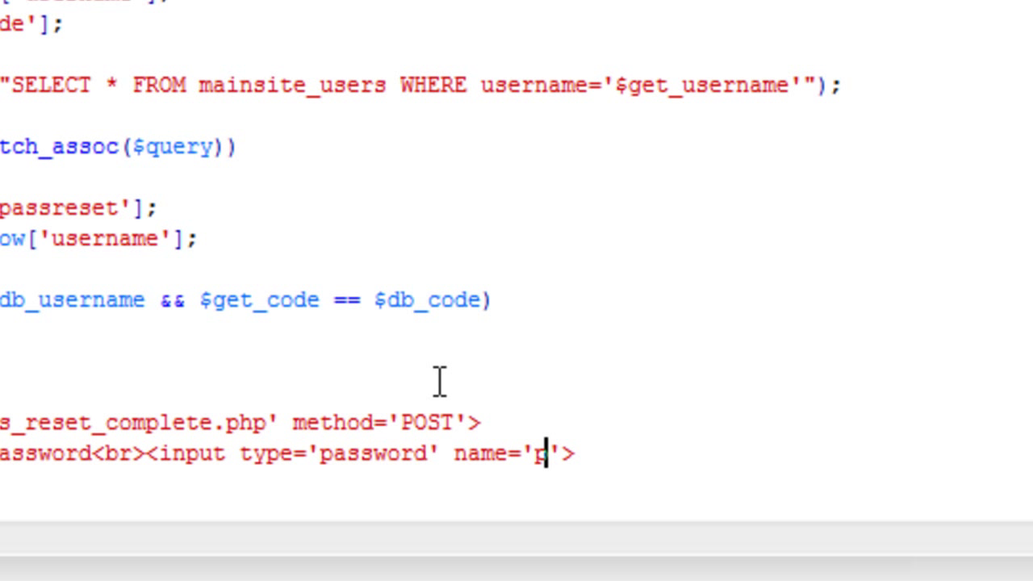
type("newpa")
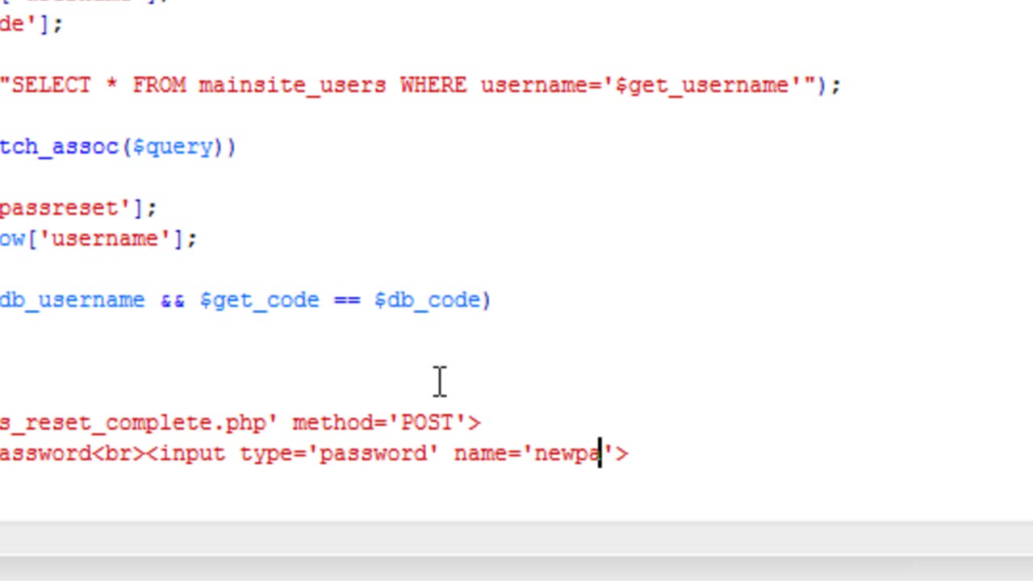
type("ss")
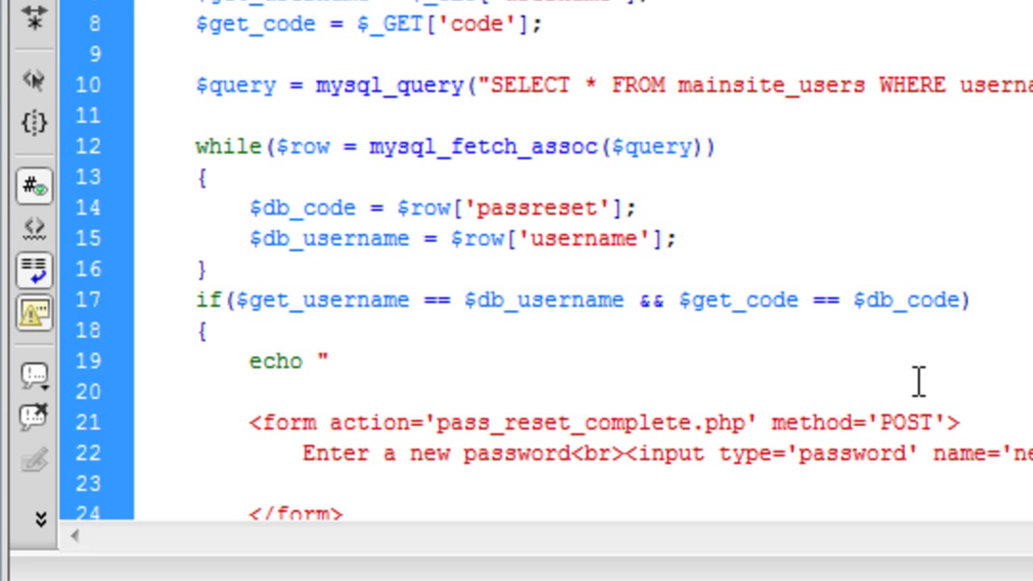
Type the 'Re-enter your password' prompt line below it.
type("Re-enter y")
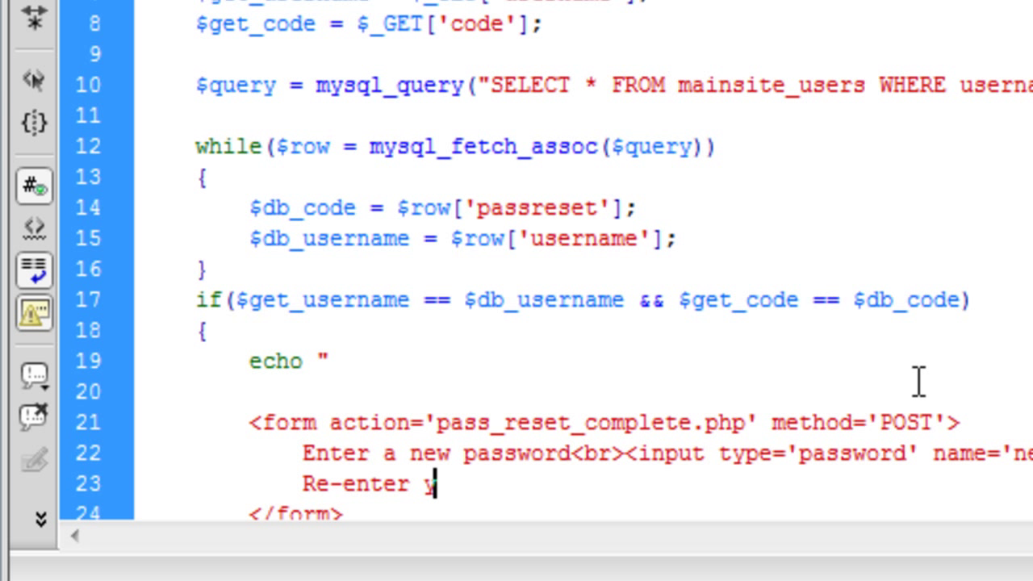
type("our passwor")
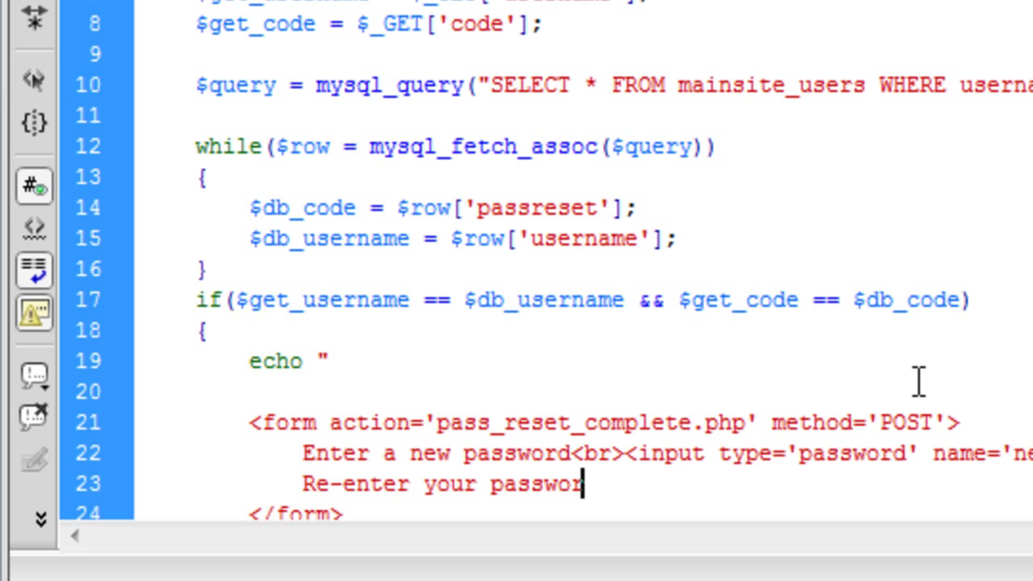
type("<>")
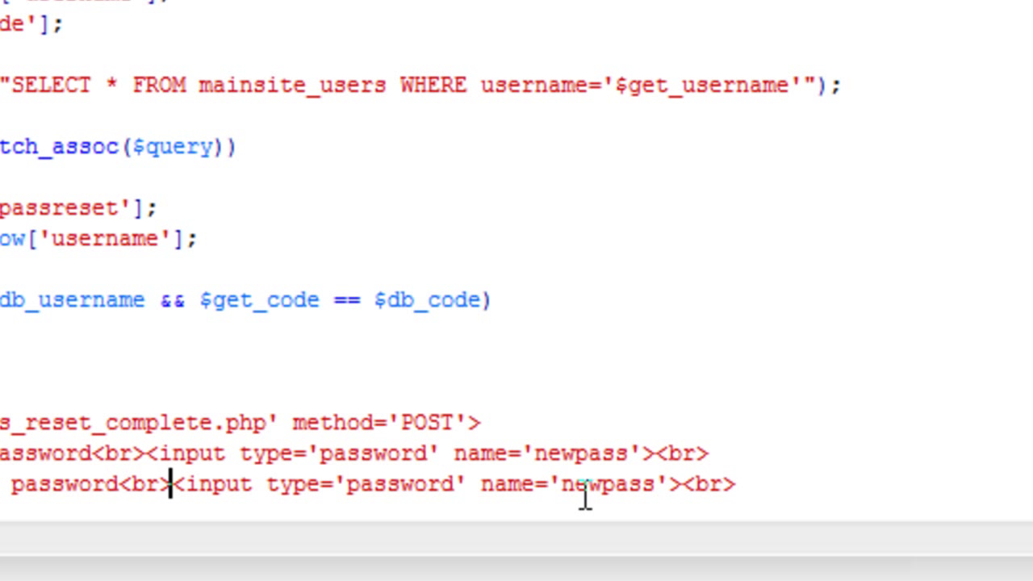
Type an 'Update Password!' submit input and place the cursor before that line.
type("1")
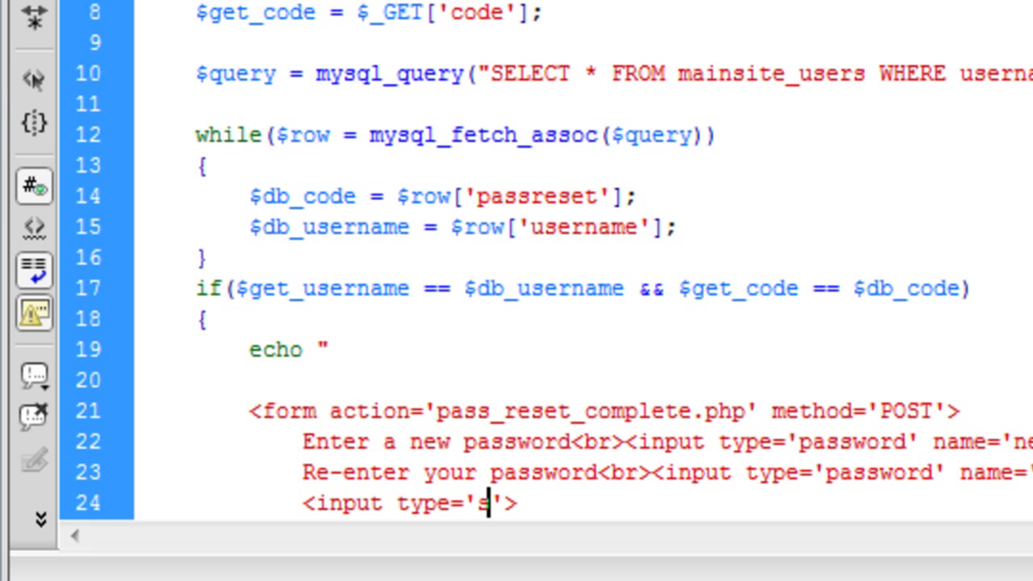
type("ubmit' value='")
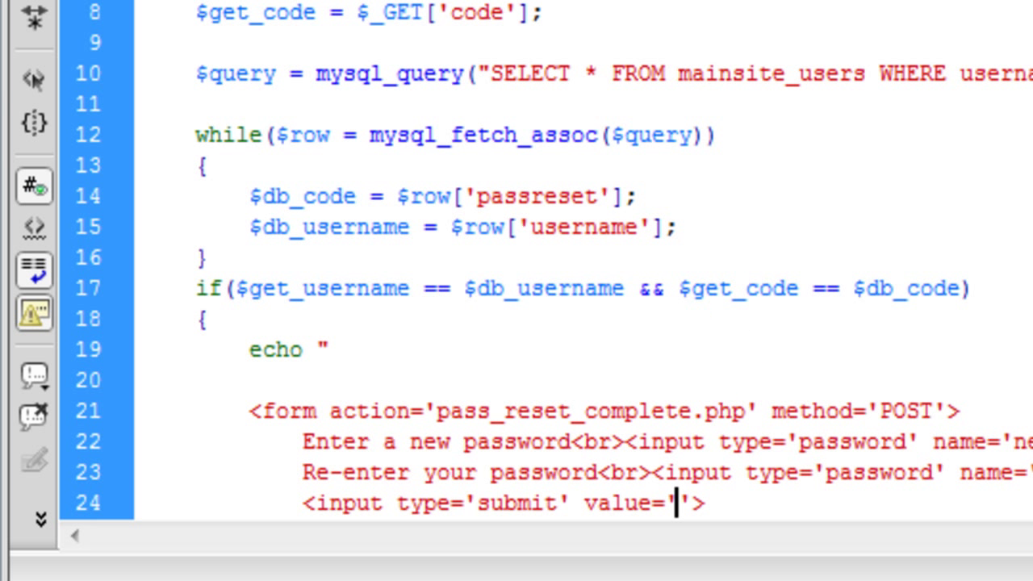
type("Update Password!")
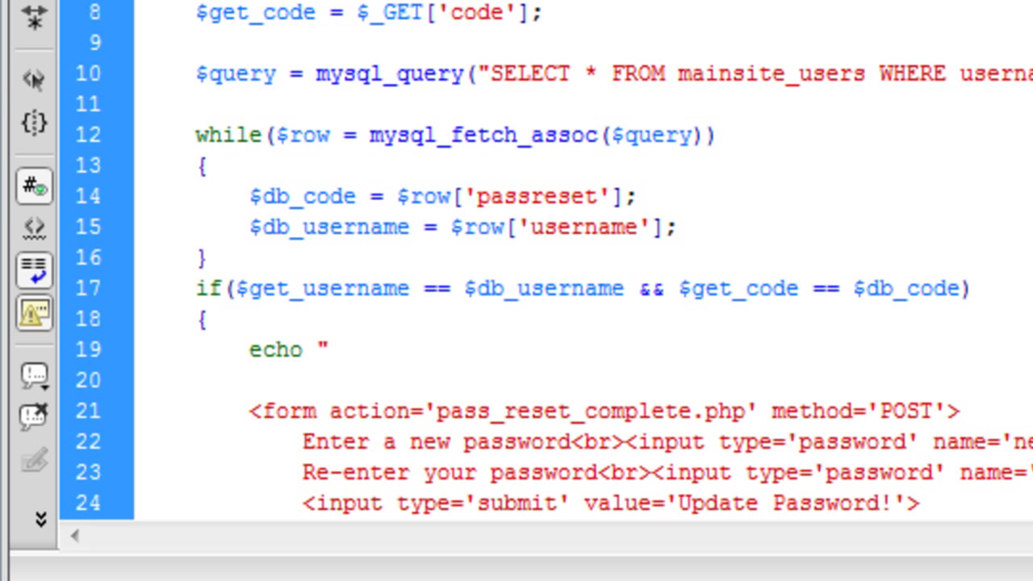
left_click(890, 504)
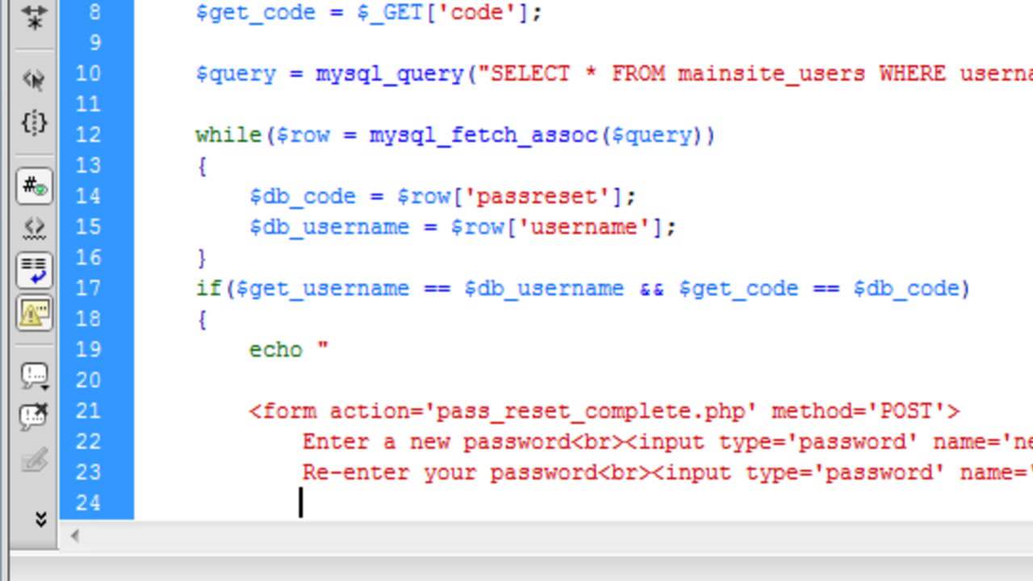
Type <input type='hidden' name='username' value='$db_username'> above the submit button.
type("<input type='hidden' name='user'>")
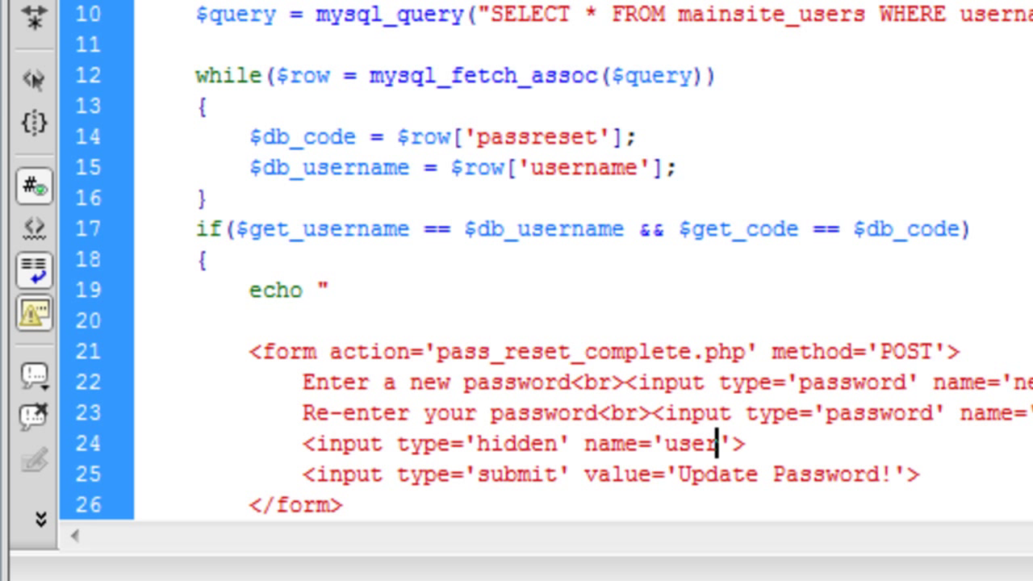
type("name")
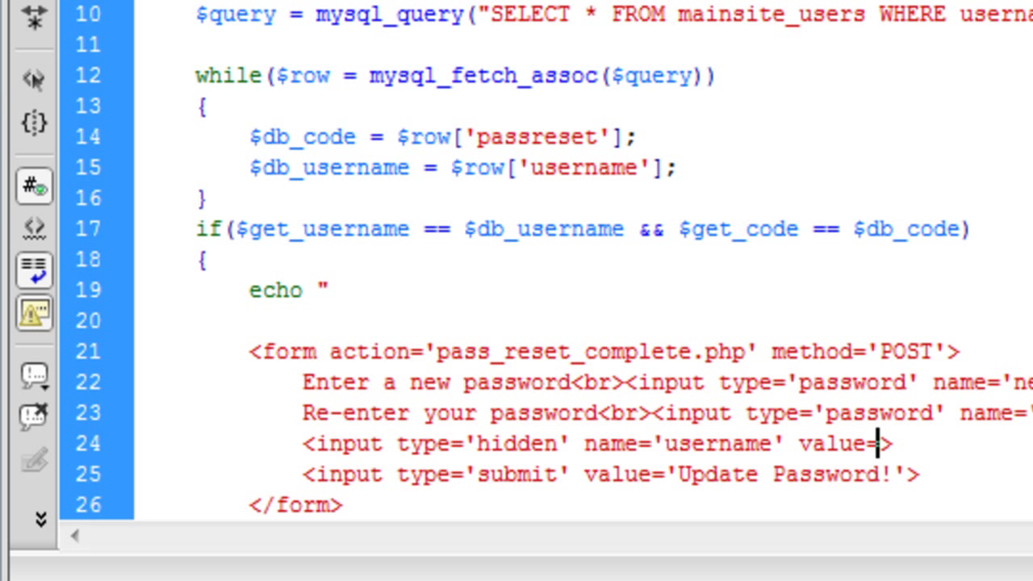
type("''")
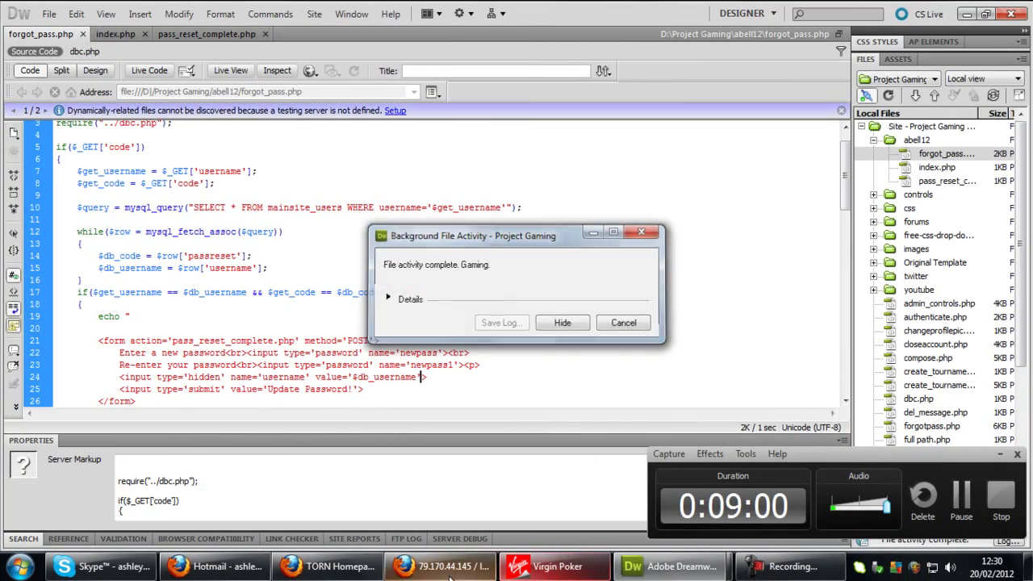
Open the Password Reset email in Hotmail.
left_click(216, 566)
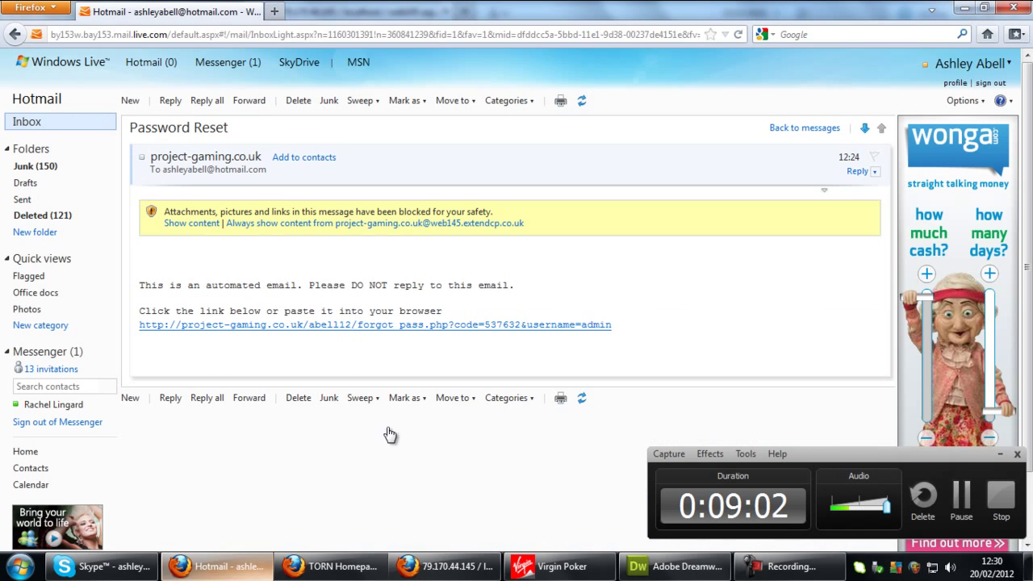
mouse_move(312, 333)
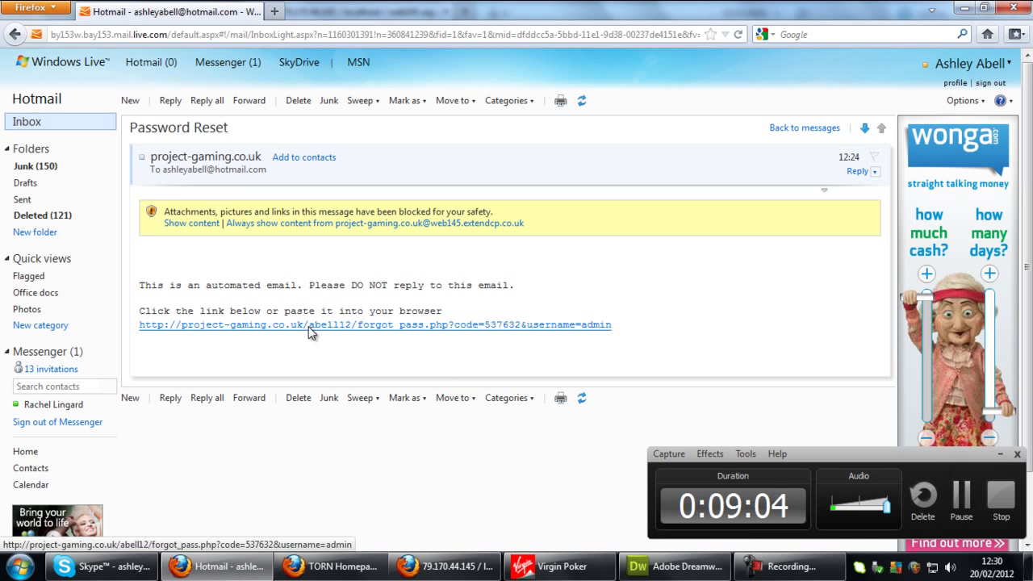
mouse_move(698, 272)
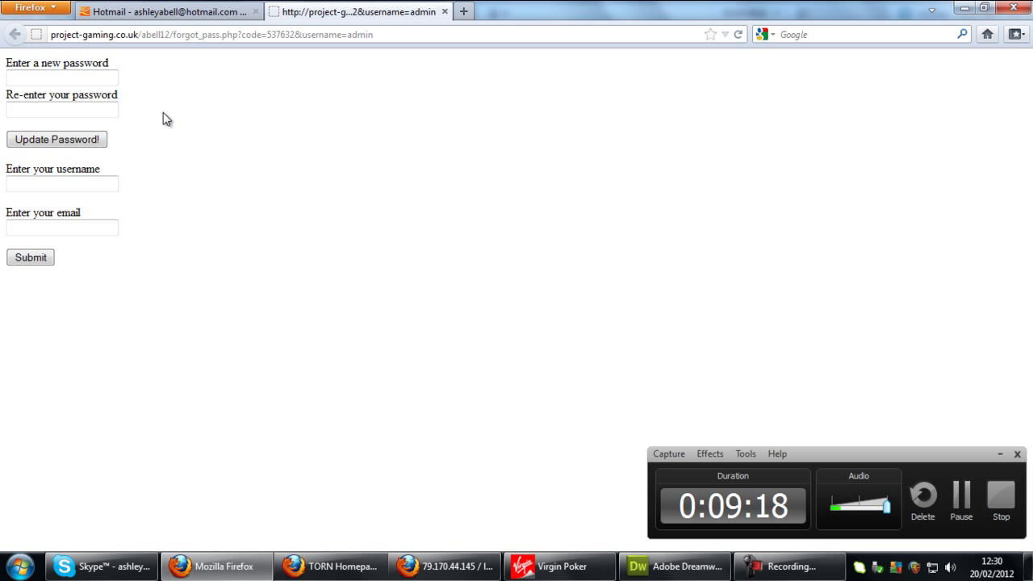
mouse_move(136, 122)
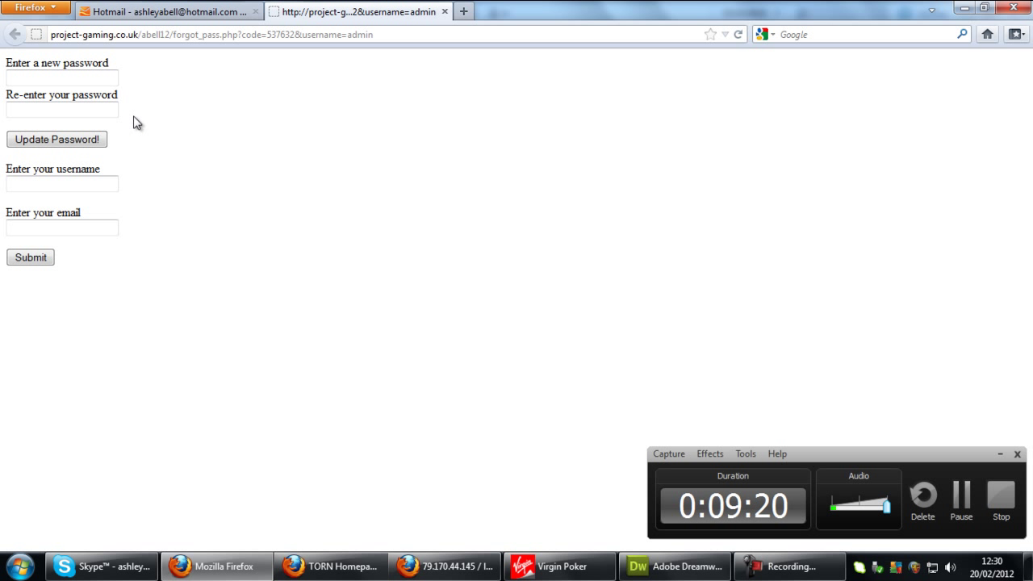
Switch back to Dreamweaver from the Firefox reset page.
left_click(676, 566)
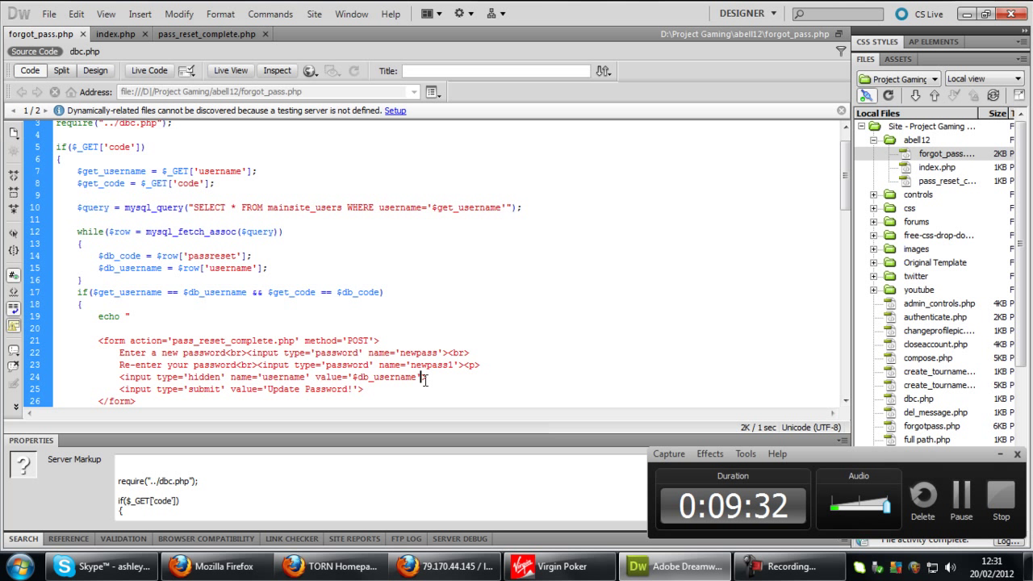
Wrap the username/email form echo in if(!$_GET['code']).
scroll("down", 3)
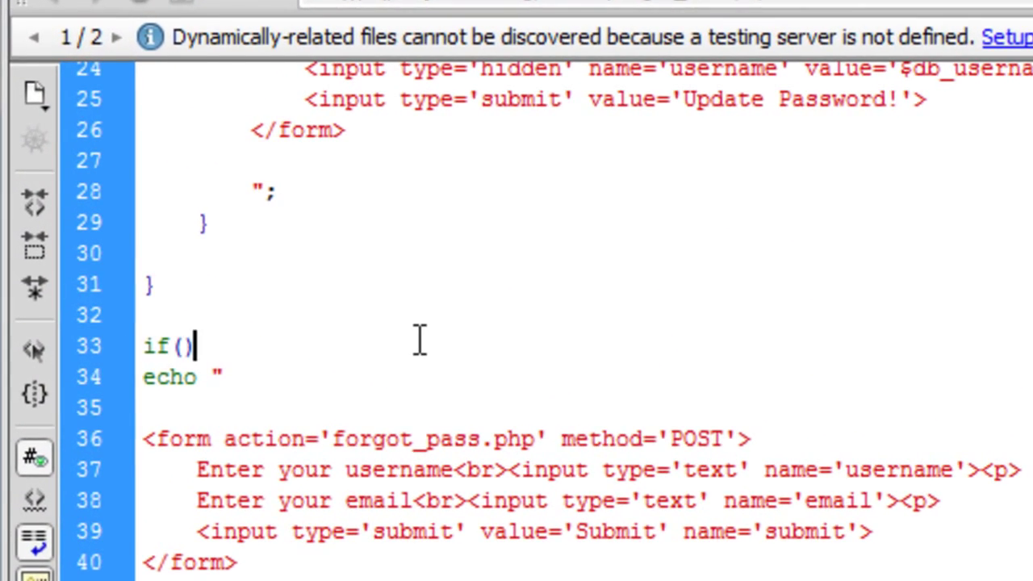
scroll("down", 3)
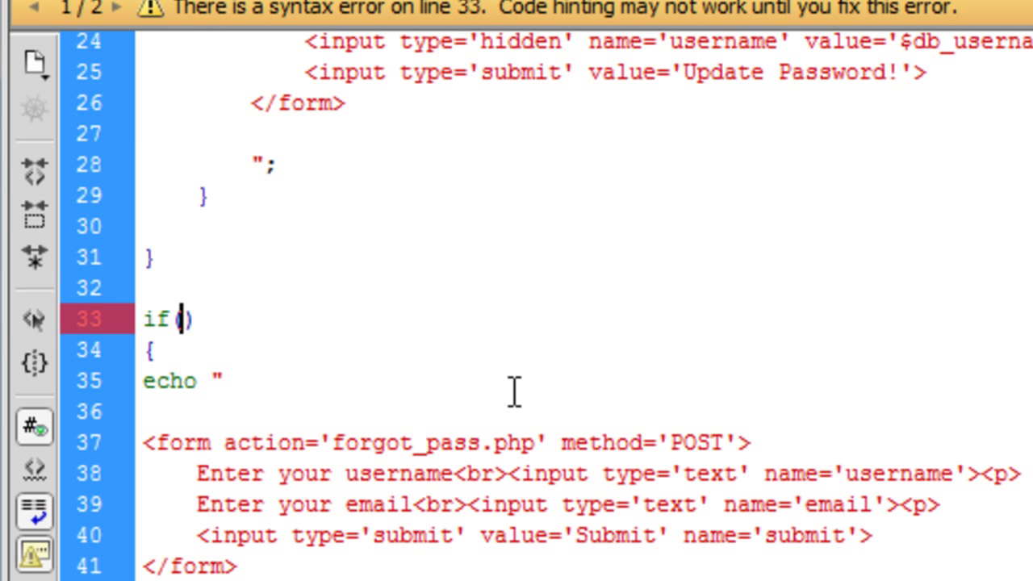
type("!")
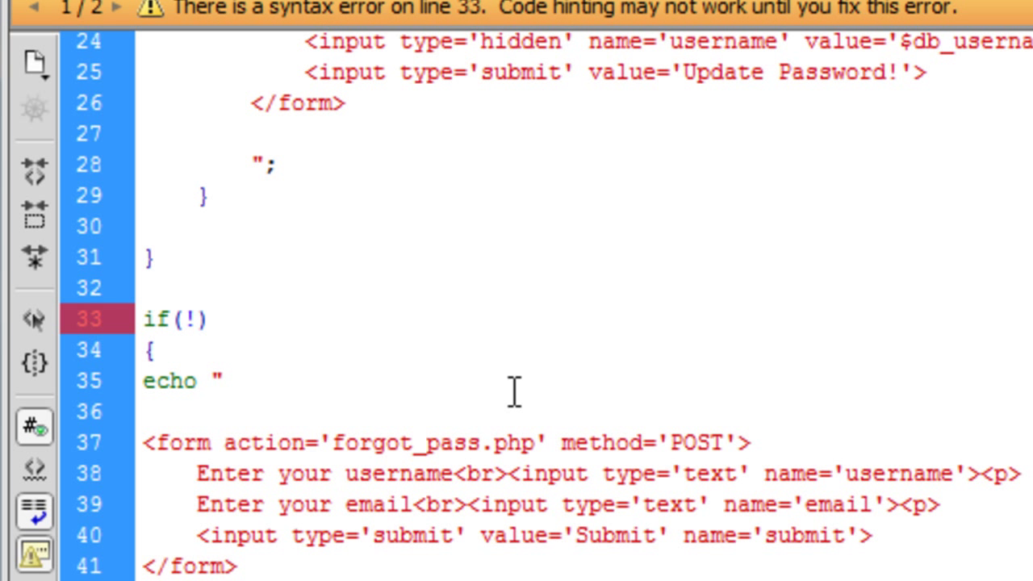
type("$_GET[]")
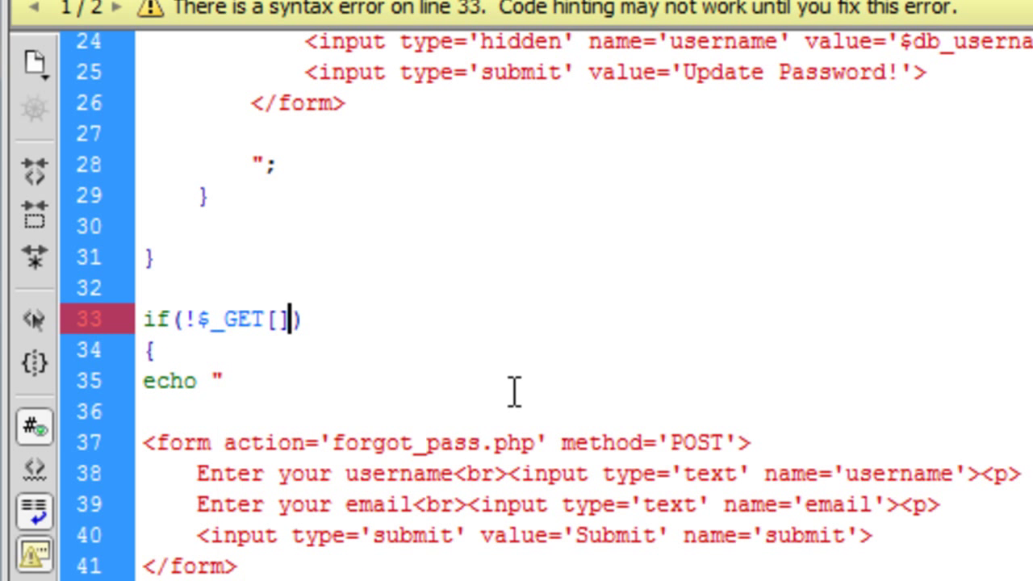
type("'code'")
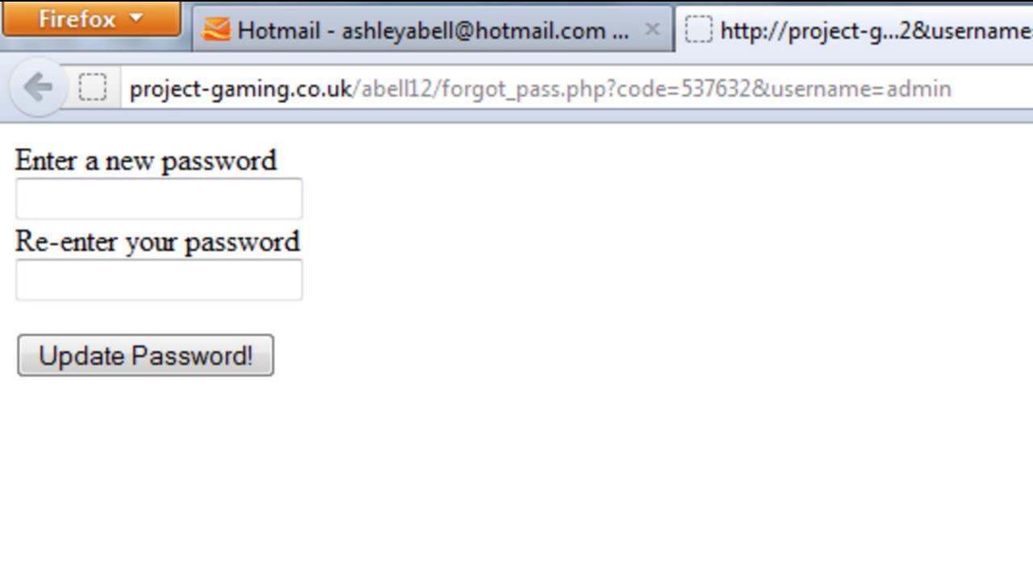
Click into the Re-enter your password box to test the new-password form.
left_click(159, 280)
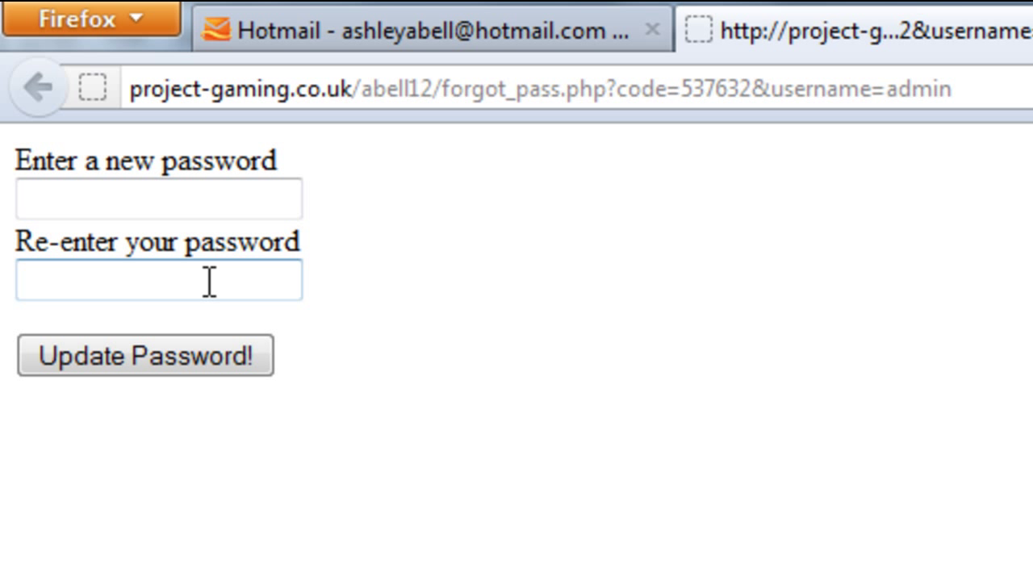
mouse_move(599, 229)
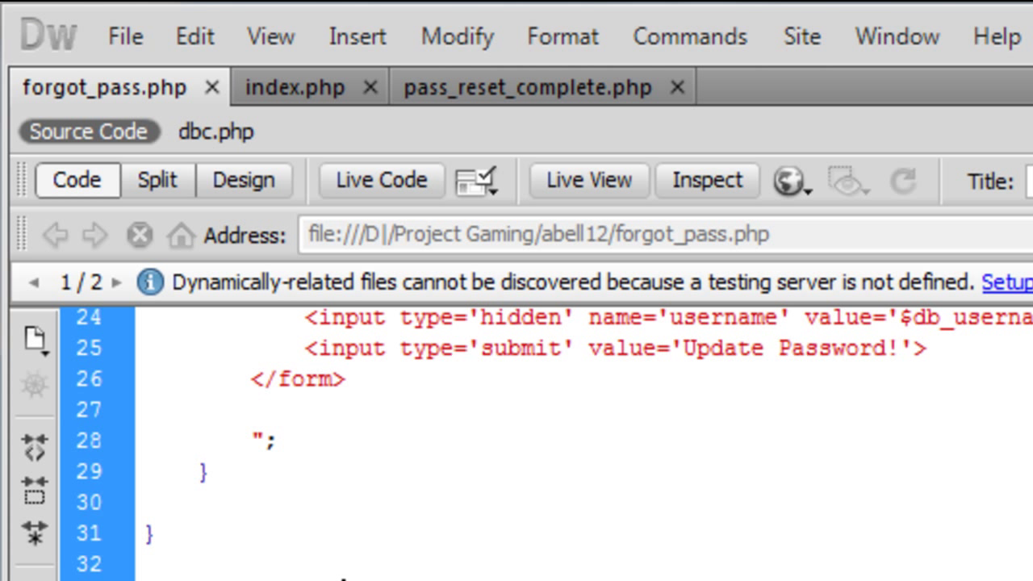
Switch to pass_reset_complete.php and place the cursor inside its empty PHP block.
left_click(525, 86)
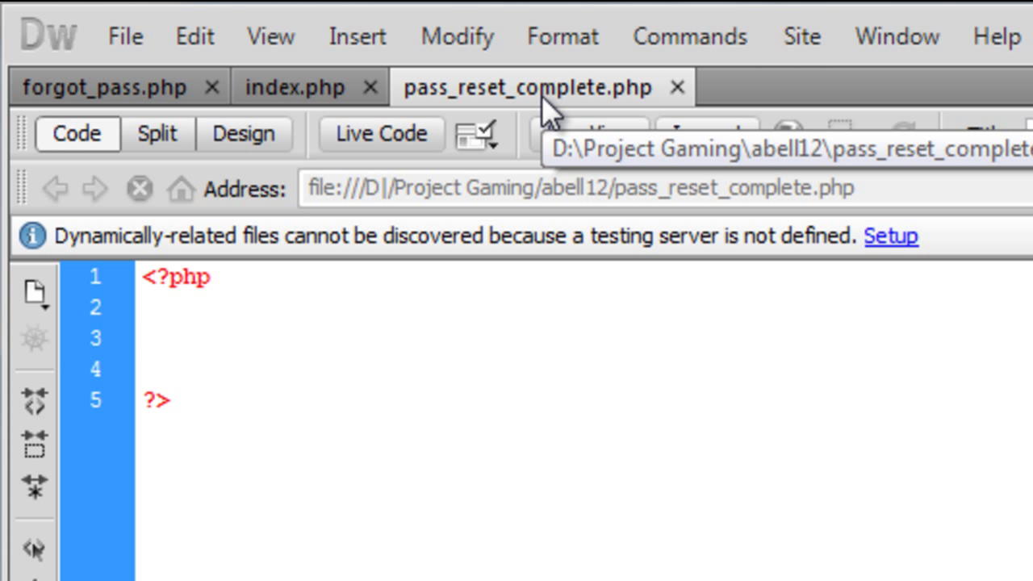
left_click(145, 337)
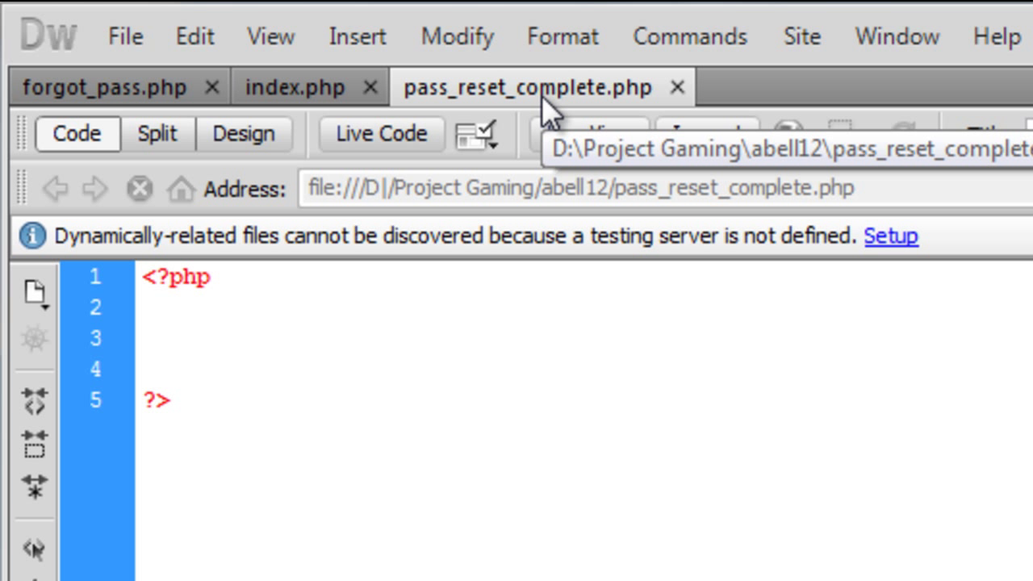
left_click(144, 337)
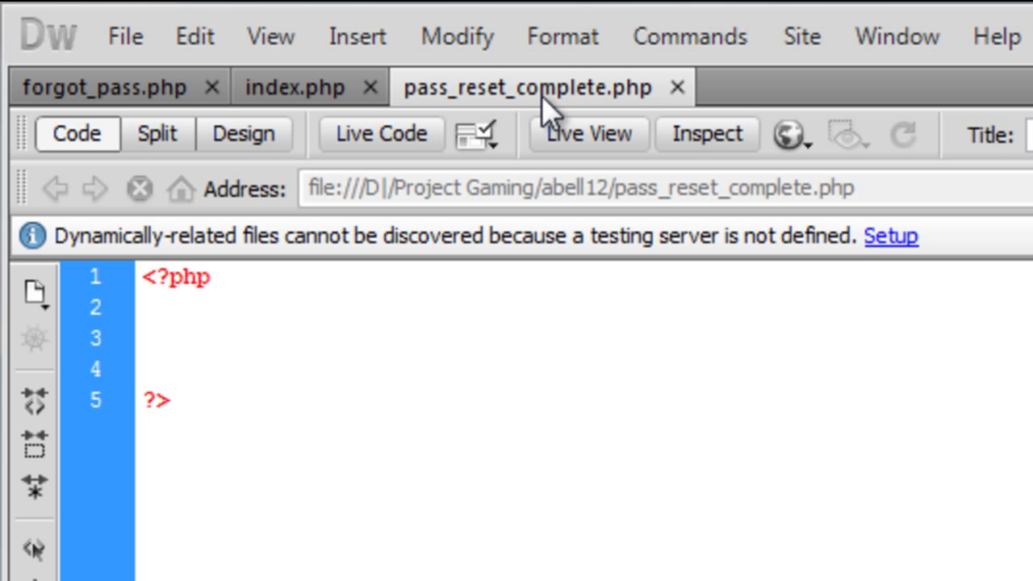
left_click(143, 338)
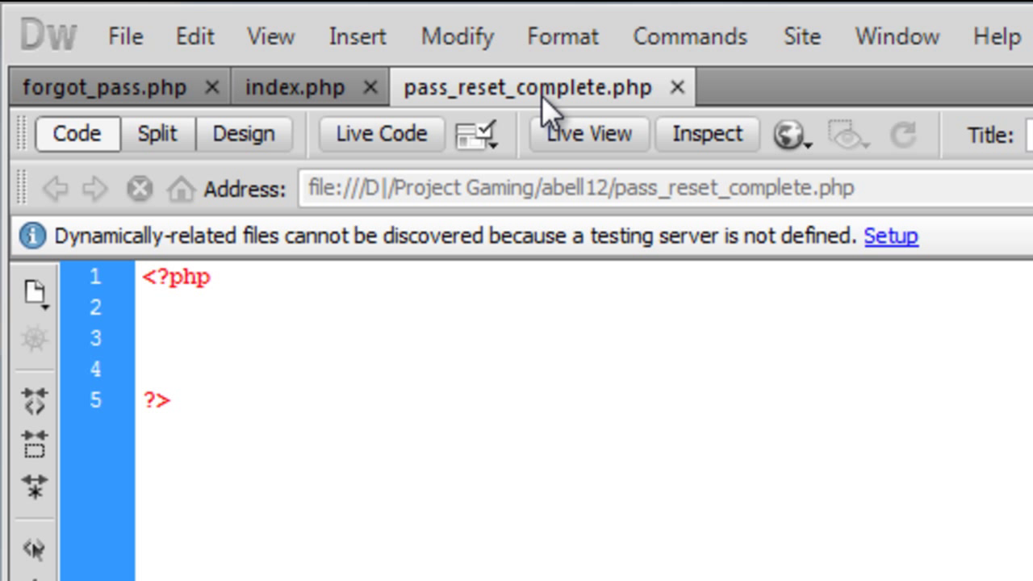
left_click(144, 337)
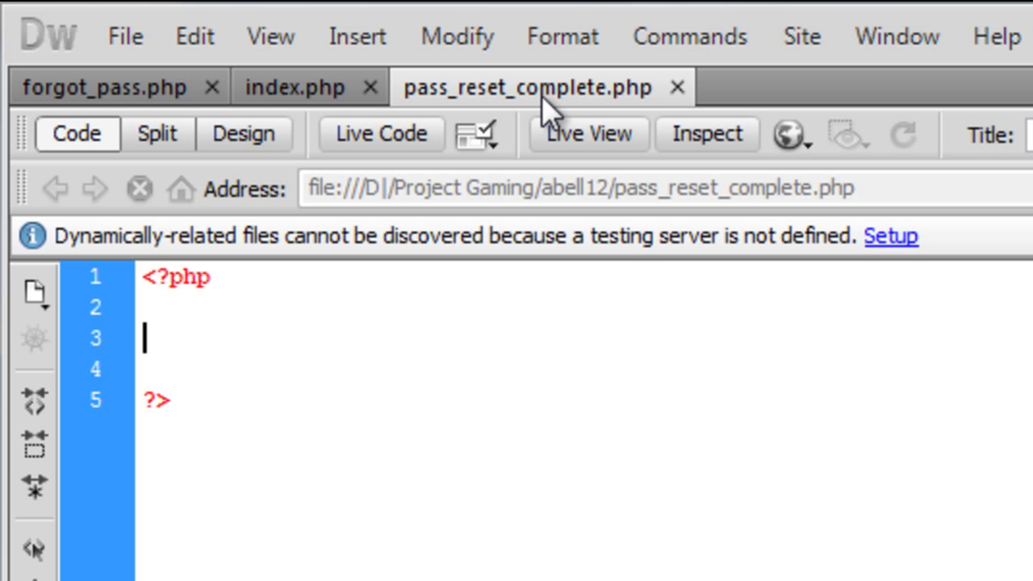